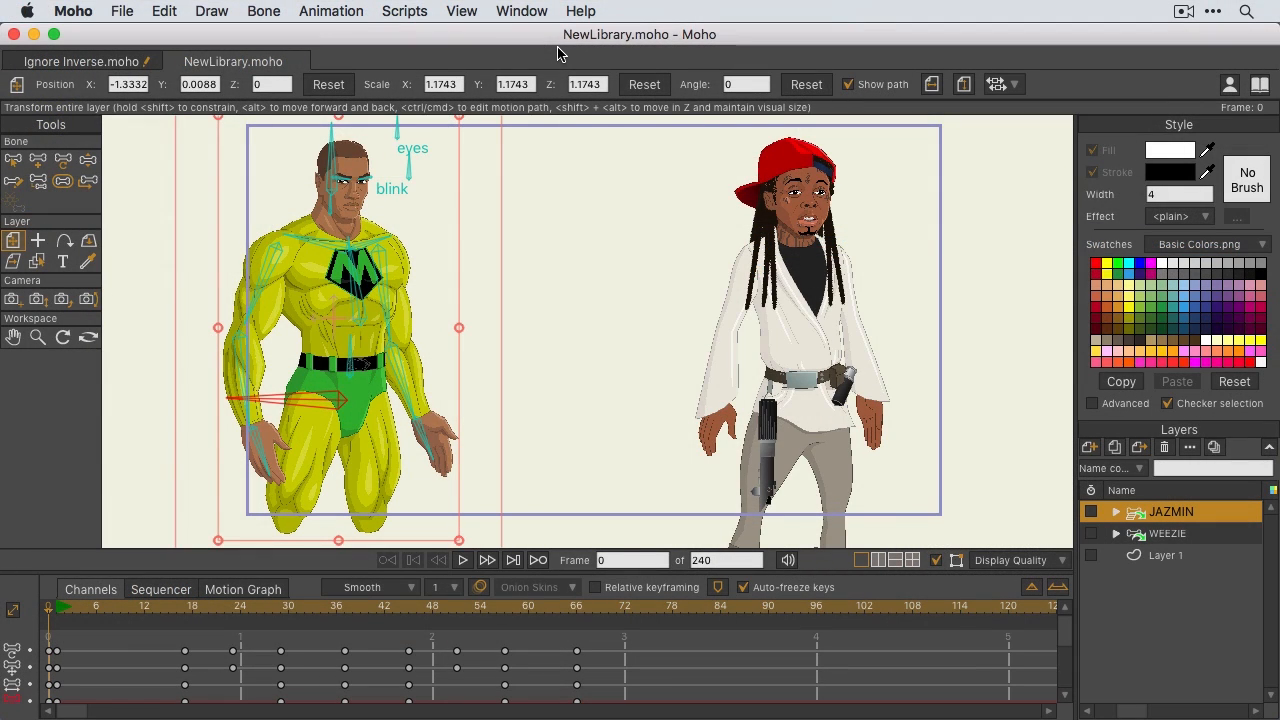
mouse_move(520, 12)
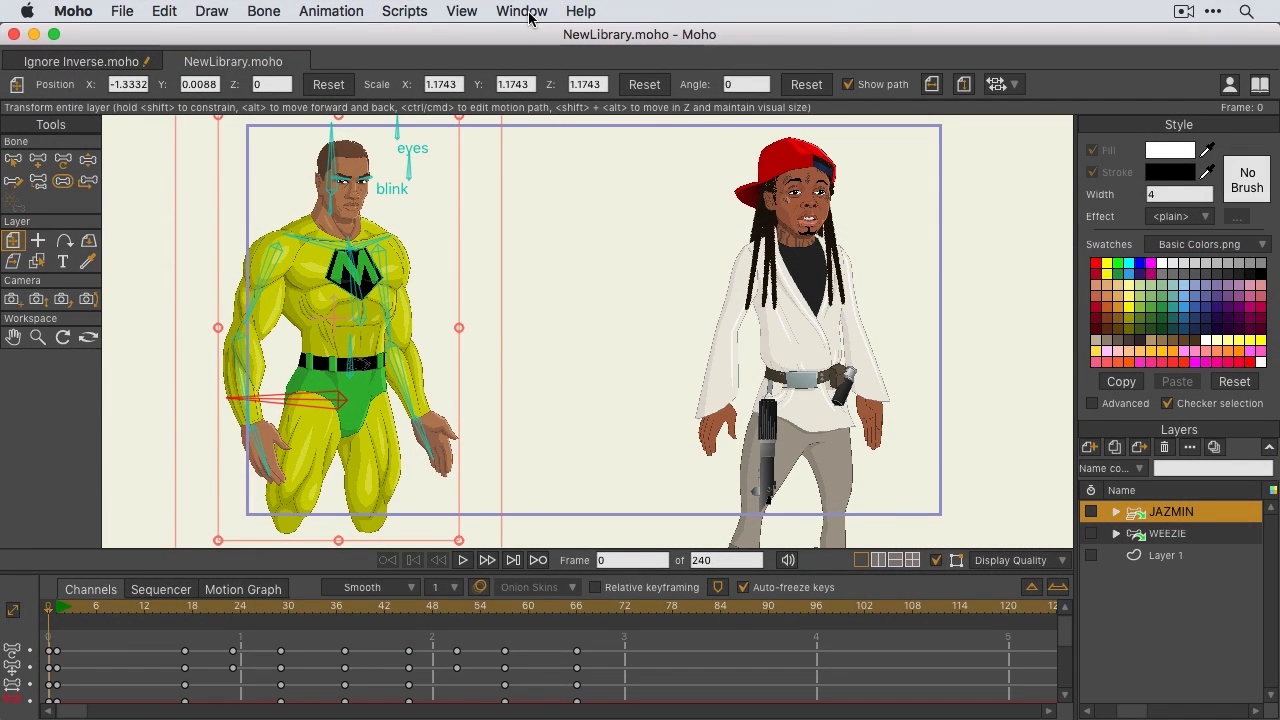
- Show the Library window from the Window menu, listing Content Folder, Episode 7 and Factory Content libraries
click(520, 12)
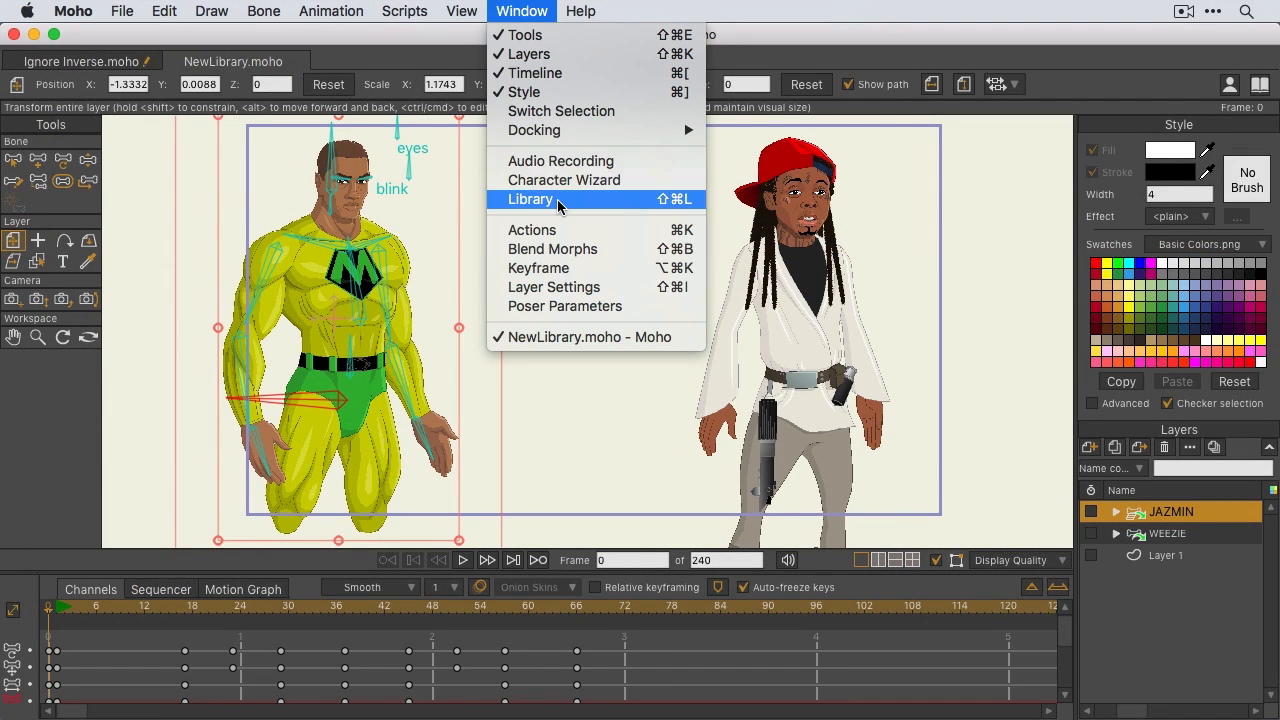
click(532, 200)
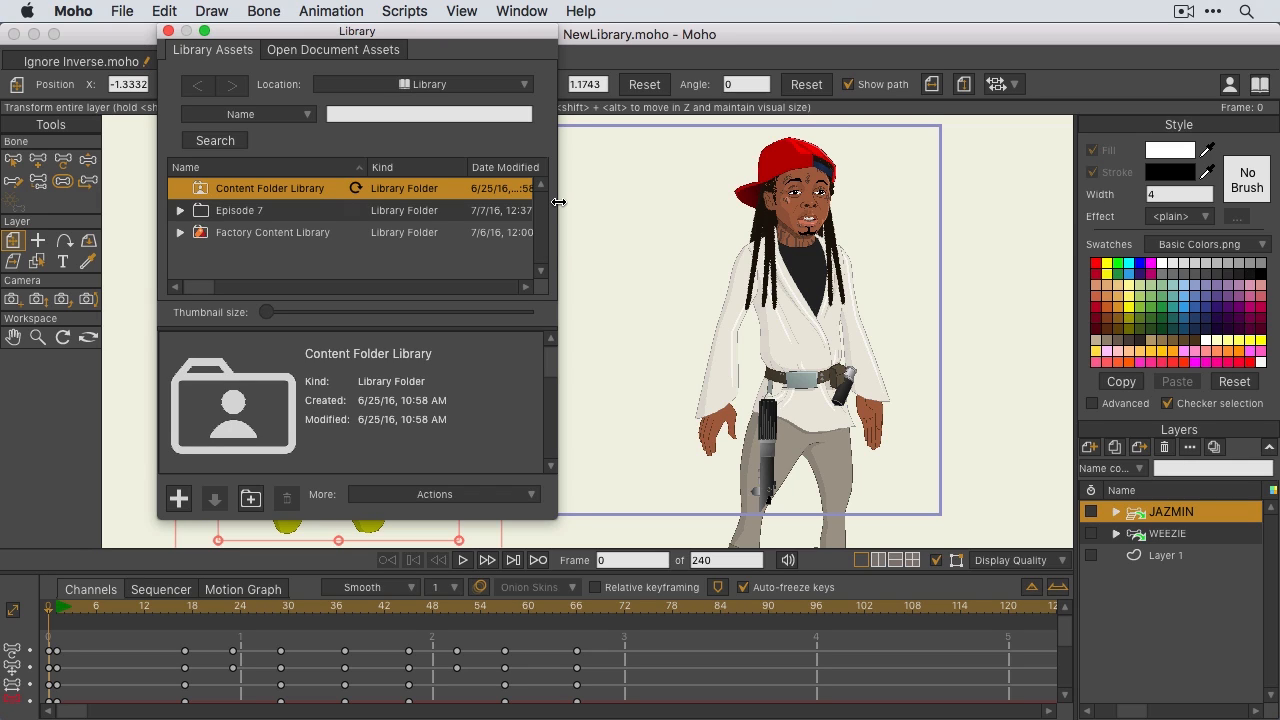
mouse_move(324, 84)
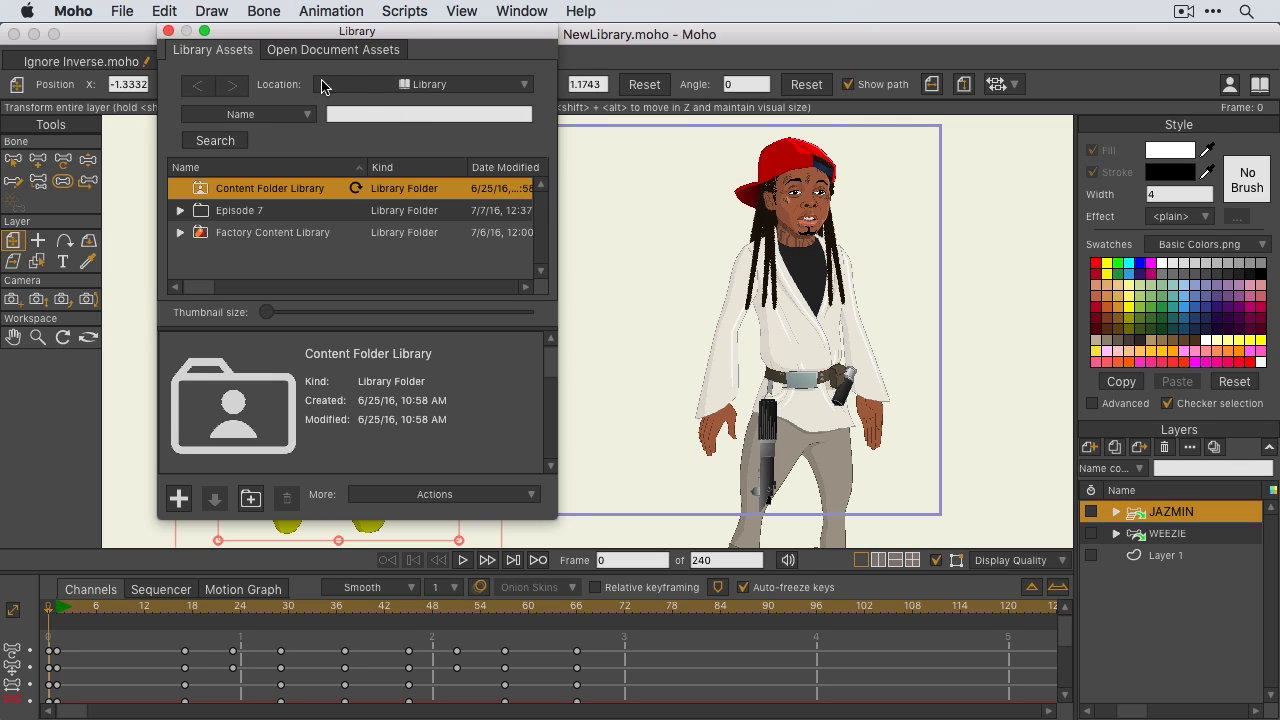
- Add a custom library location, creating a new Episode 2 folder inside Assigned Rigs and choosing it
click(520, 84)
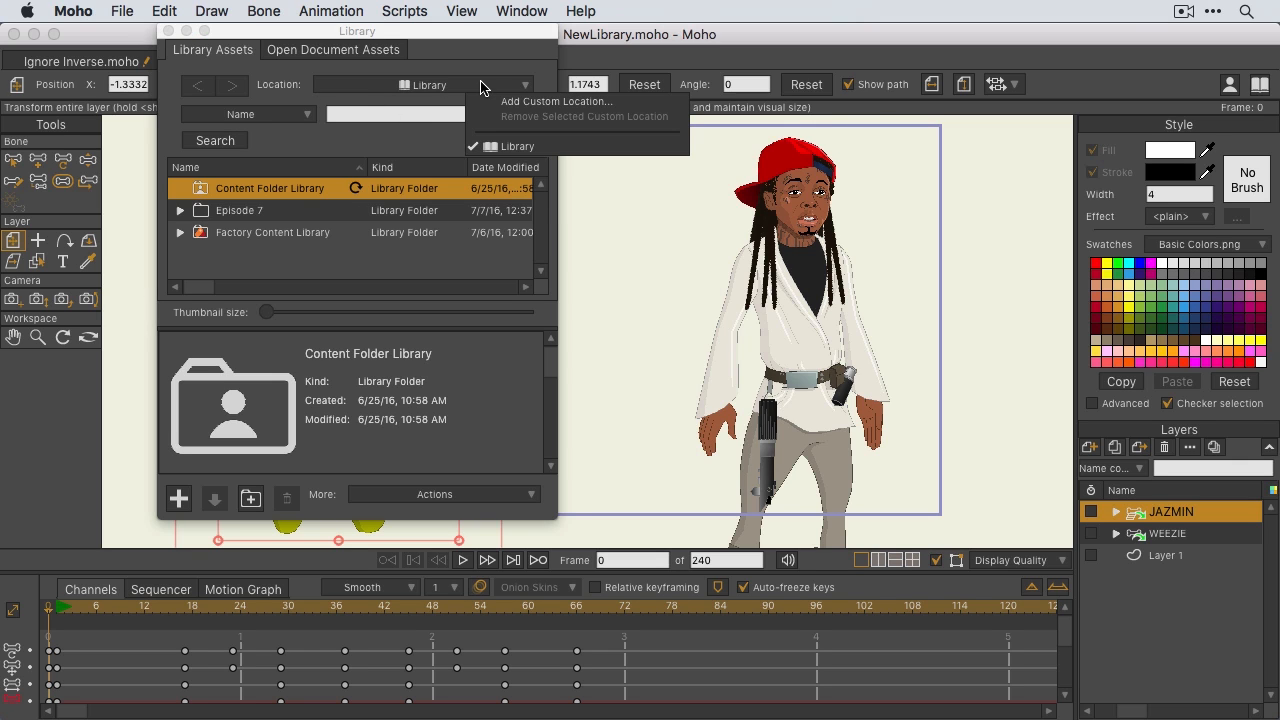
click(556, 100)
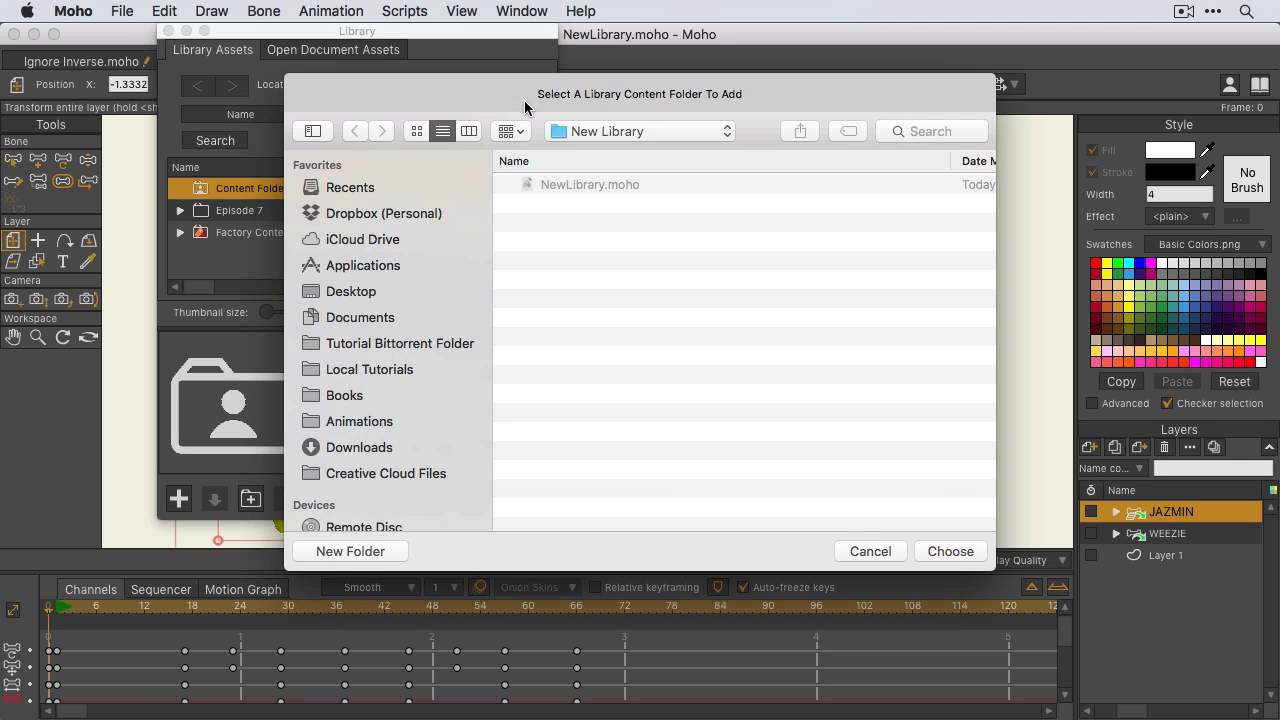
mouse_move(612, 128)
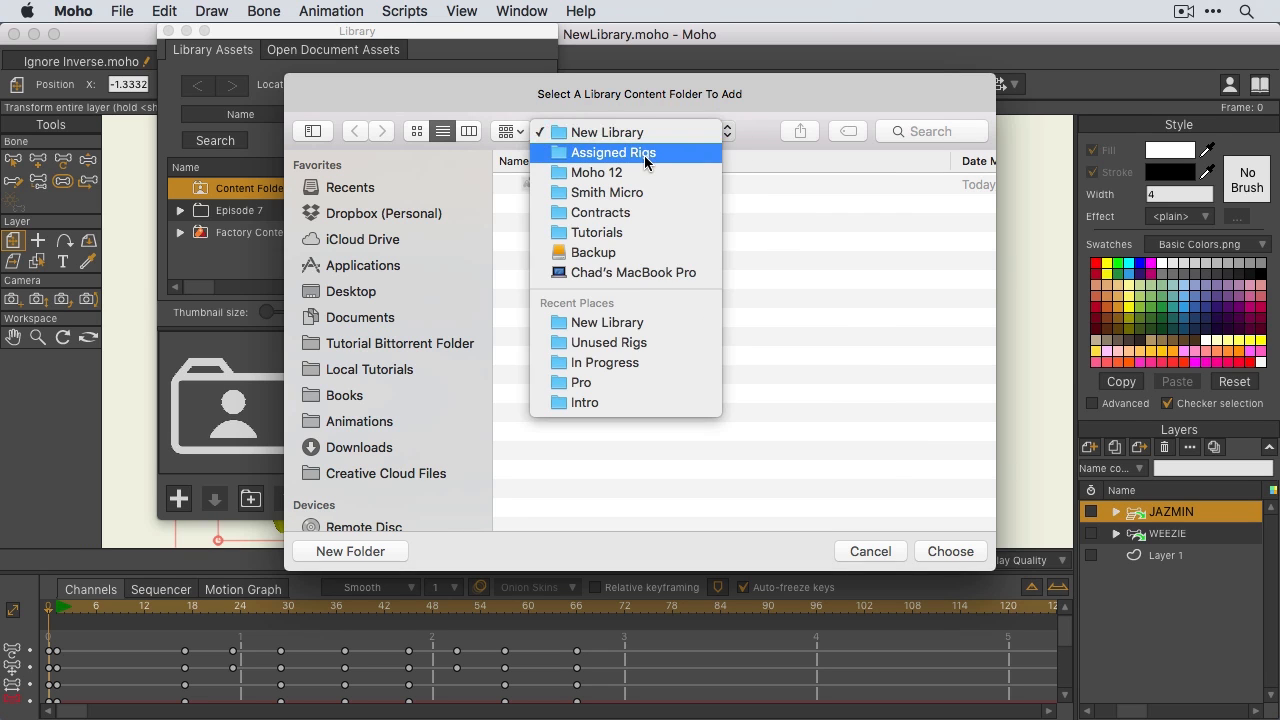
click(350, 552)
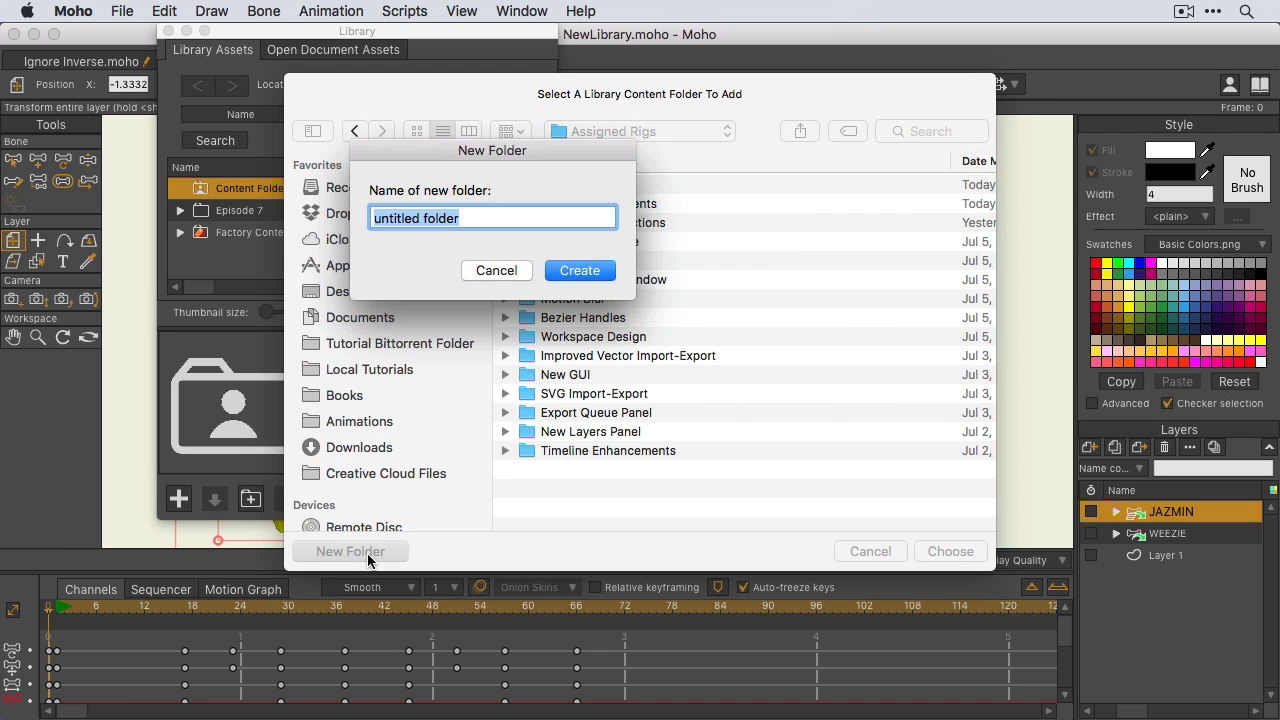
text(Epis)
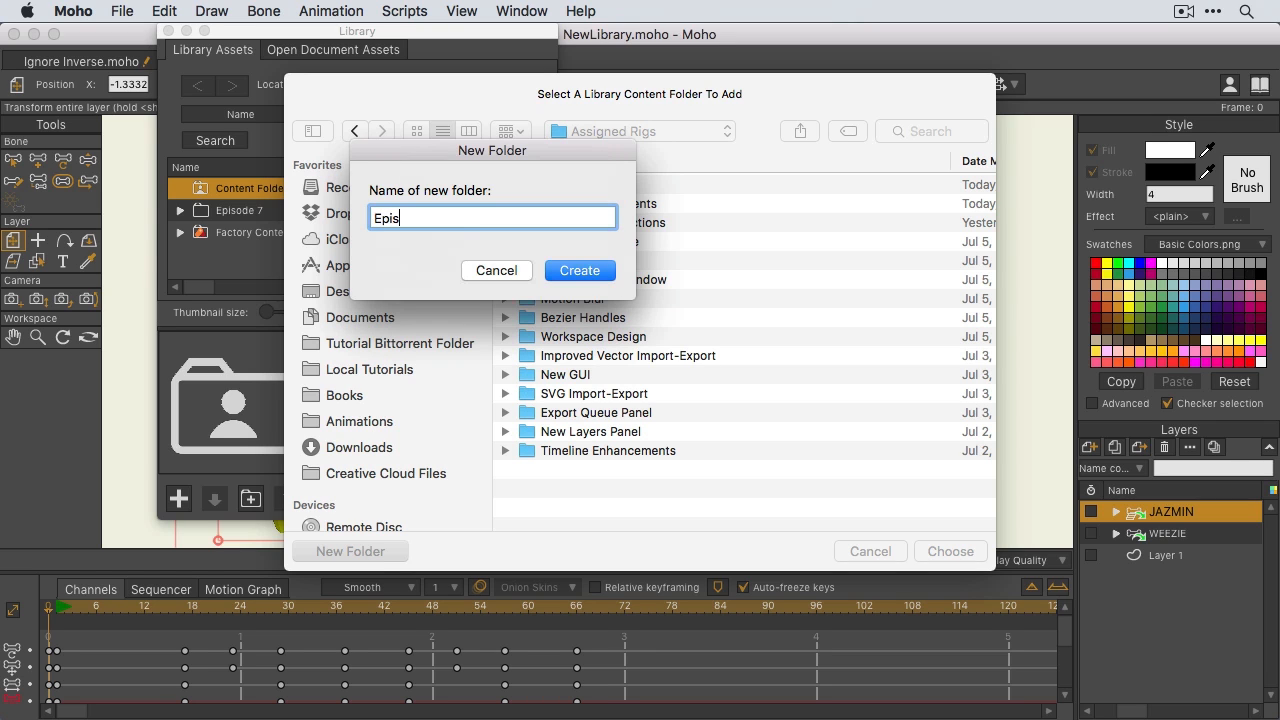
click(580, 270)
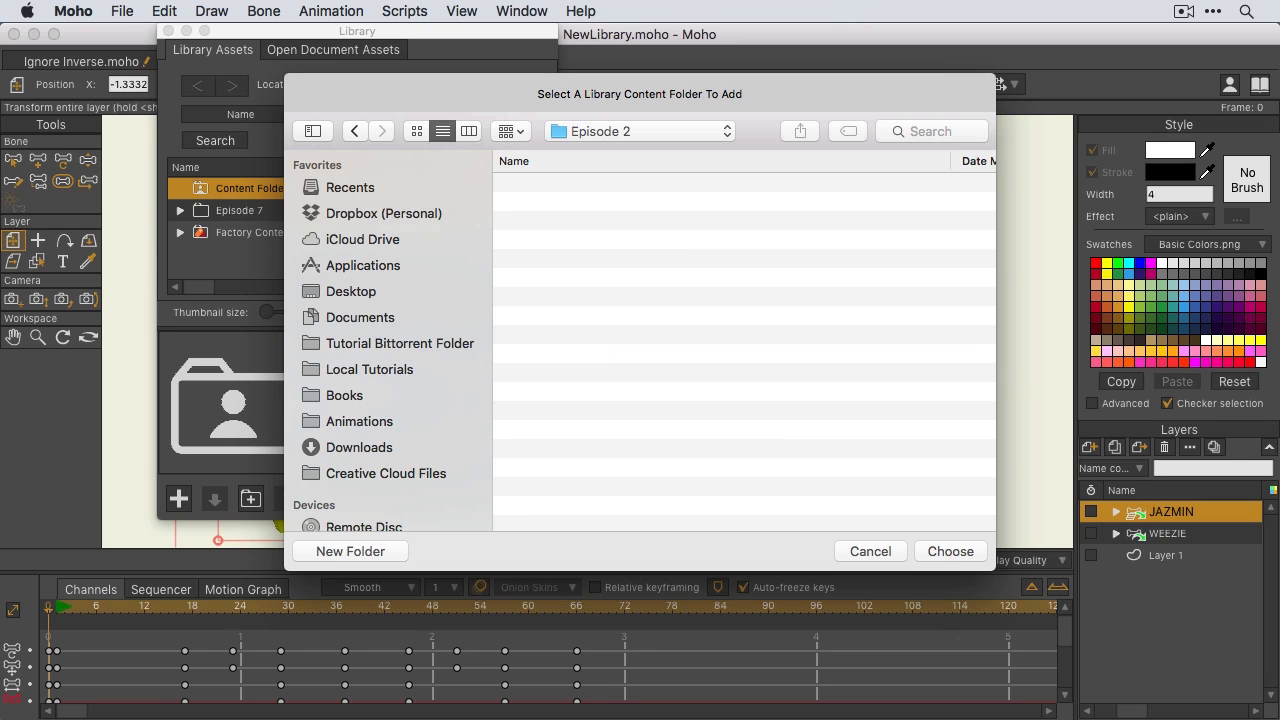
click(948, 552)
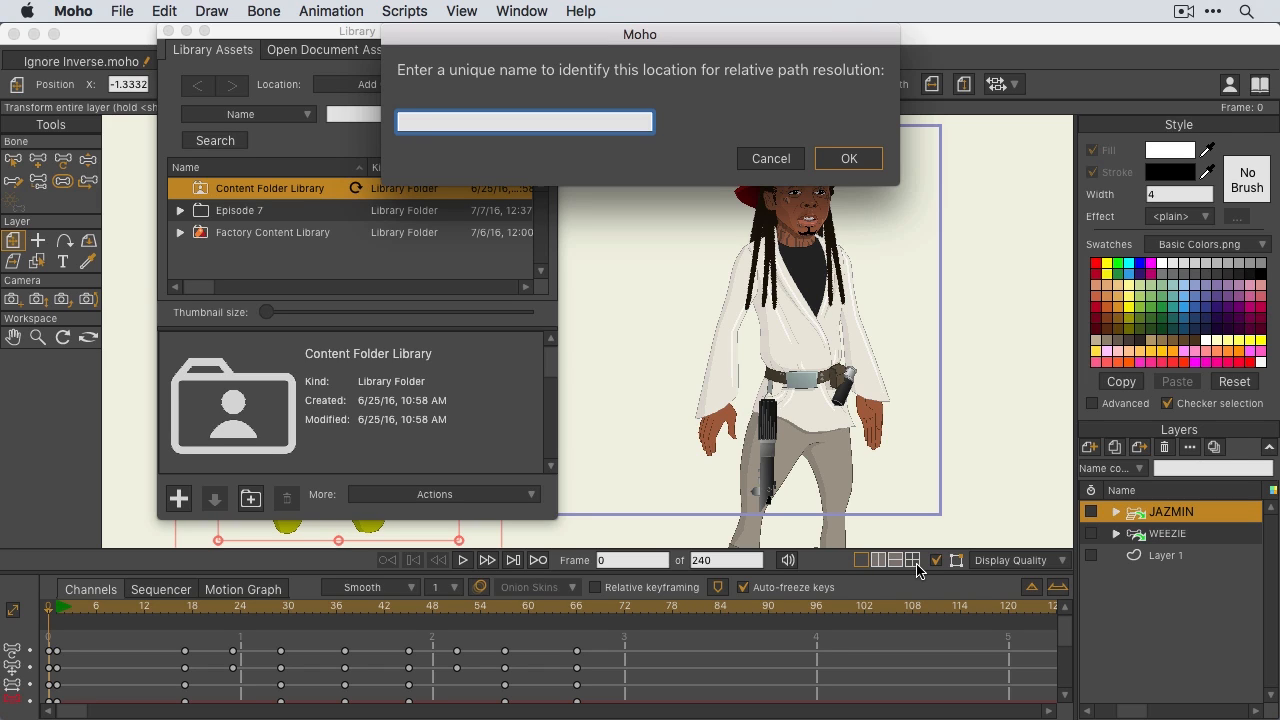
- Name the new library location Episode 2 and confirm it
text(Episode 2)
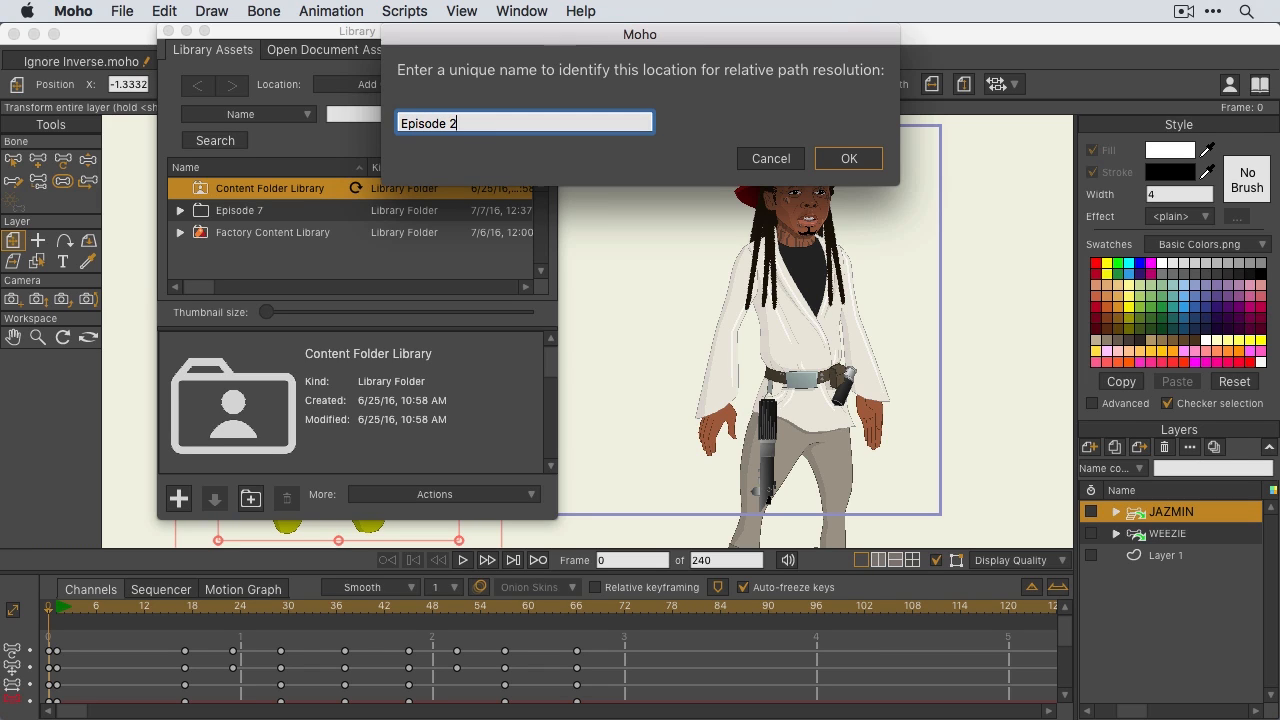
click(848, 158)
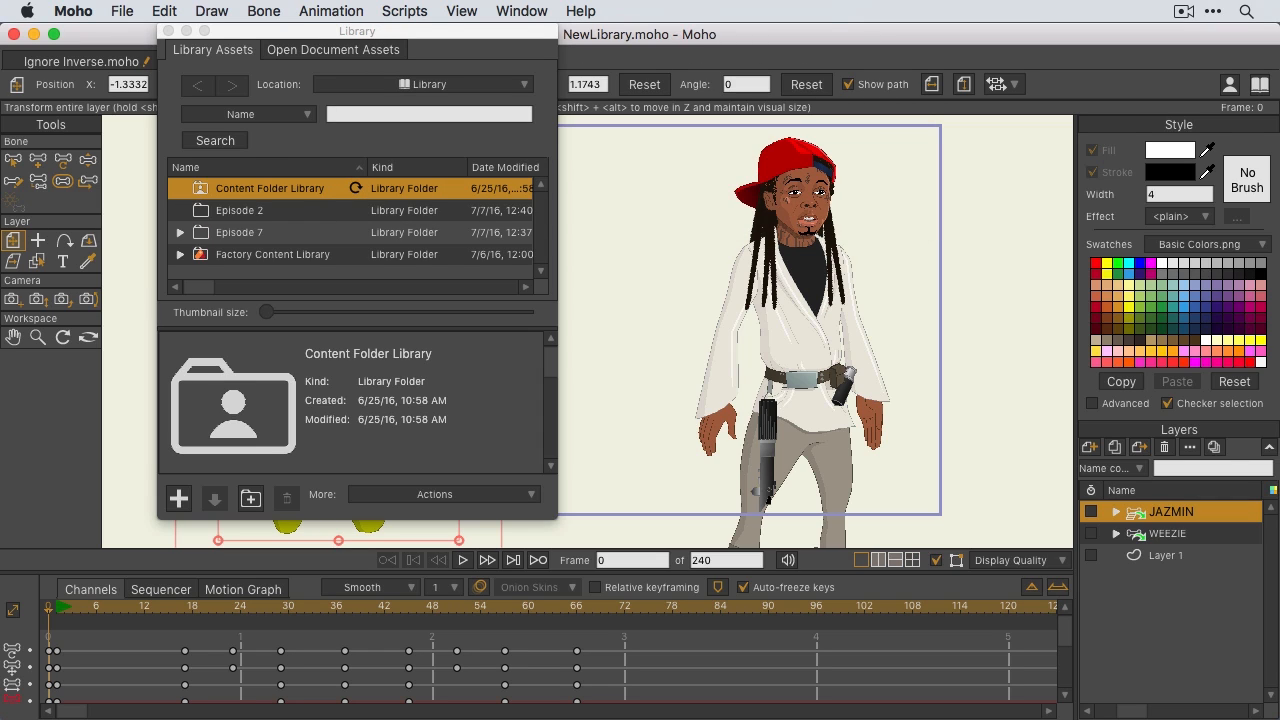
mouse_move(252, 272)
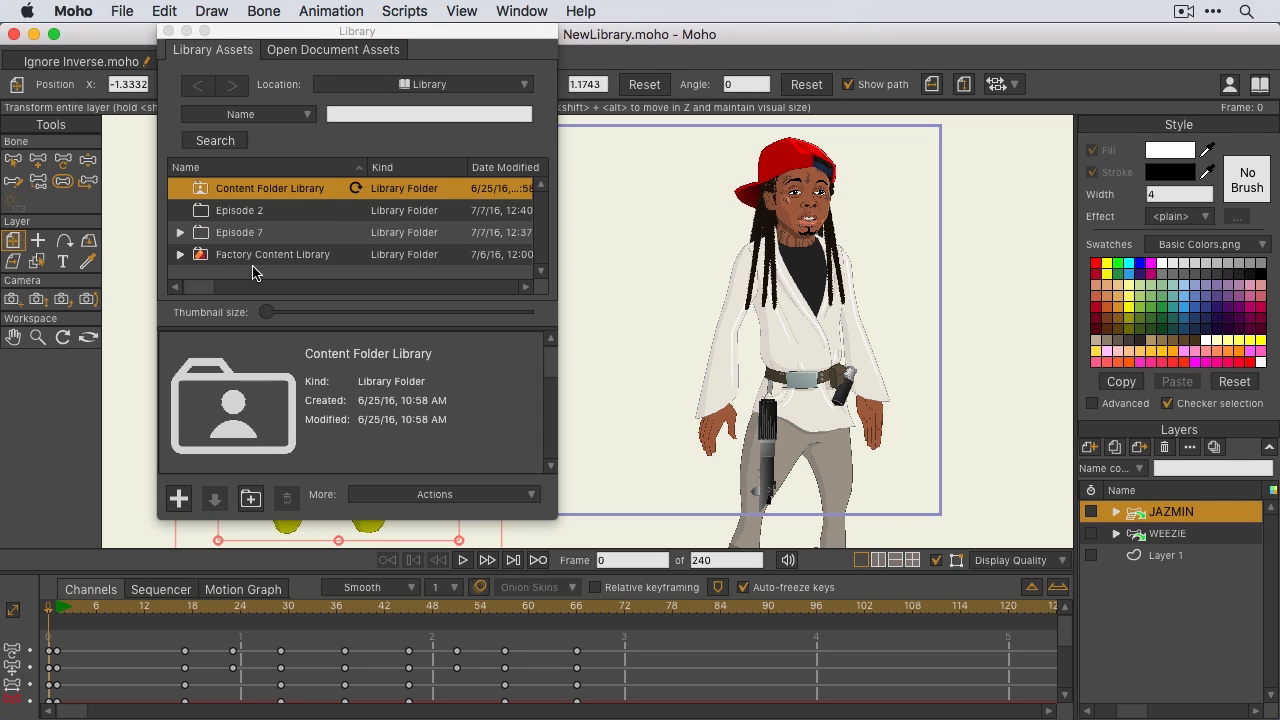
- With Episode 2 selected, search assets by Name for 3D and preview LightningBolt_3D.anme
click(240, 210)
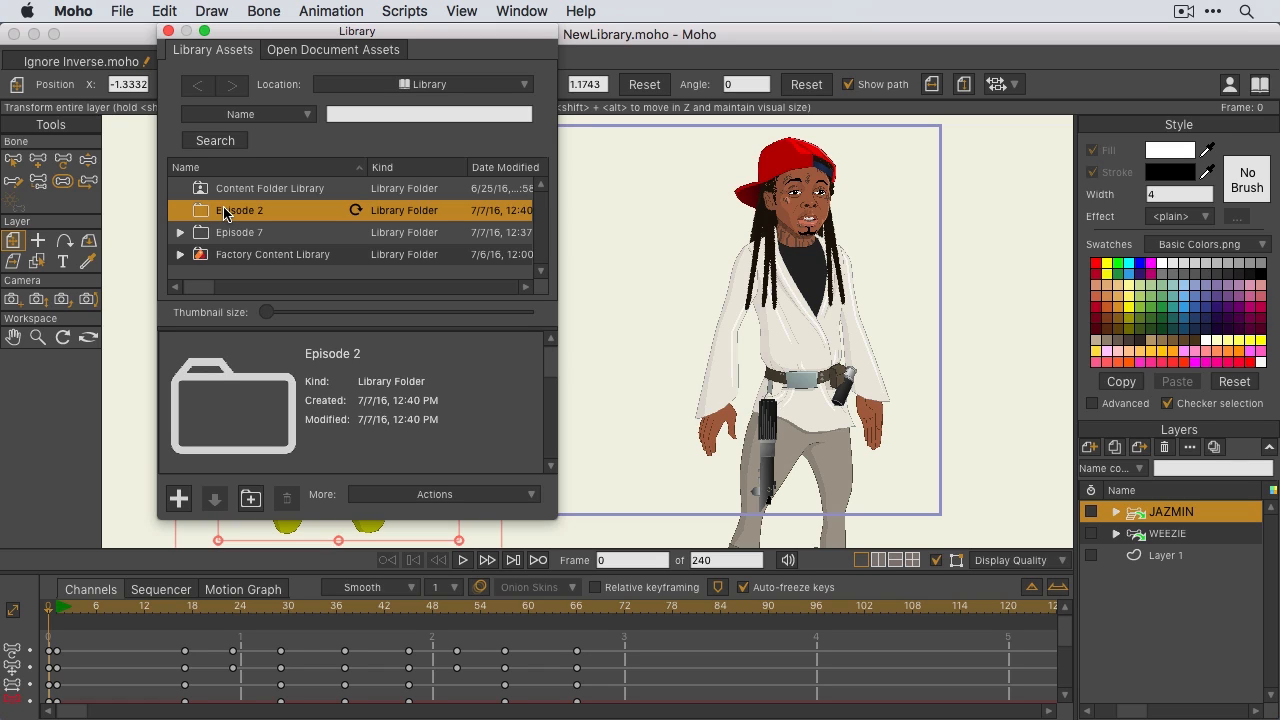
mouse_move(222, 212)
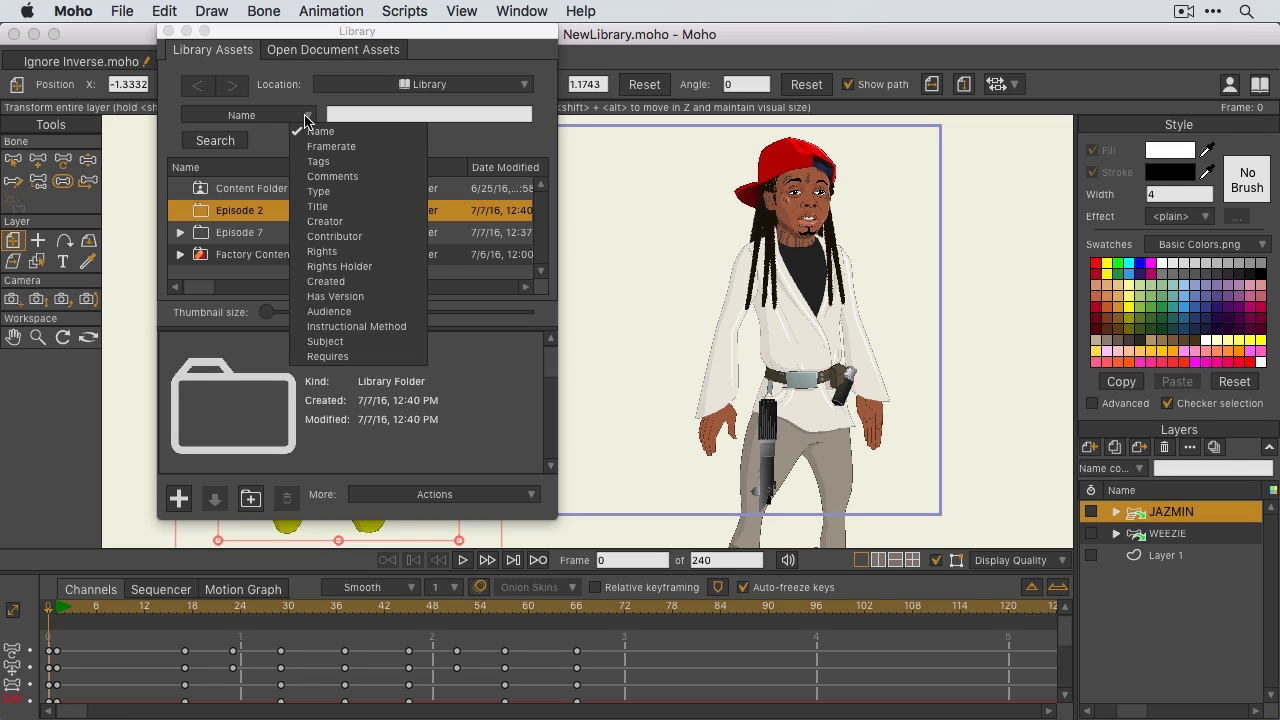
mouse_move(348, 376)
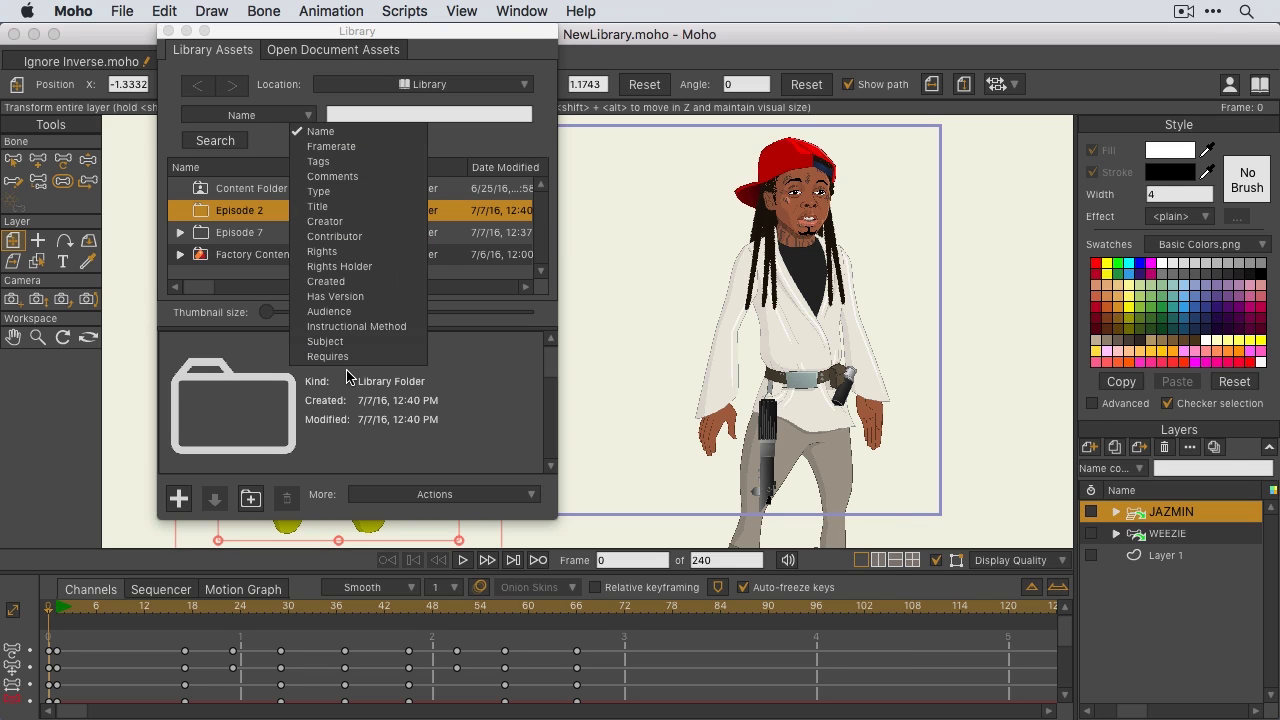
mouse_move(320, 132)
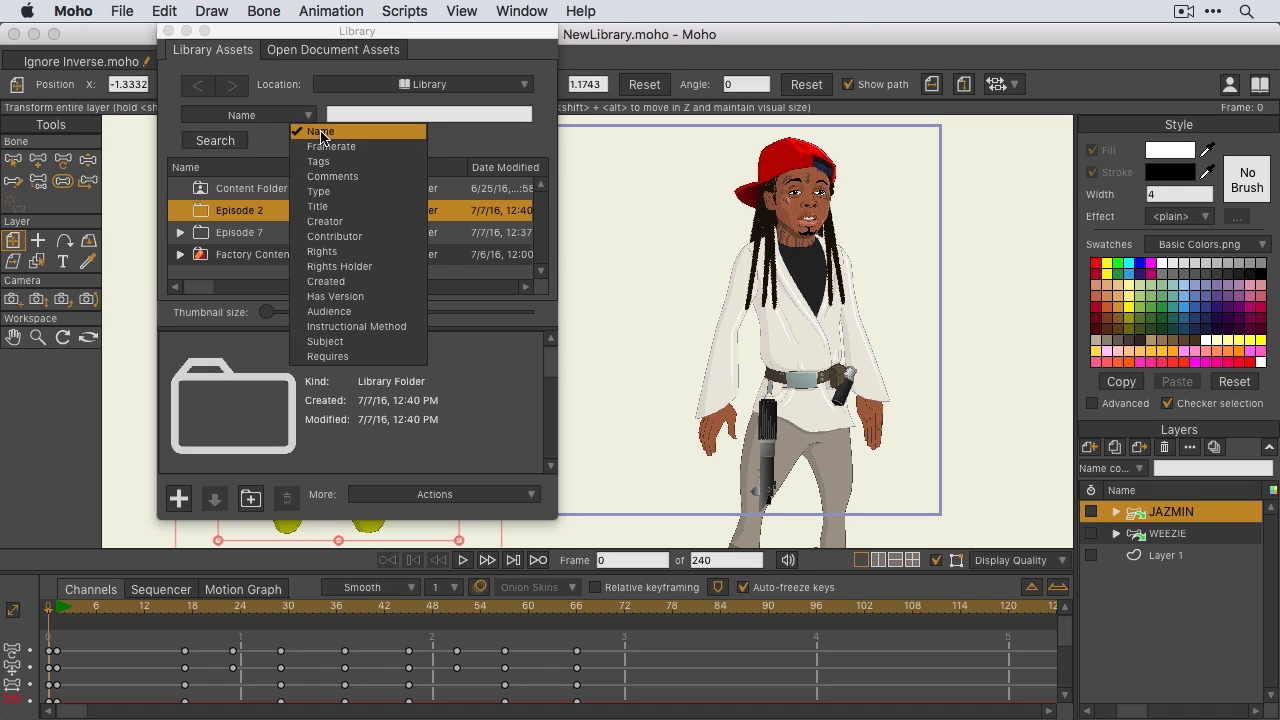
click(320, 132)
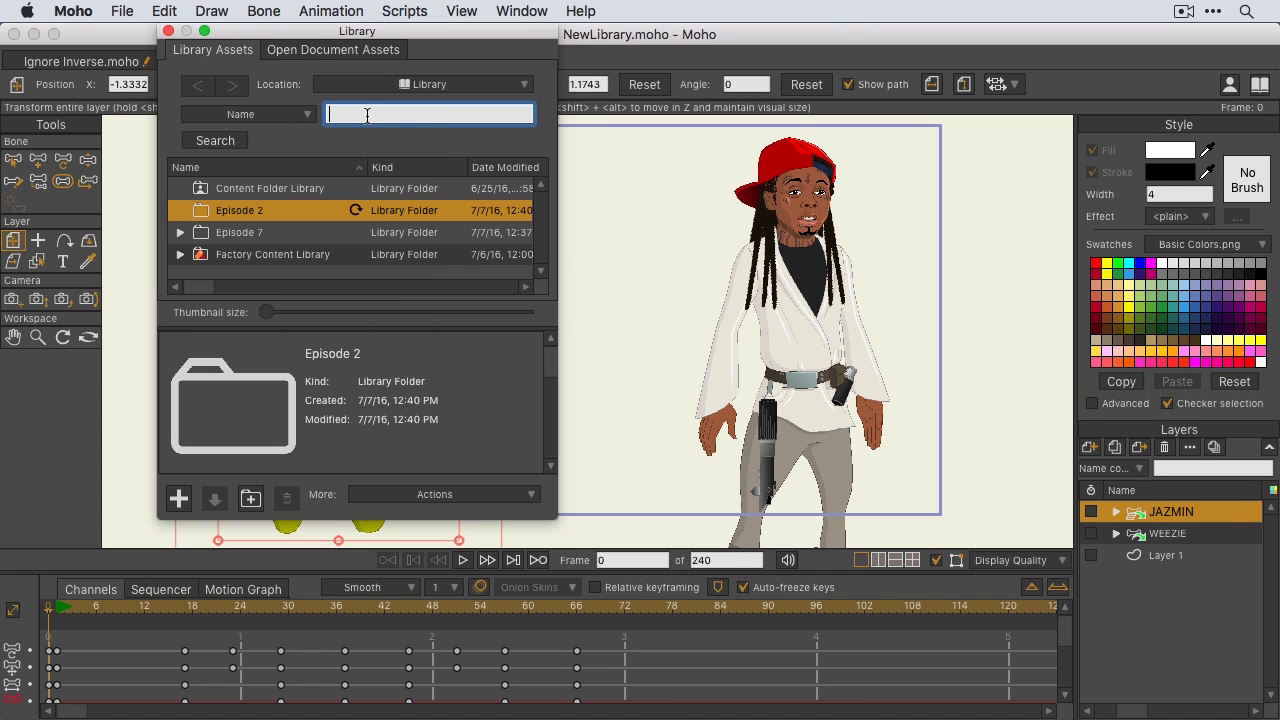
text(3D)
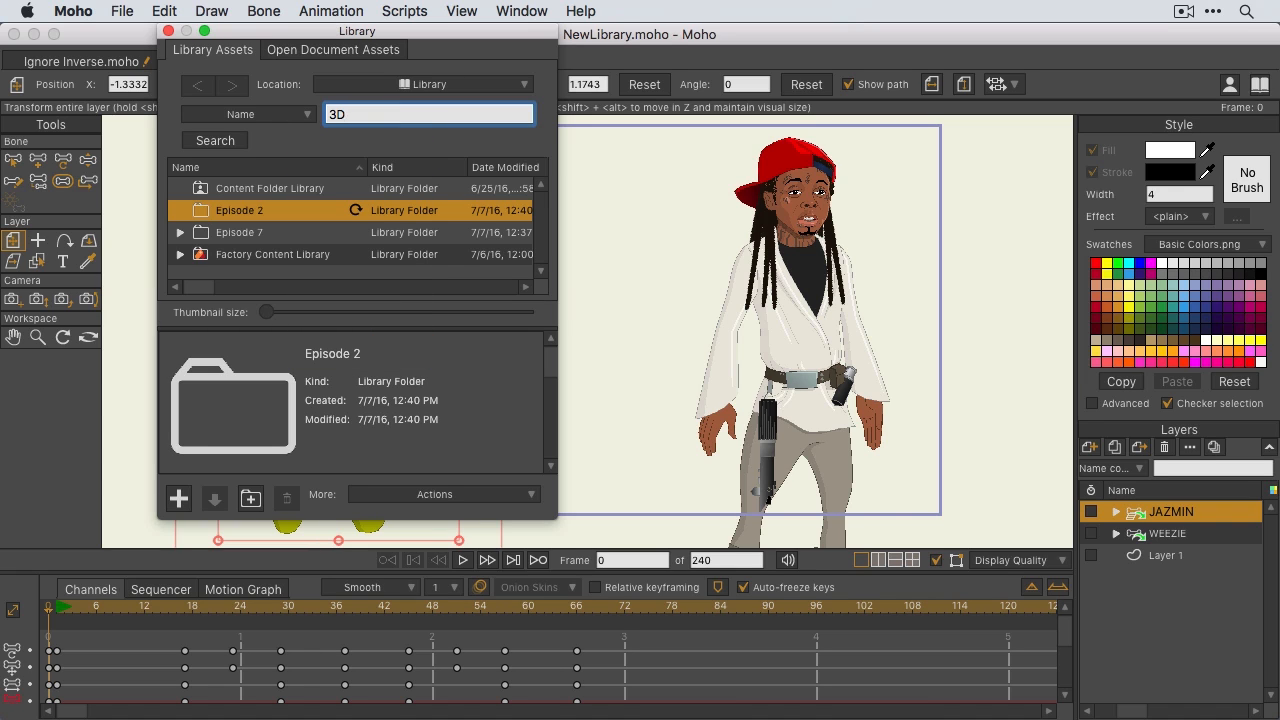
click(216, 140)
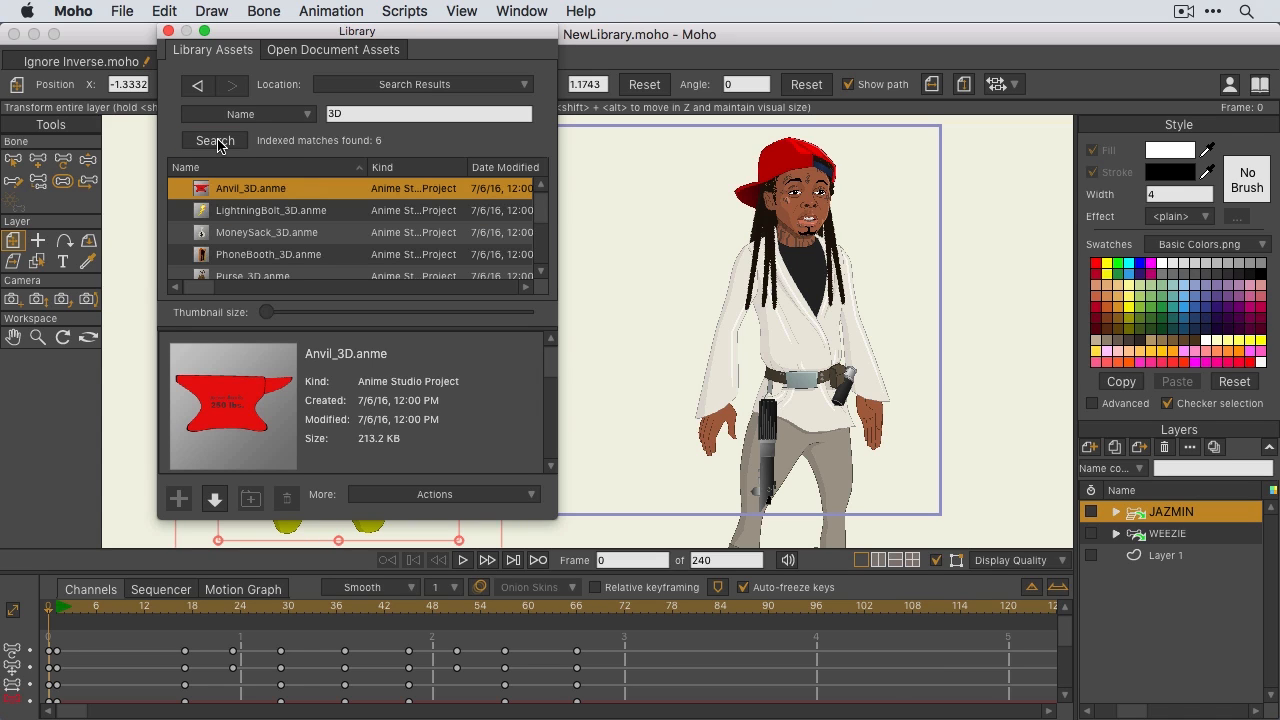
click(272, 210)
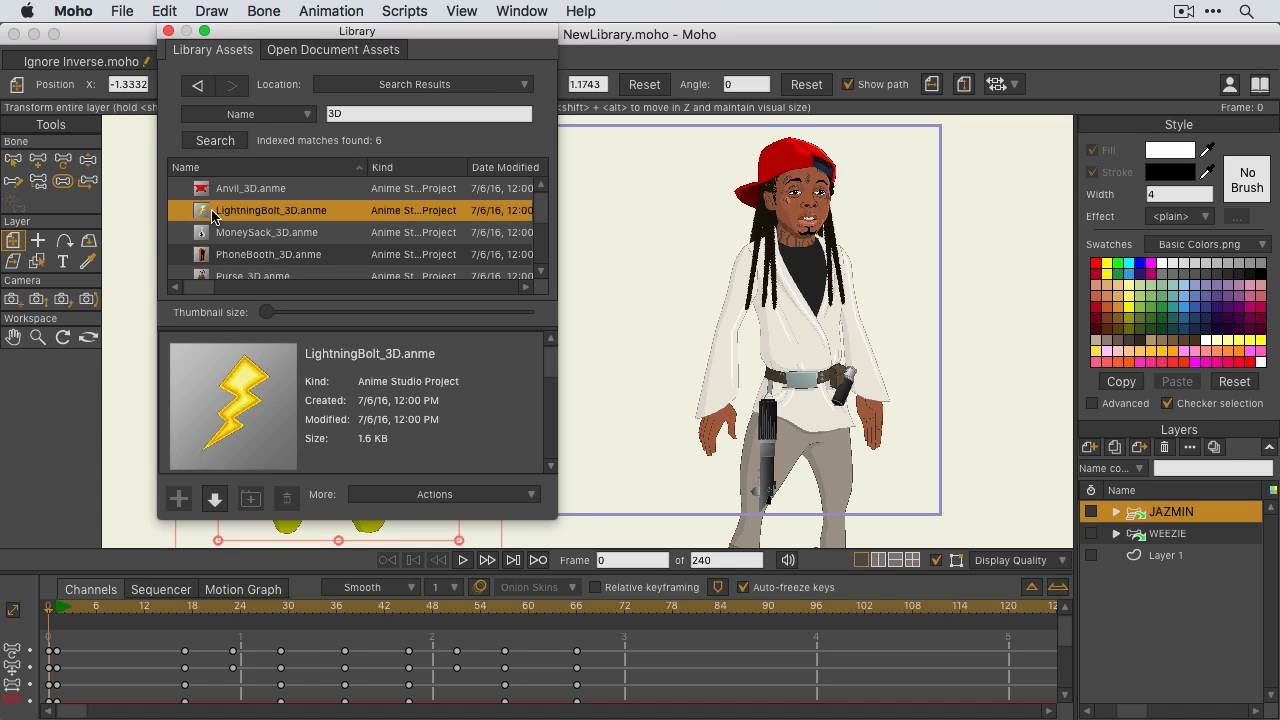
mouse_move(178, 498)
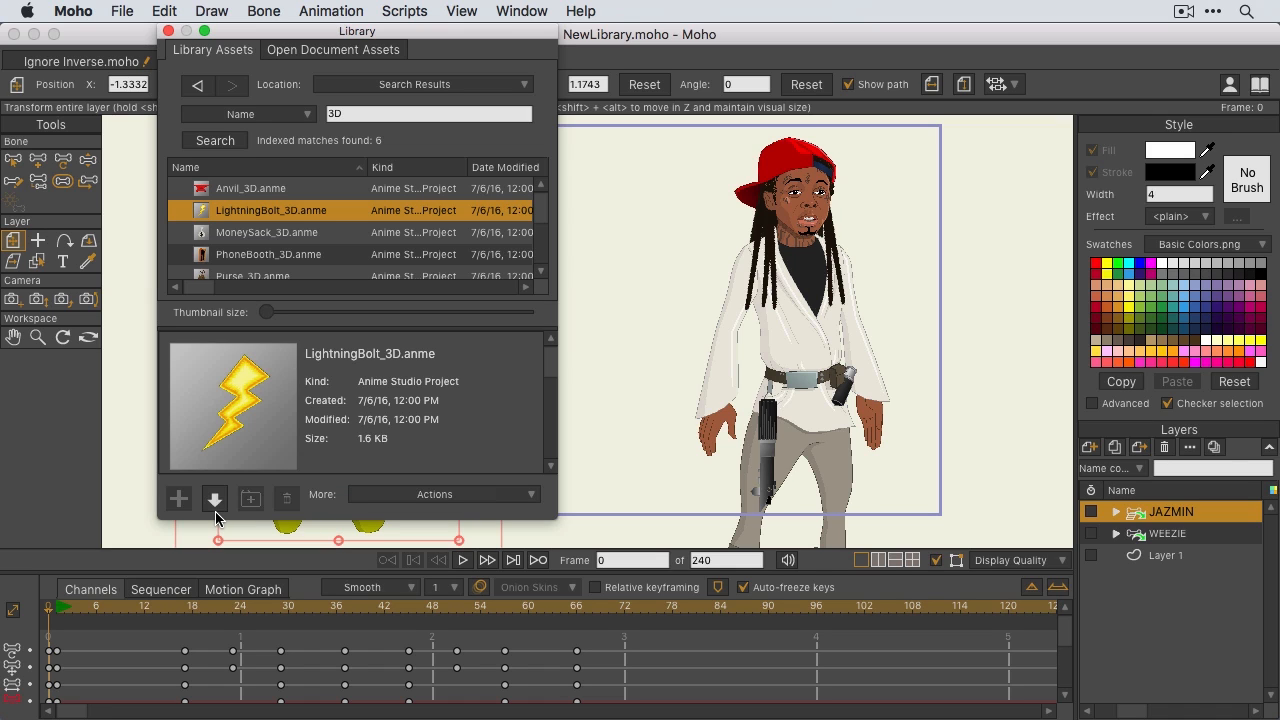
click(214, 498)
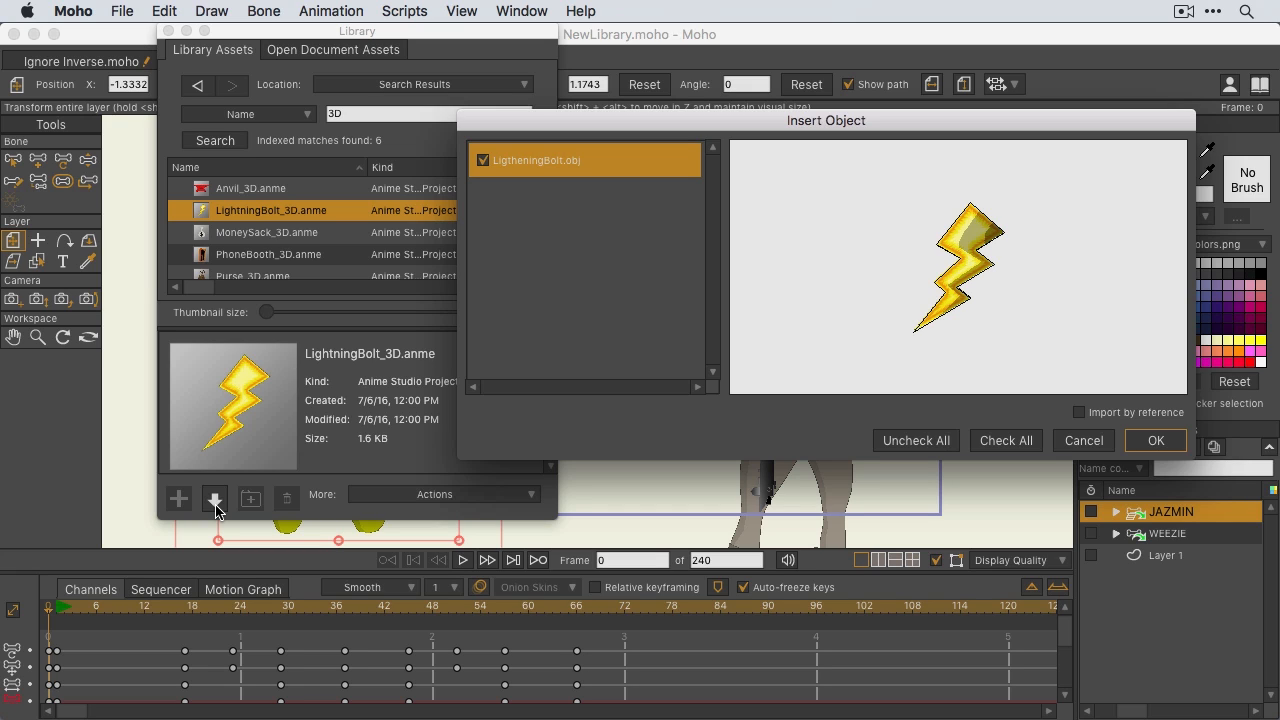
mouse_move(1116, 418)
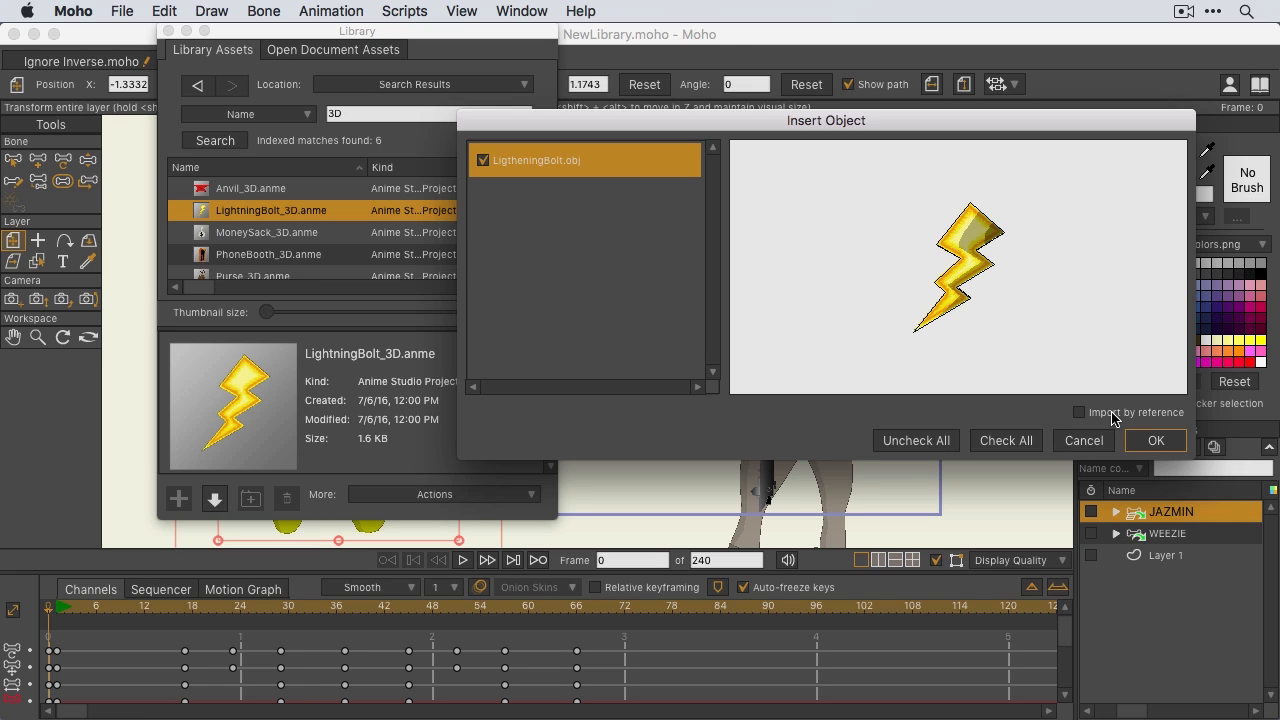
mouse_move(1156, 432)
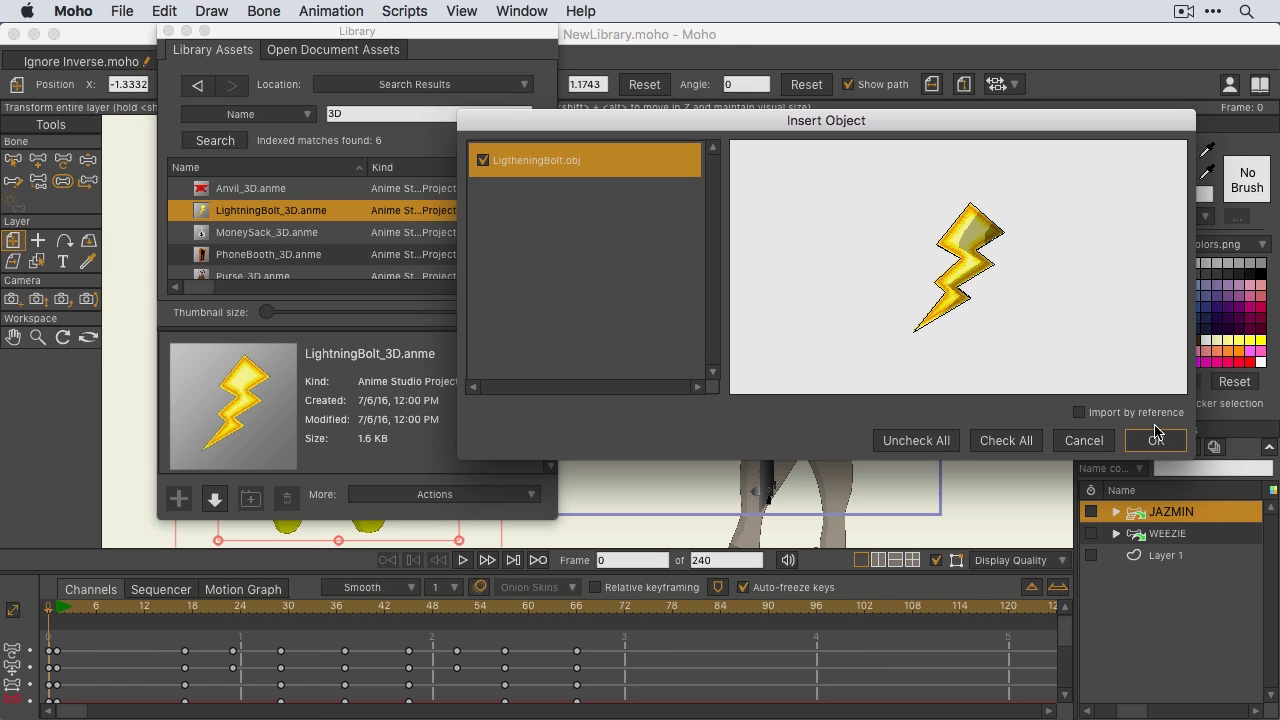
click(1156, 440)
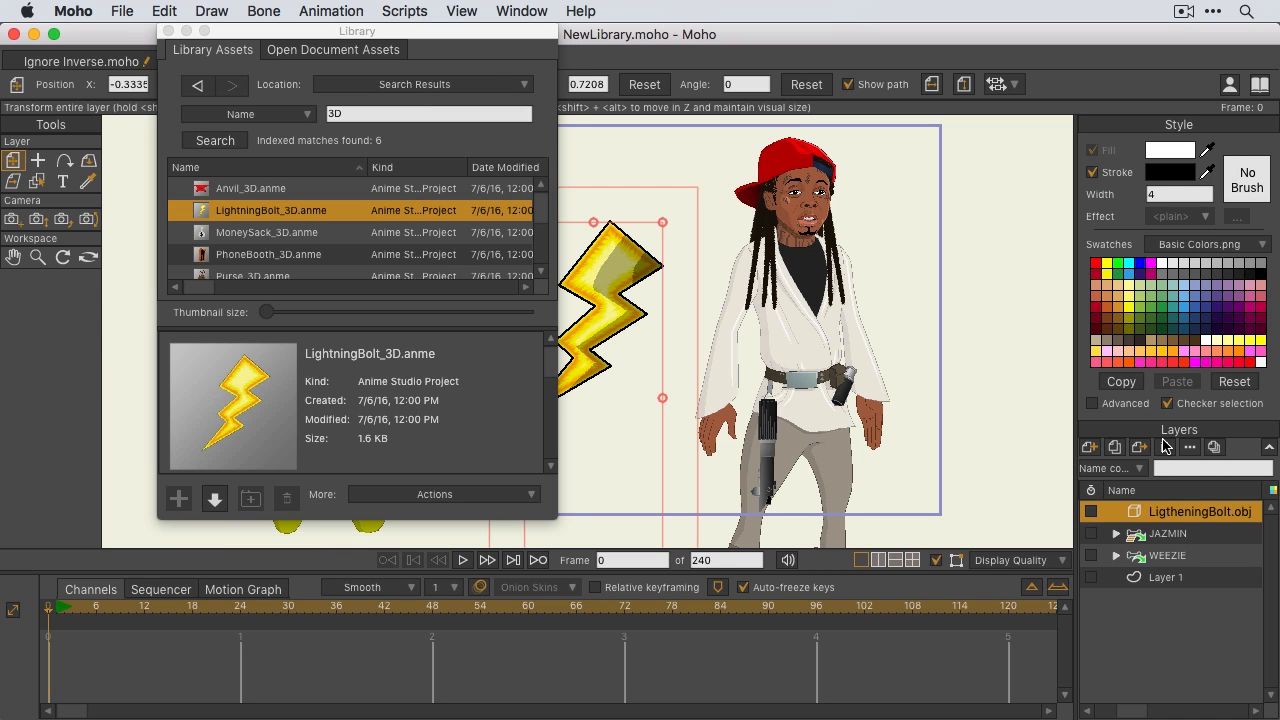
mouse_move(1210, 520)
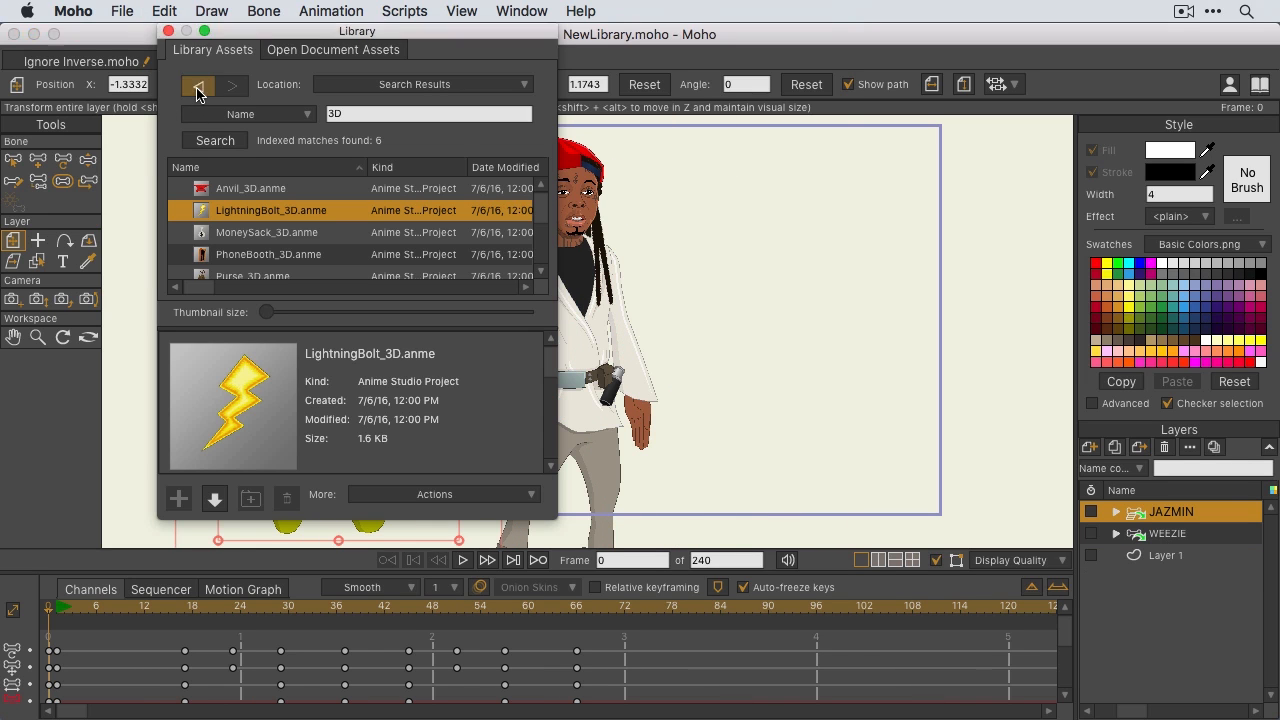
- Return to the top-level library folders and select Episode 2 as the save destination
click(198, 84)
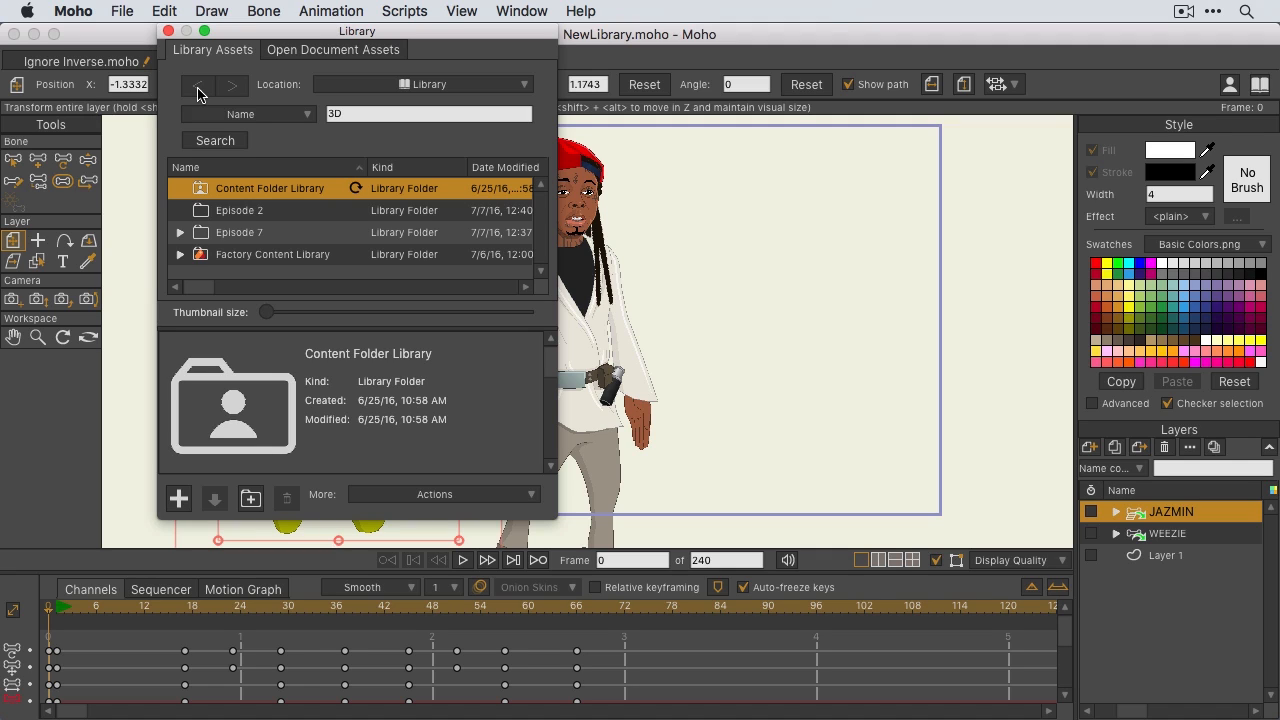
mouse_move(210, 210)
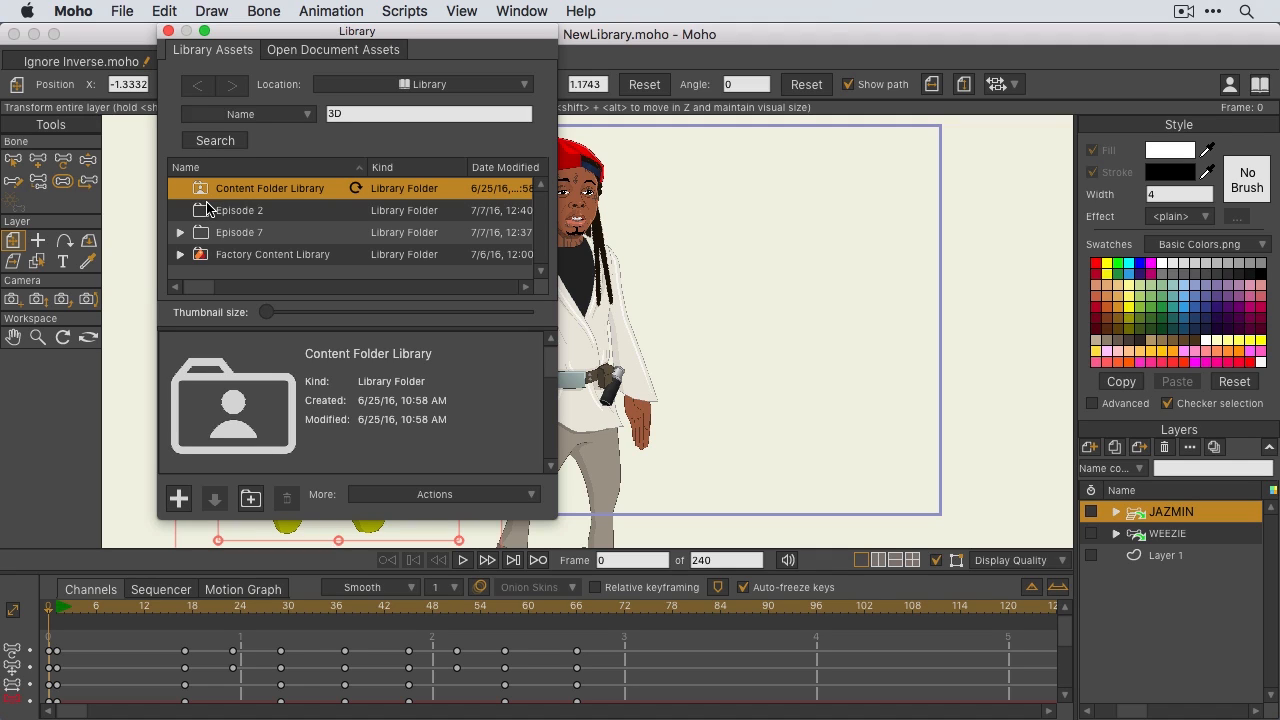
click(240, 210)
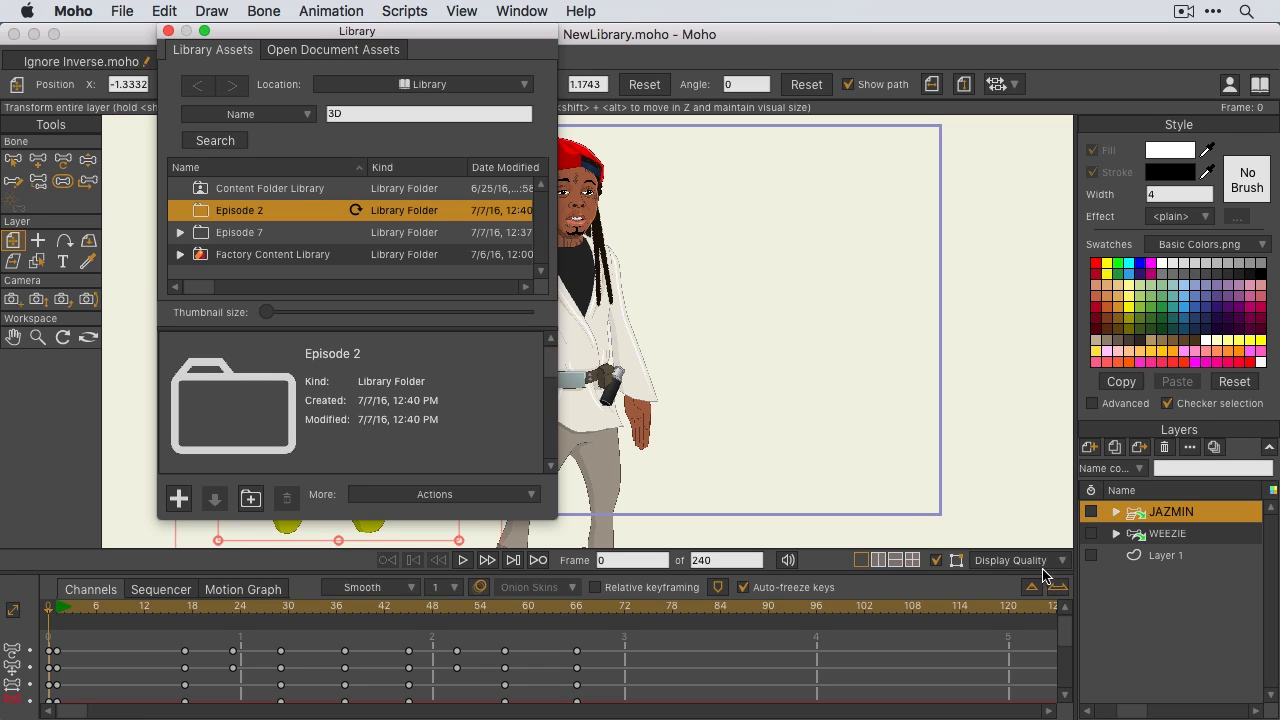
mouse_move(1198, 546)
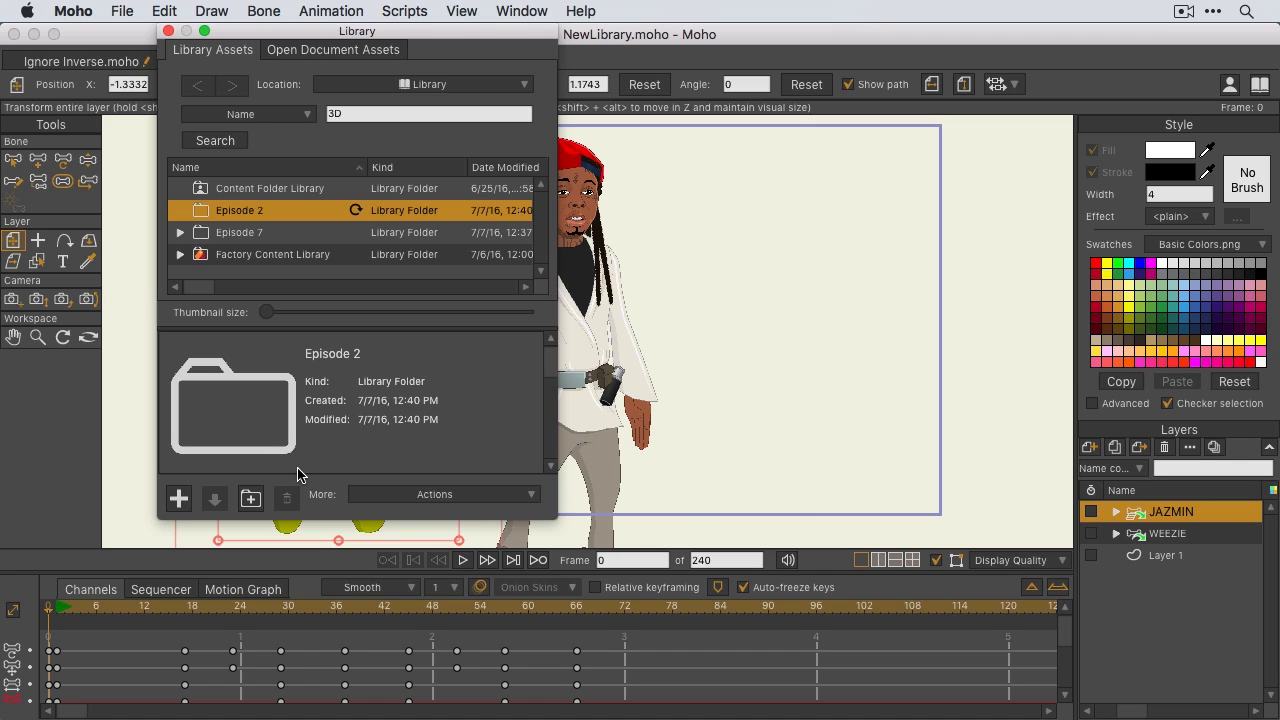
mouse_move(180, 500)
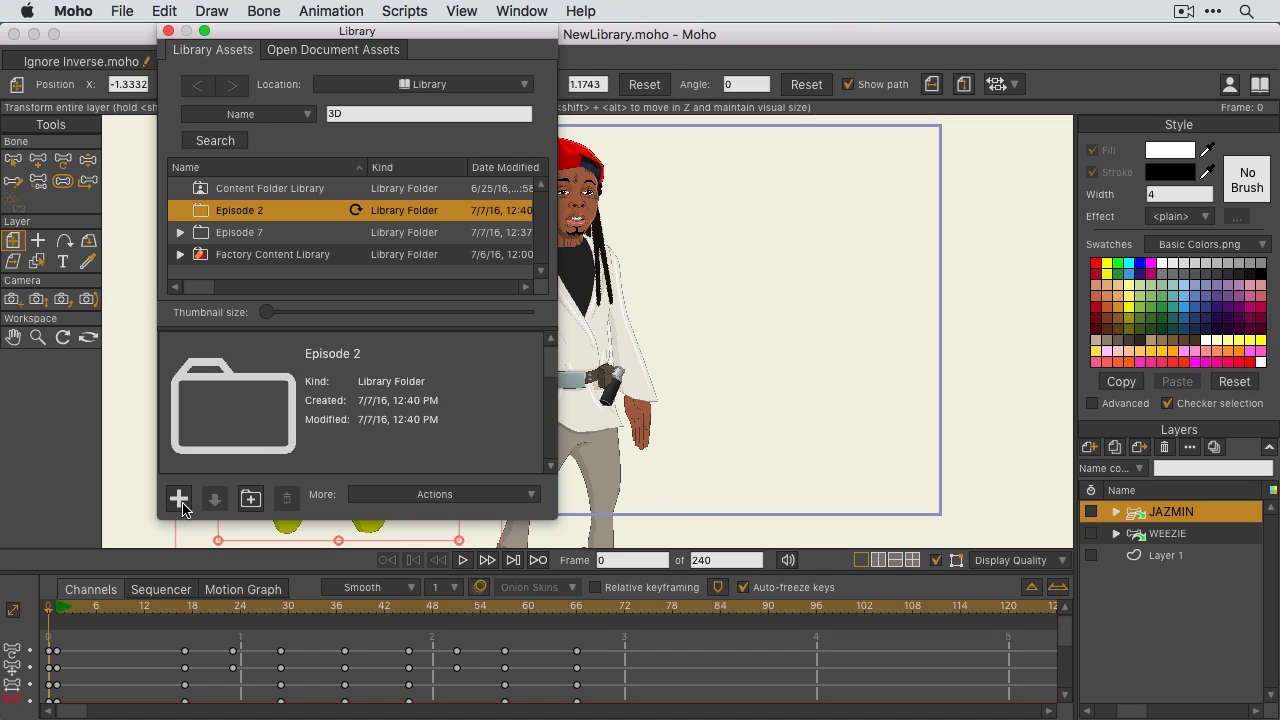
mouse_move(178, 498)
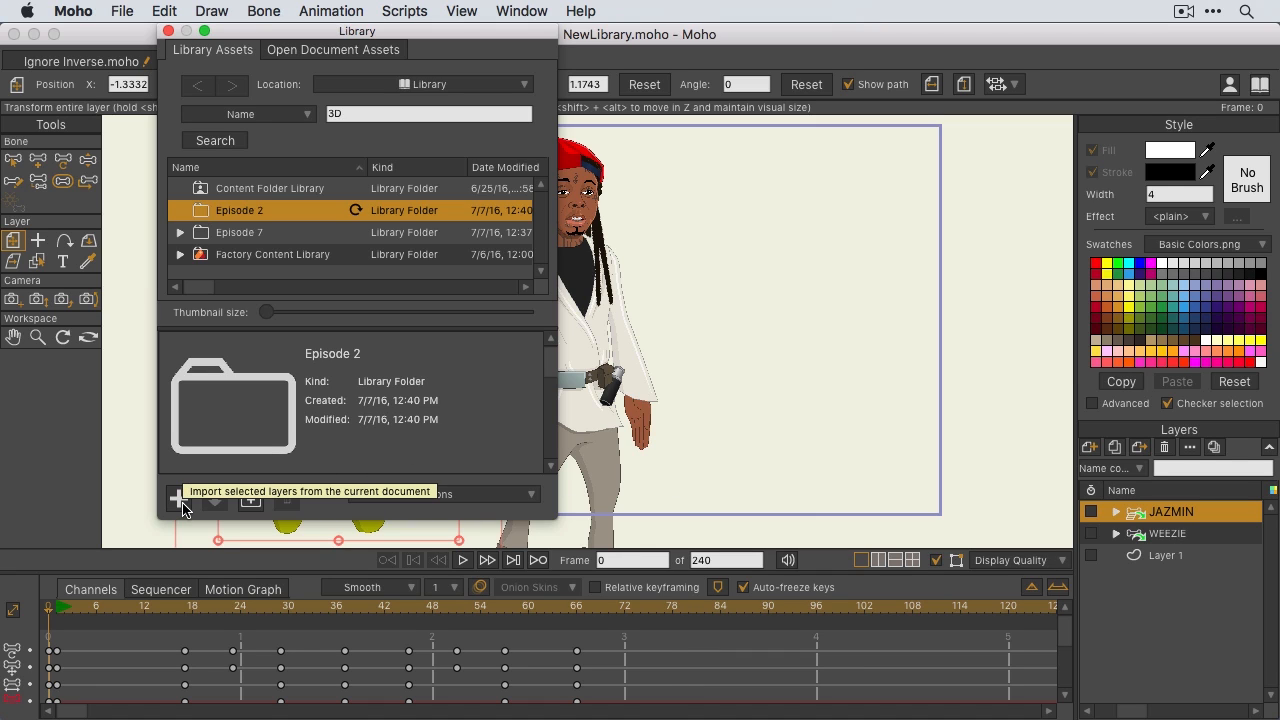
- Import the selected JAZMIN layer into the Episode 2 library folder
click(178, 498)
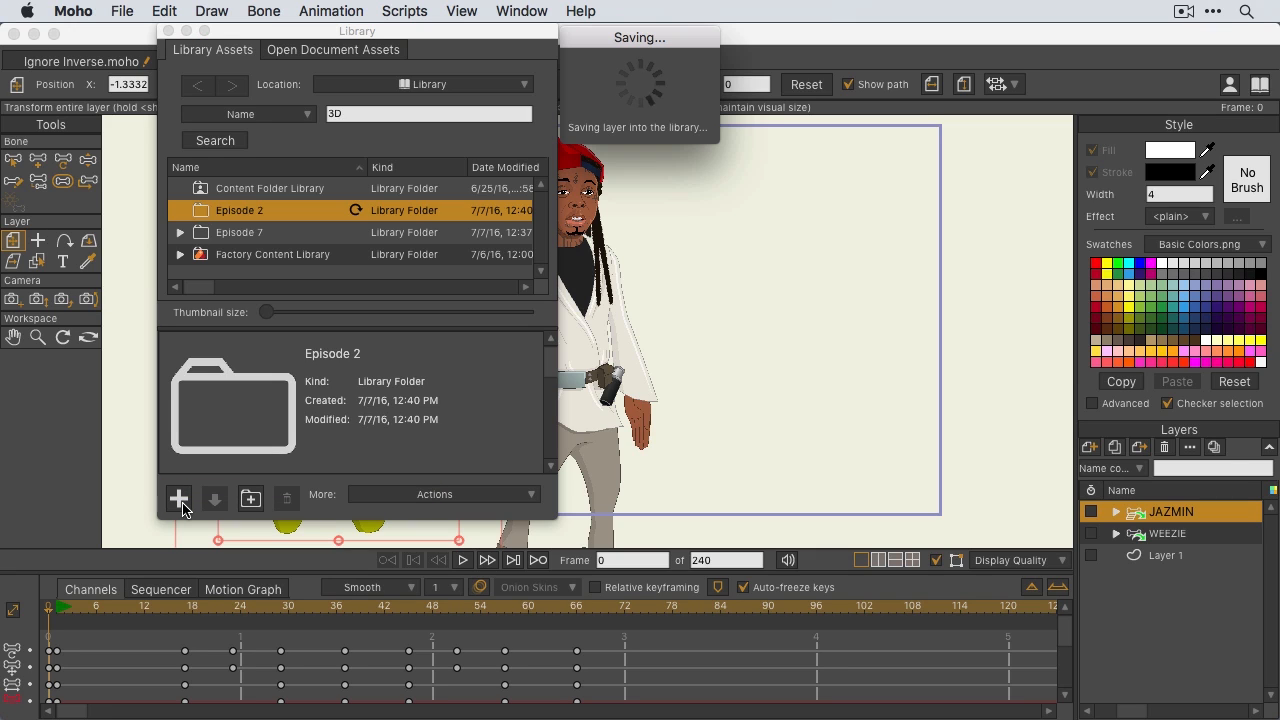
mouse_move(676, 122)
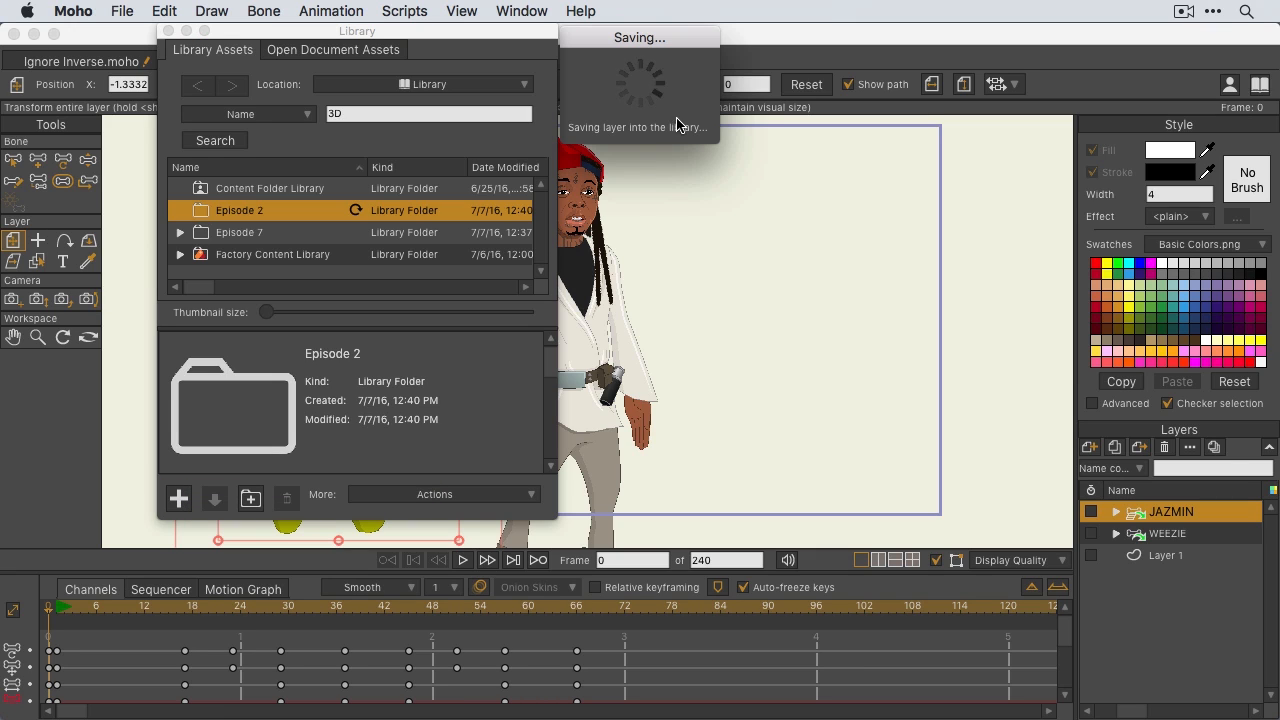
mouse_move(664, 104)
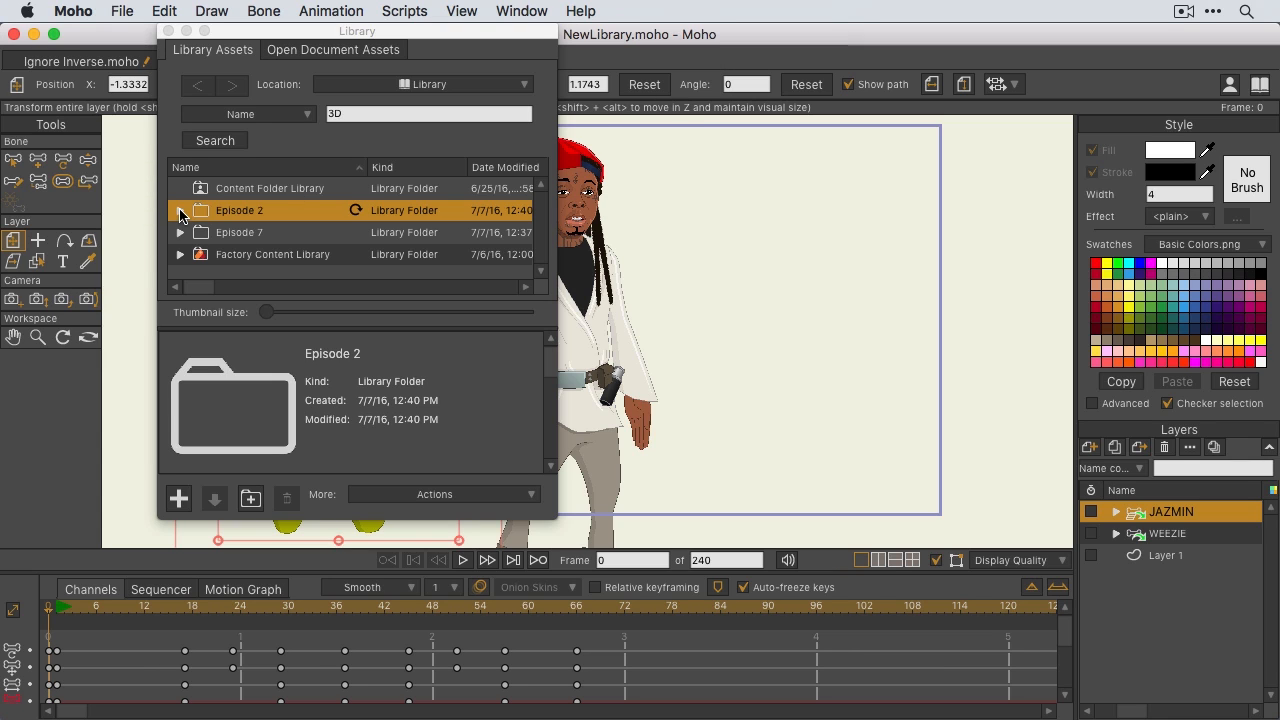
- Expand Episode 2 and its JAZMIN folder to reveal JAZMIN.moho, widening the Library window
click(180, 210)
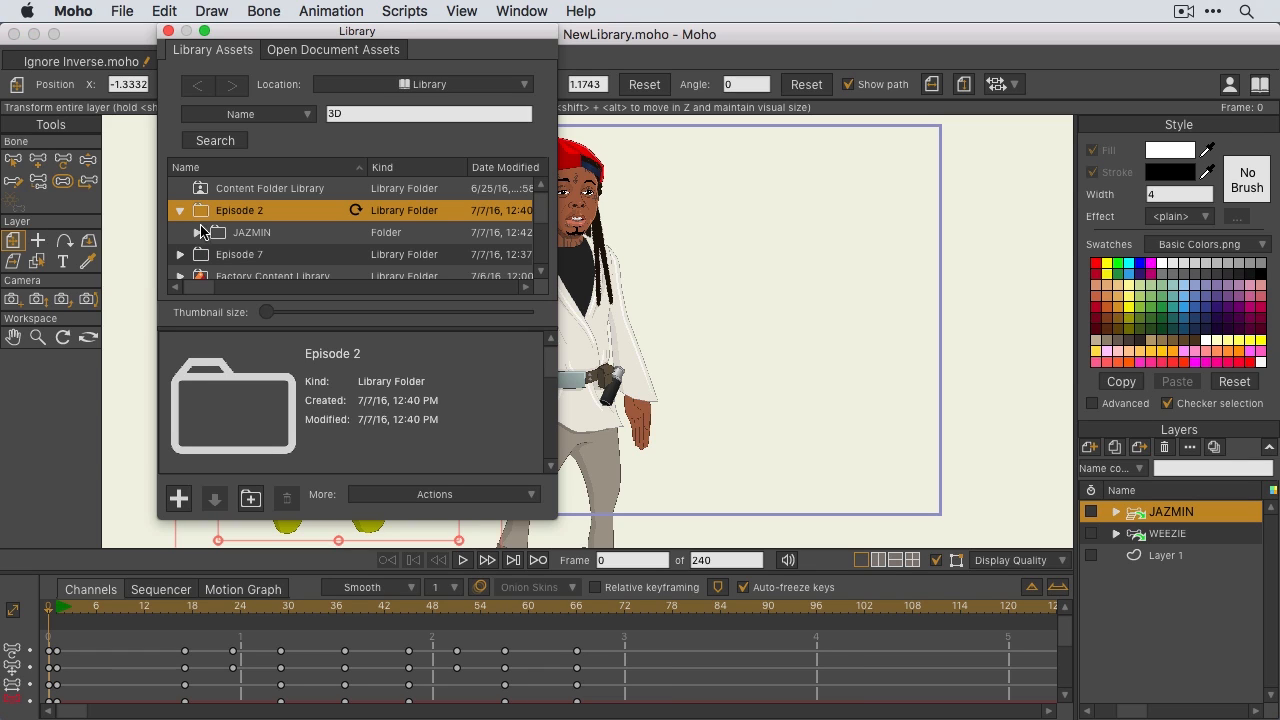
mouse_move(284, 240)
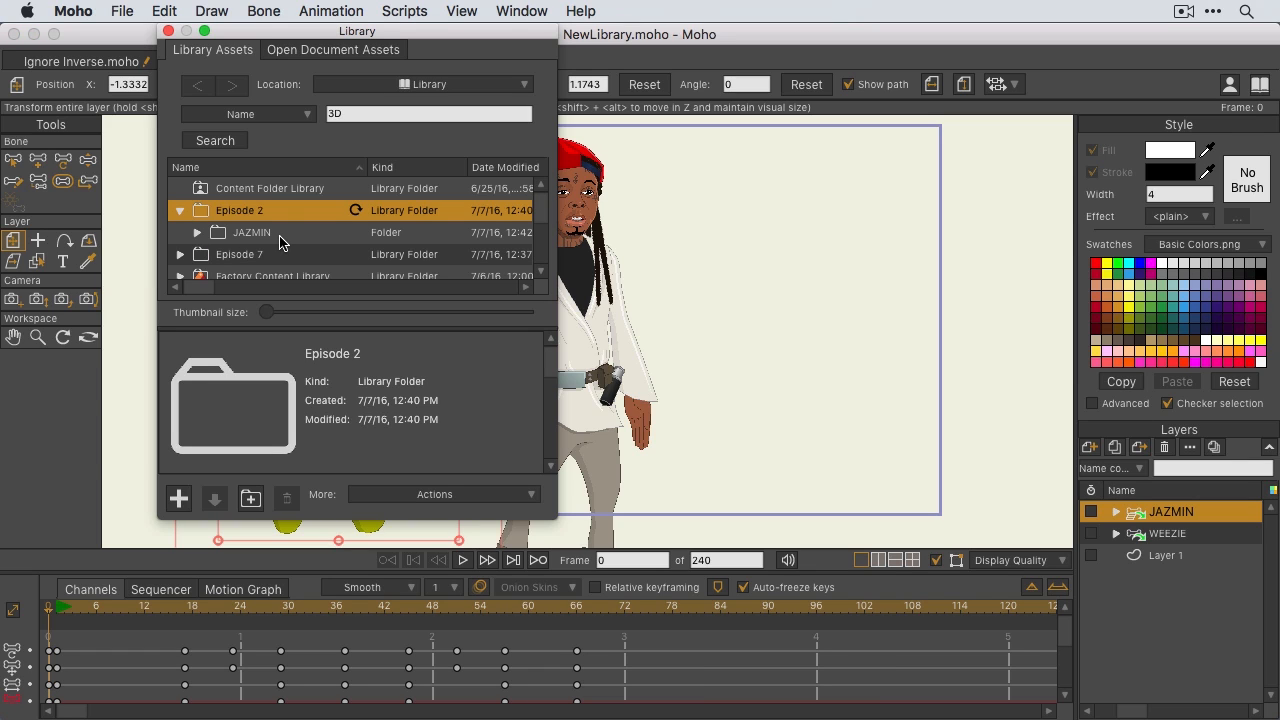
mouse_move(378, 244)
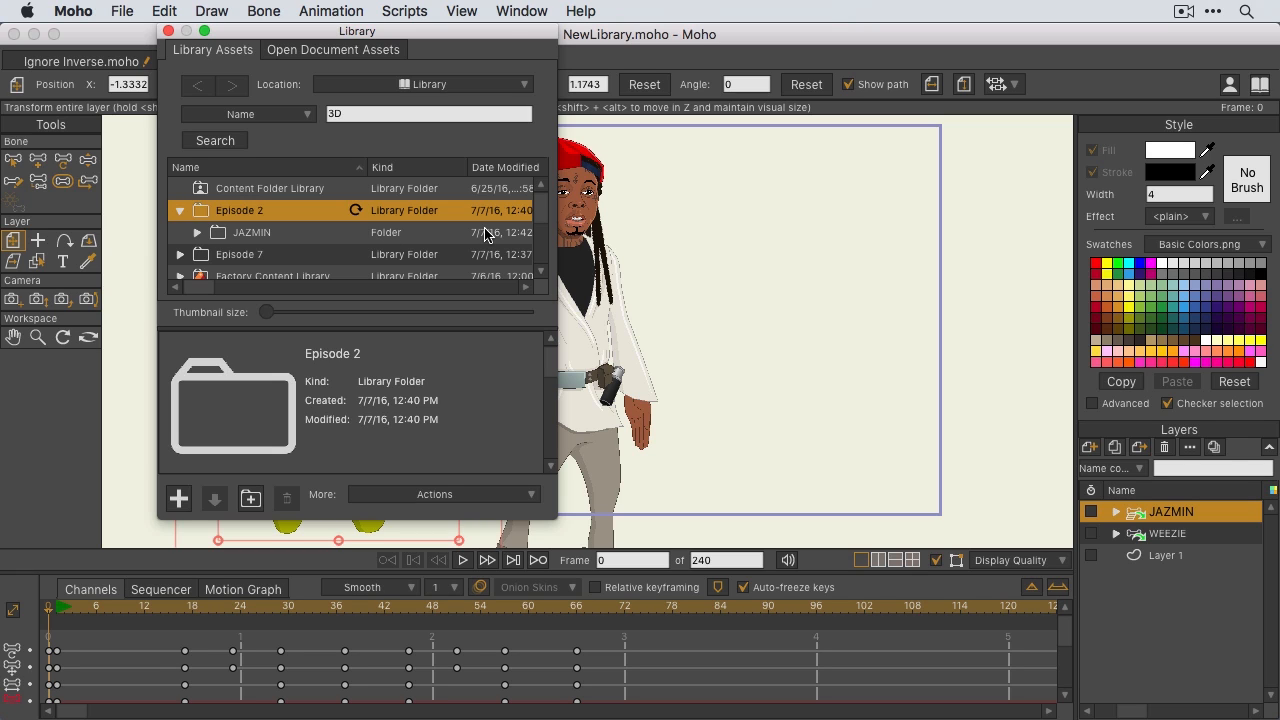
drag(558, 264, 820, 264)
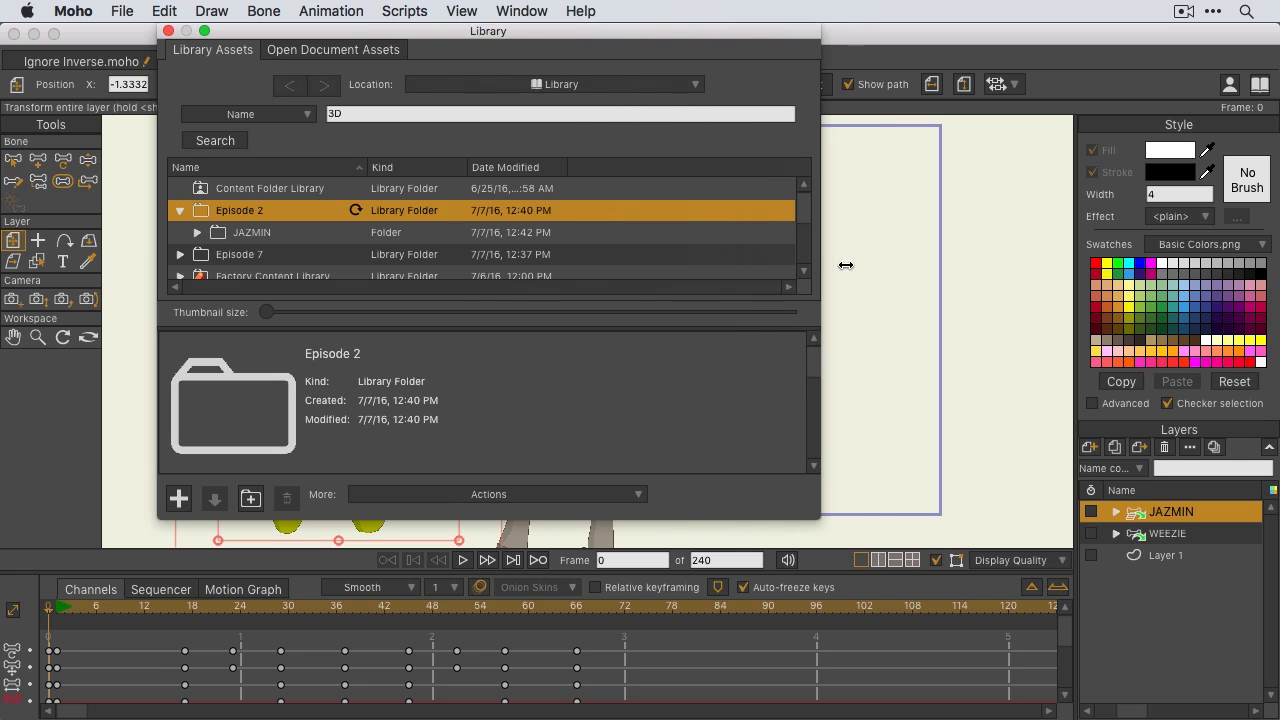
drag(820, 264, 912, 264)
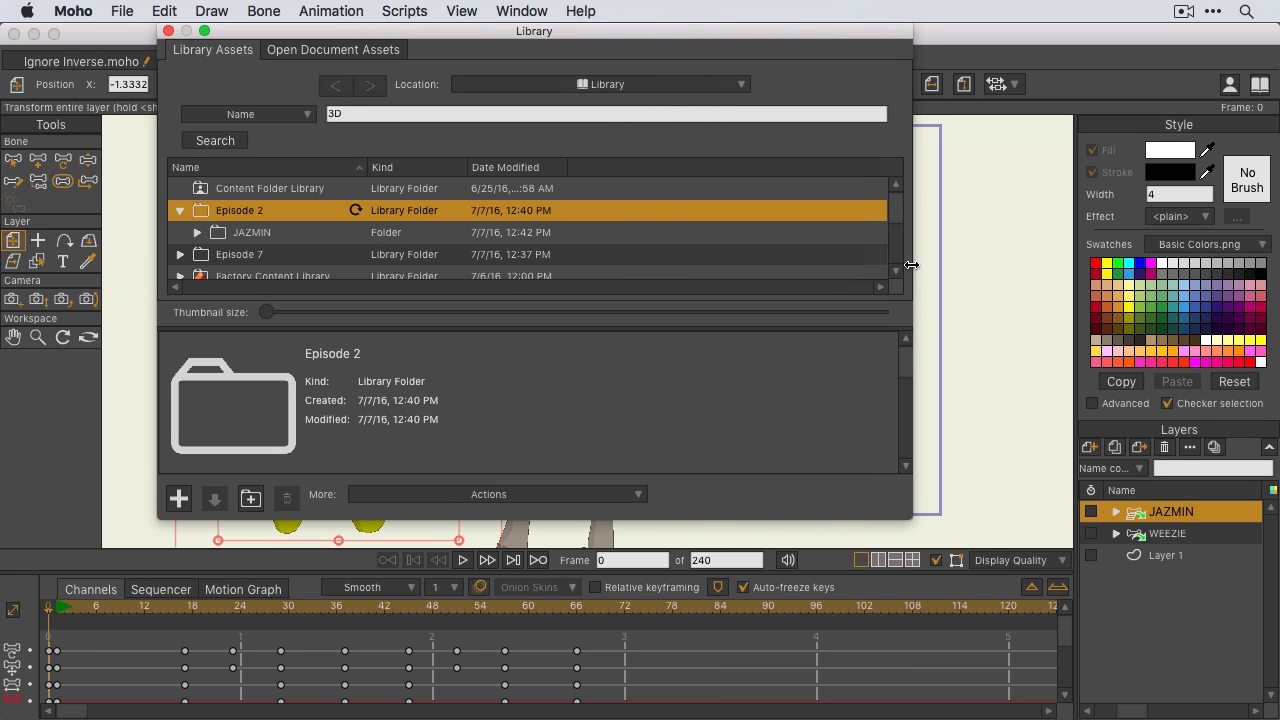
mouse_move(196, 244)
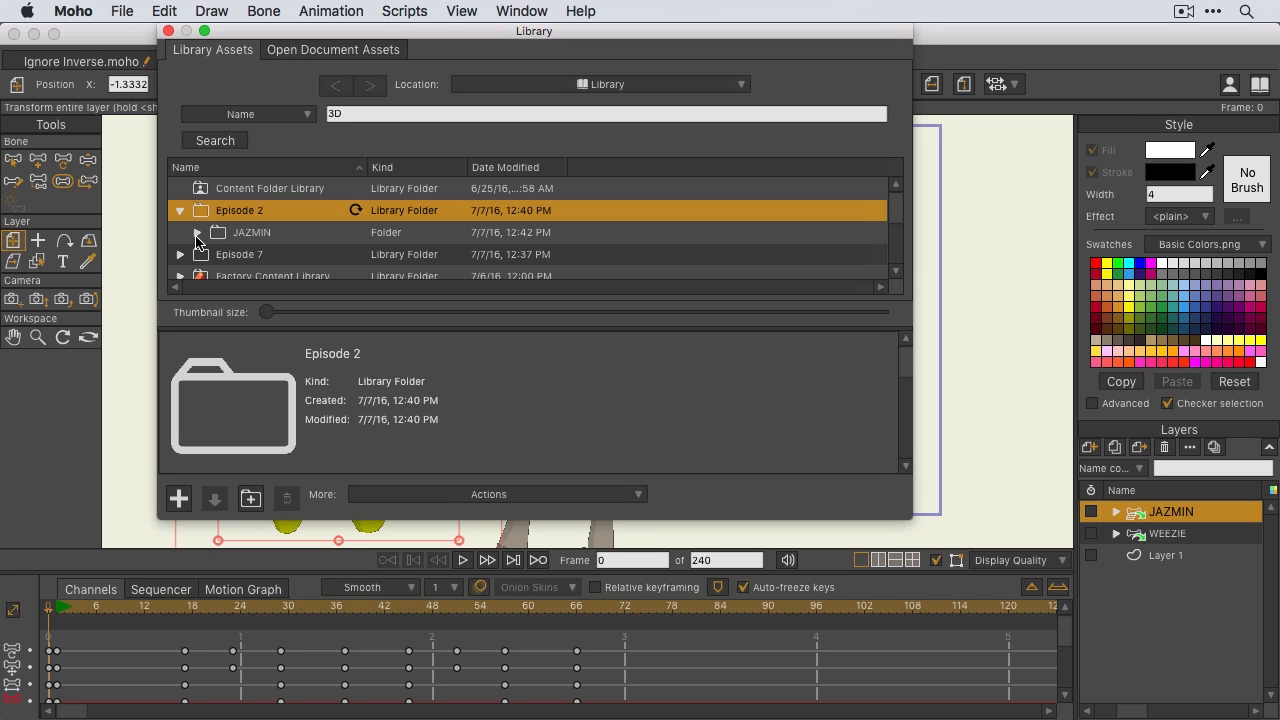
click(196, 232)
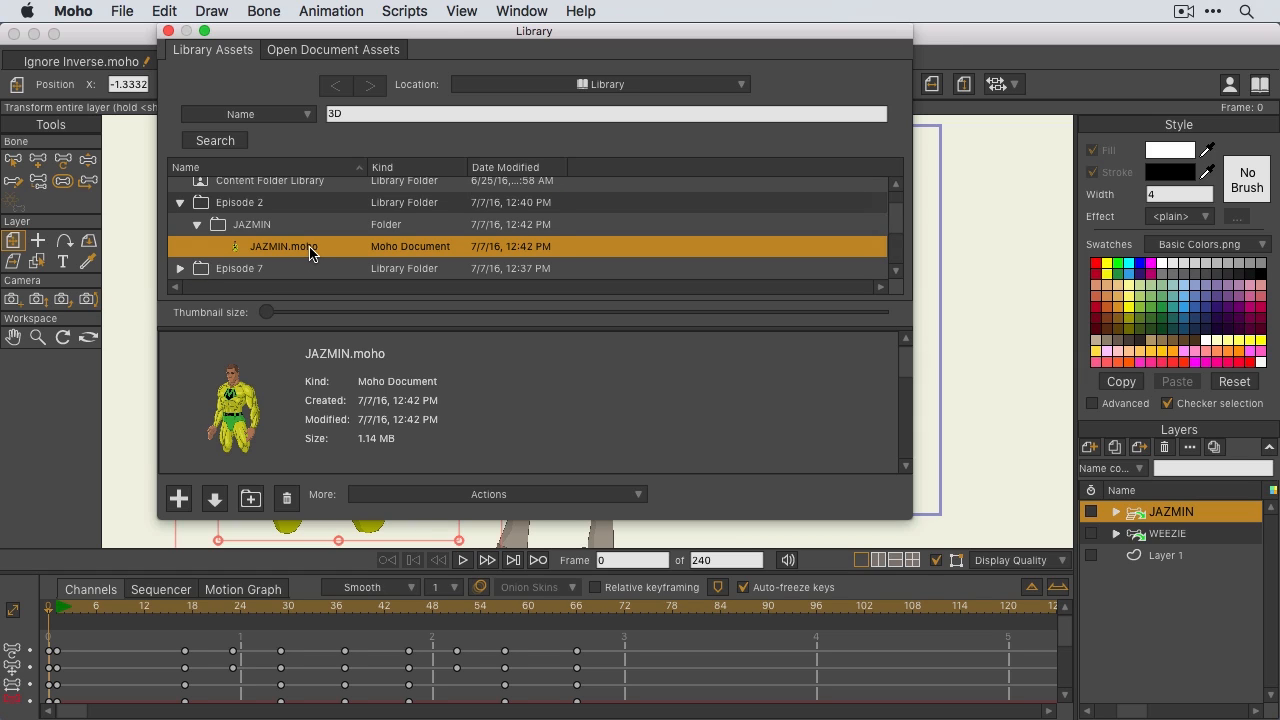
mouse_move(240, 396)
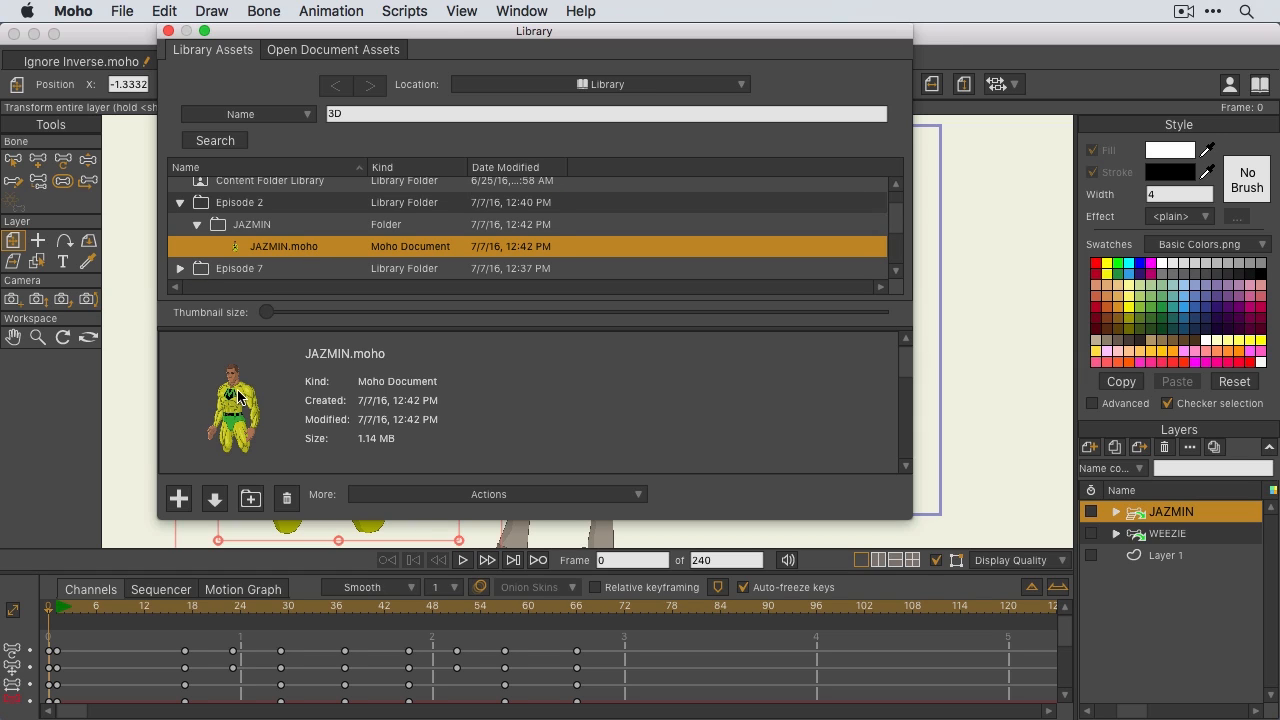
mouse_move(240, 404)
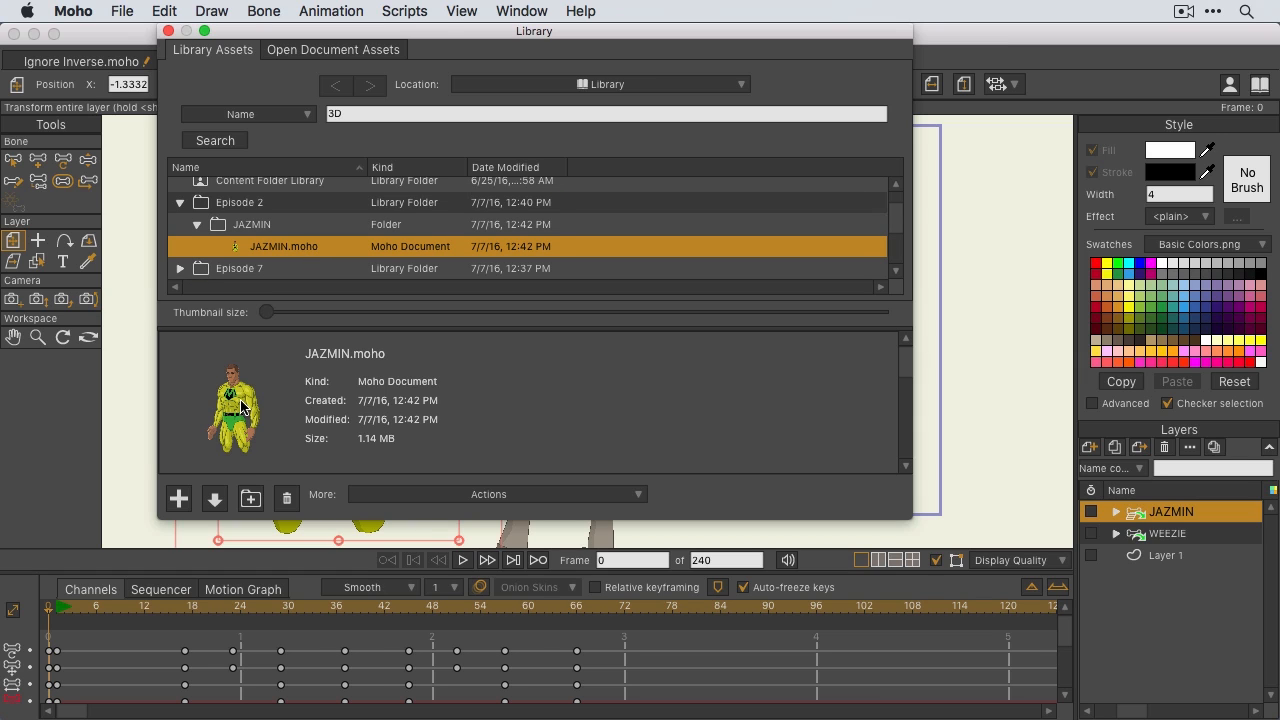
- Reselect Episode 2 as destination and pick the WEEZIE layer to save next
click(238, 202)
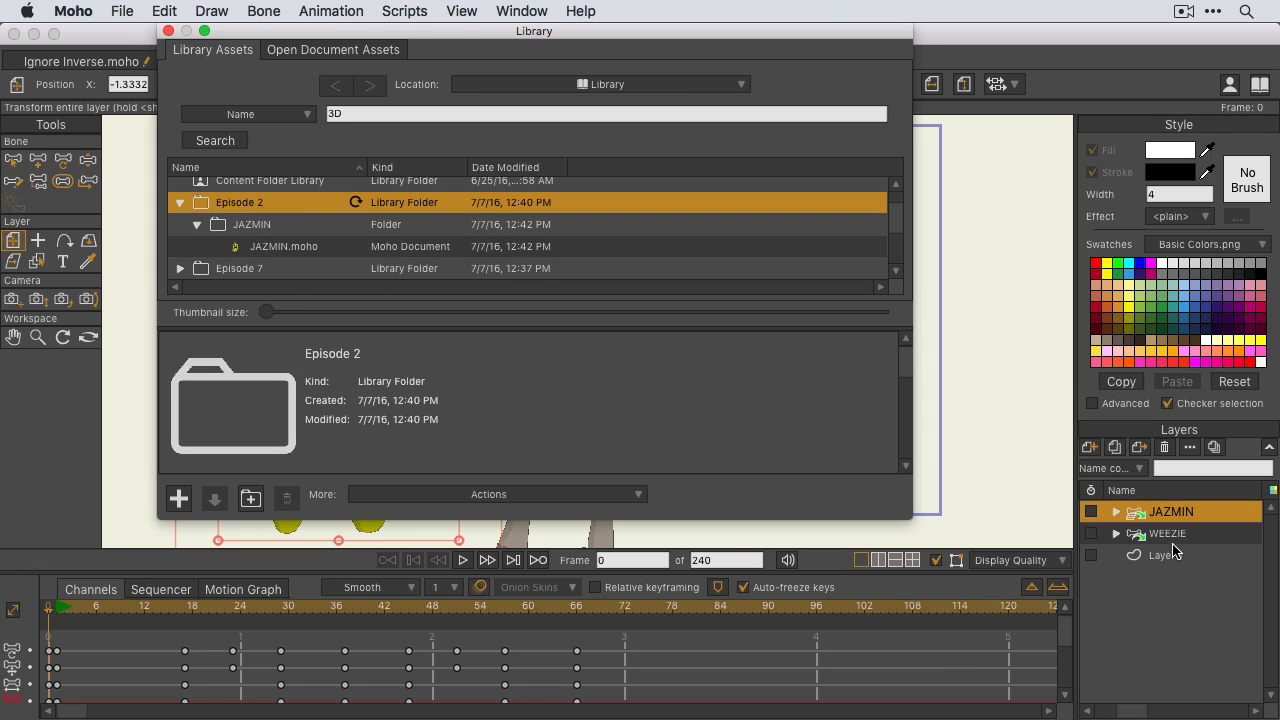
click(1168, 532)
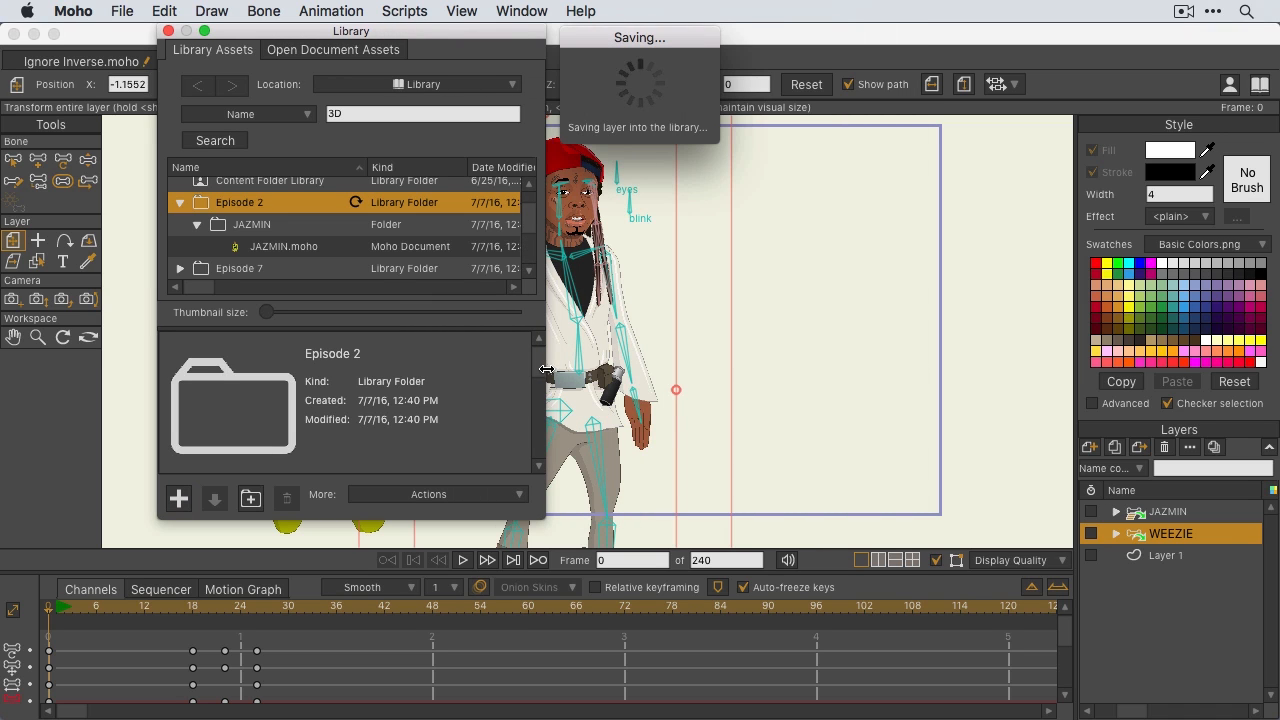
mouse_move(648, 92)
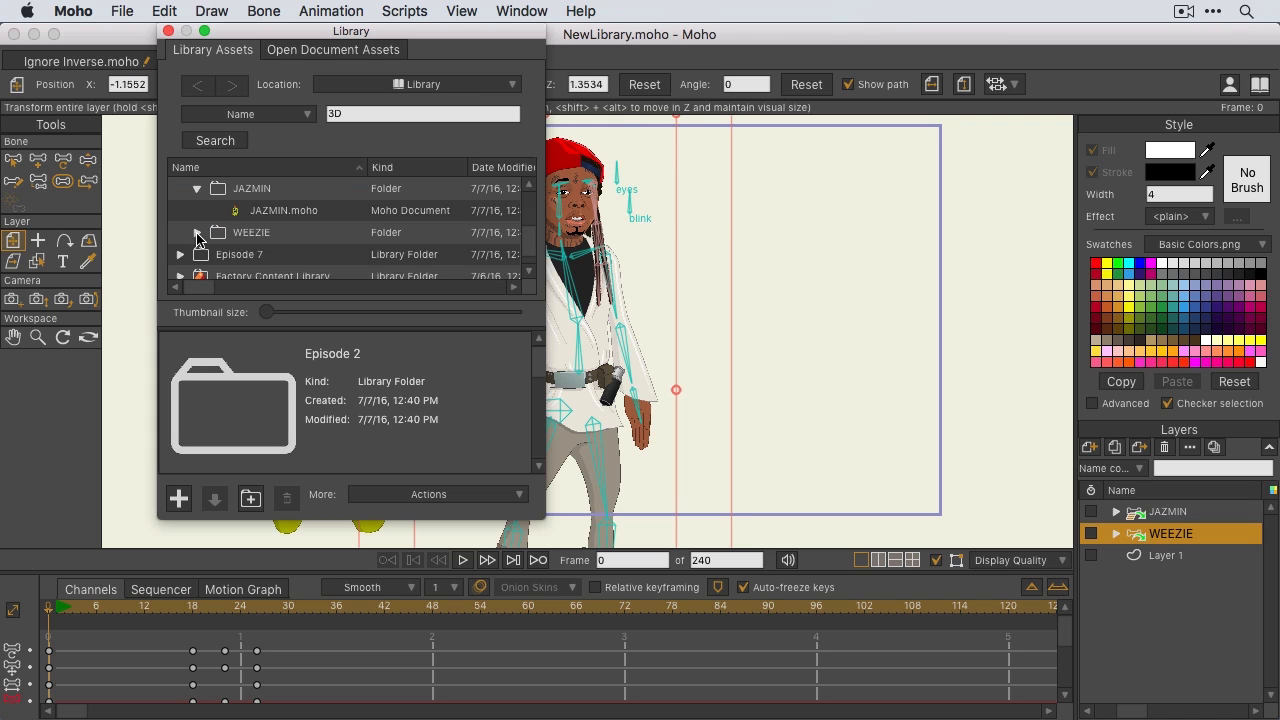
- Expand the WEEZIE folder and its images subfolder, previewing the silver glitter texture JPEG
click(196, 232)
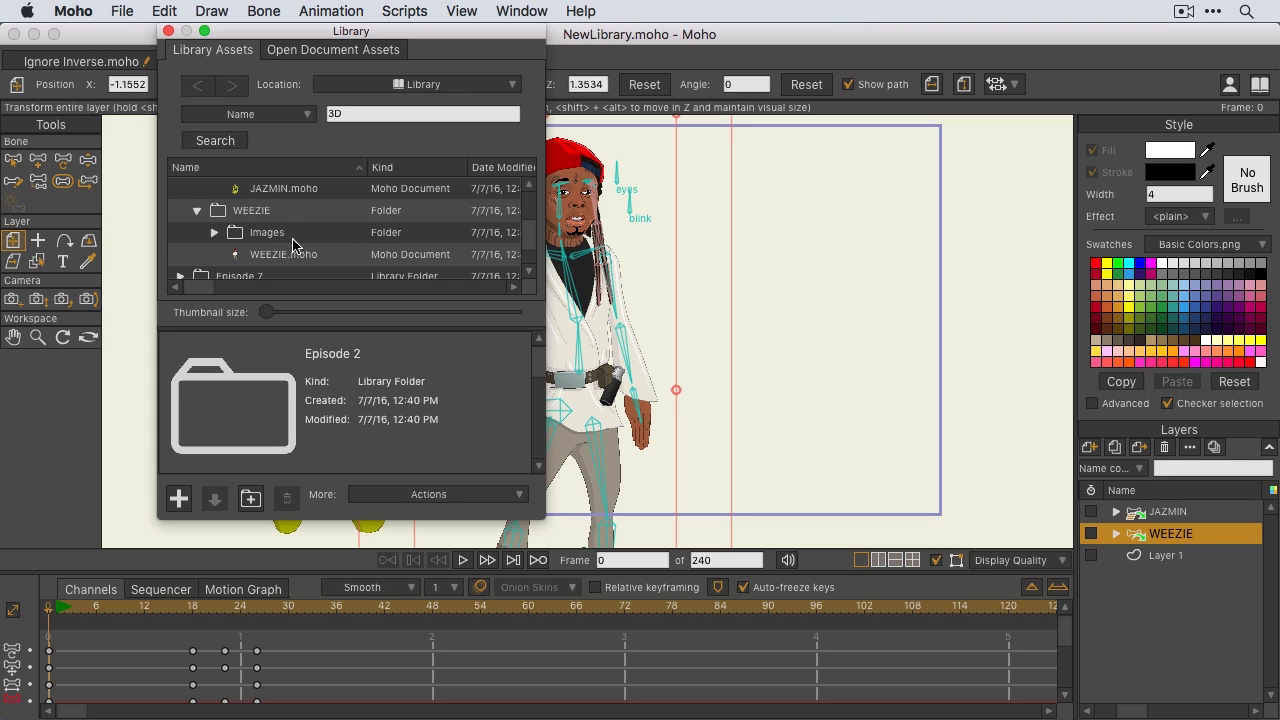
mouse_move(282, 252)
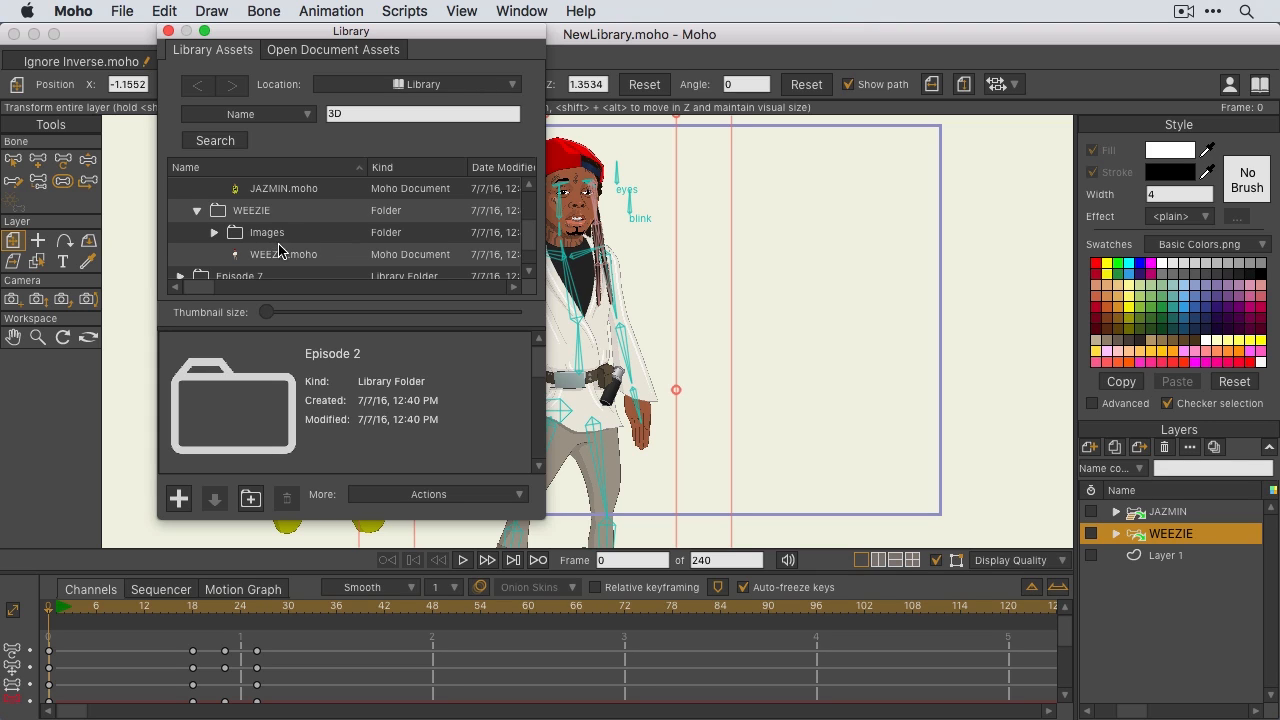
click(214, 232)
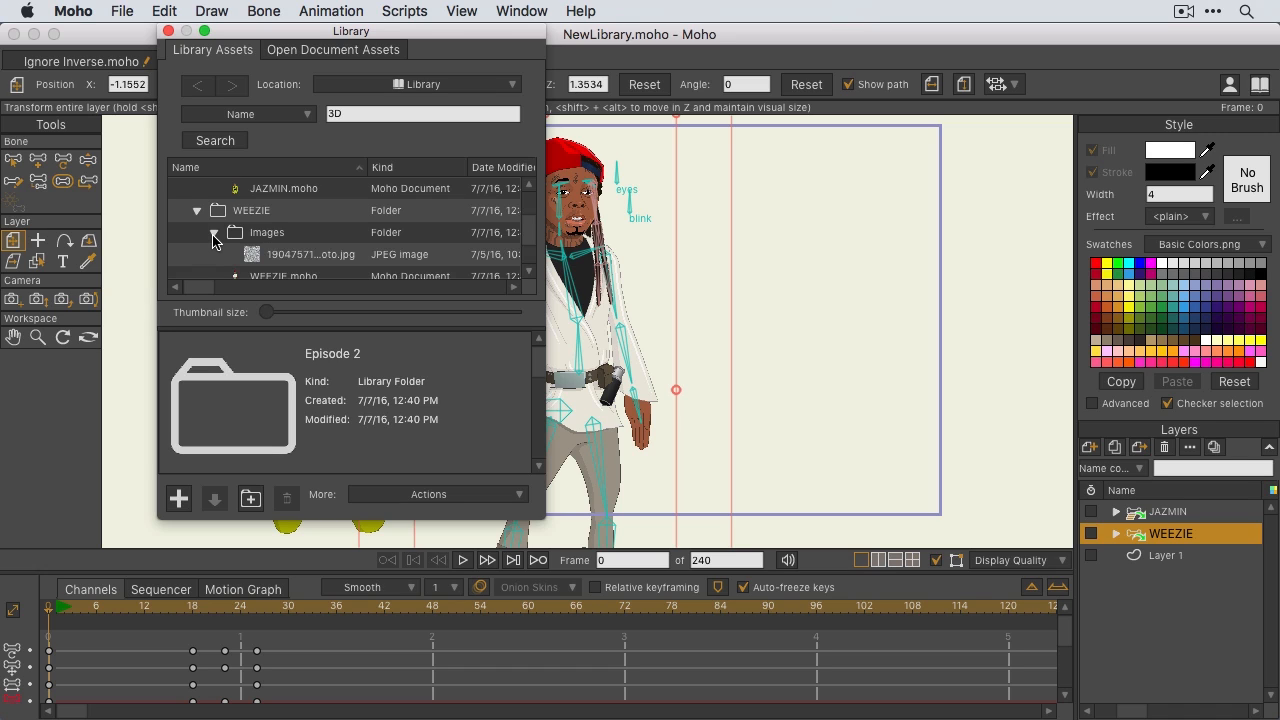
click(312, 254)
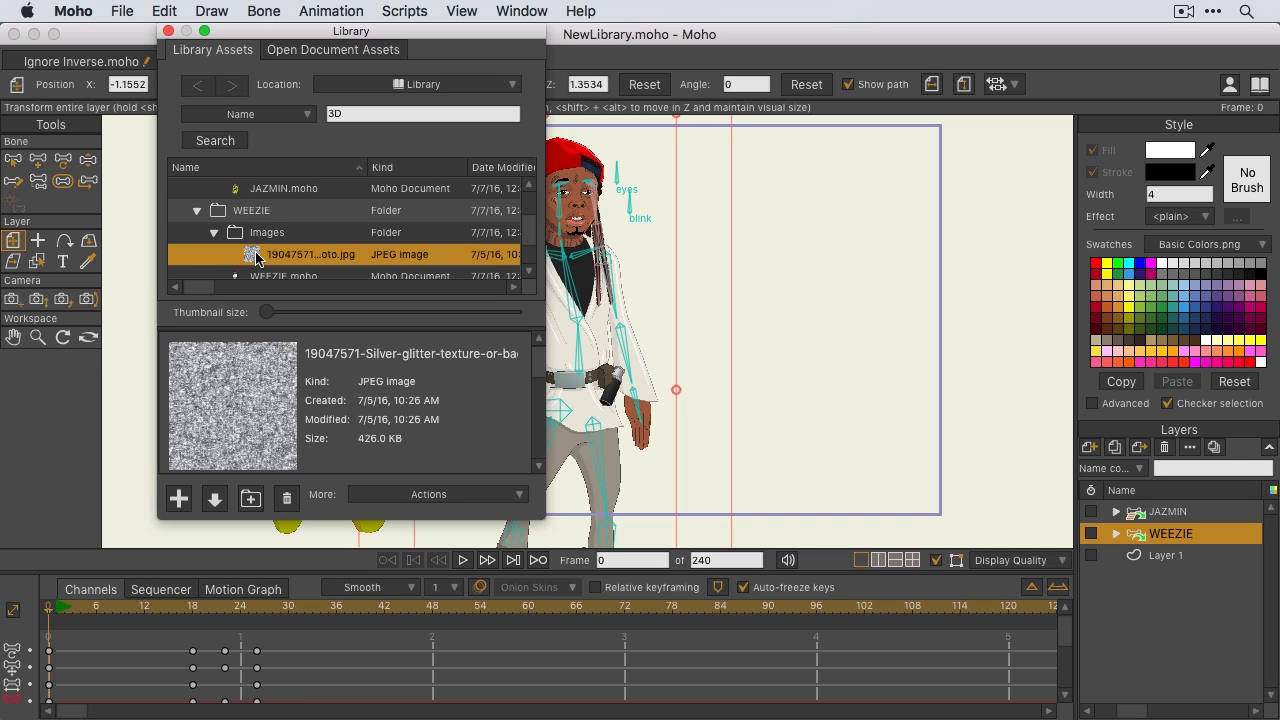
mouse_move(184, 476)
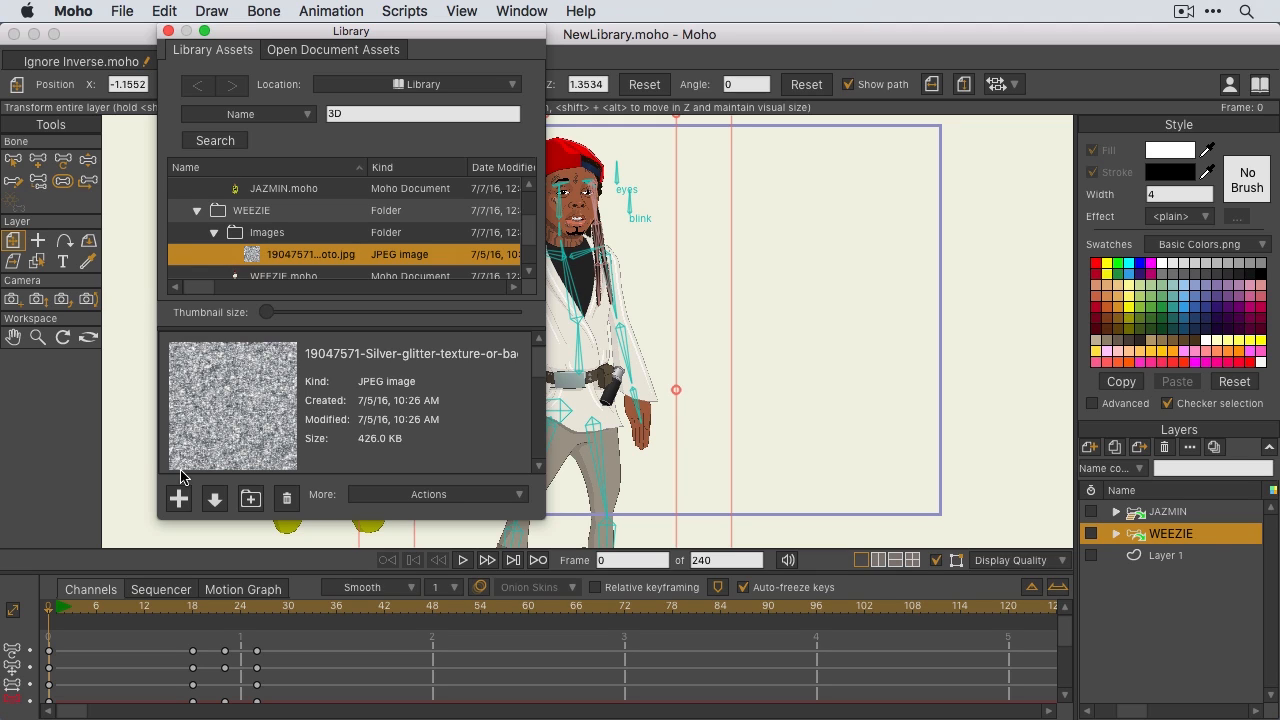
mouse_move(180, 498)
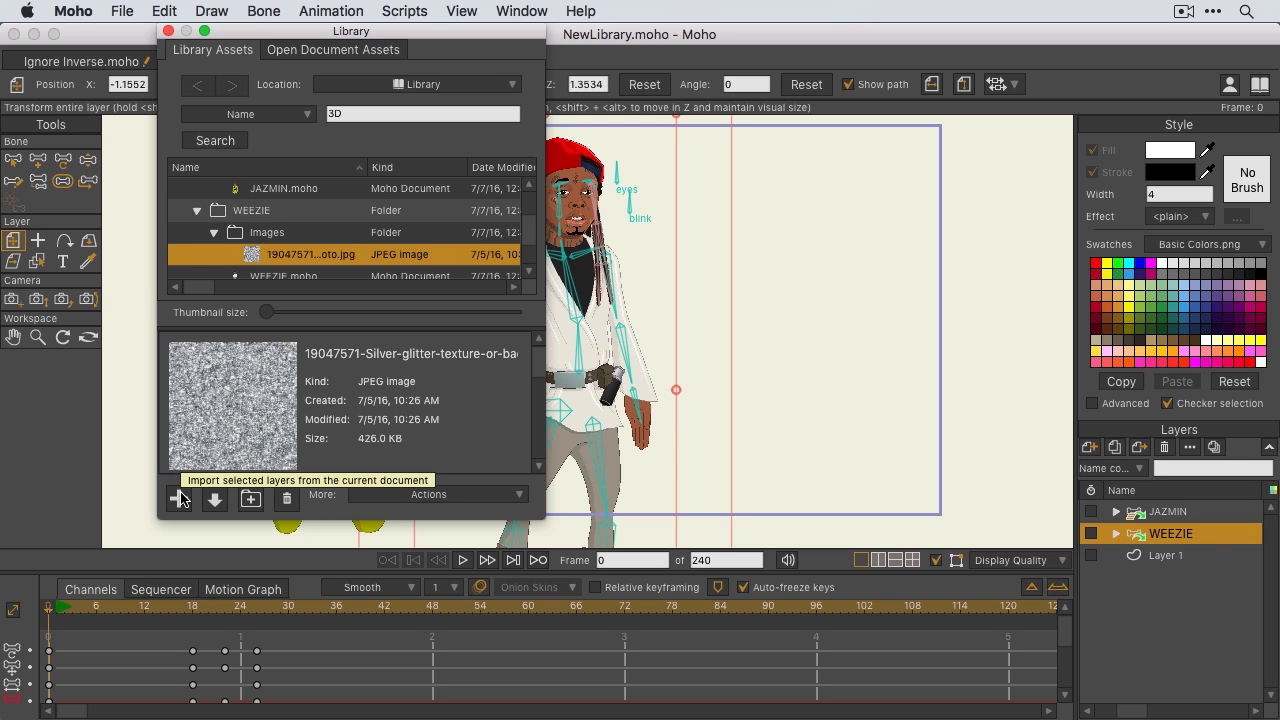
mouse_move(216, 500)
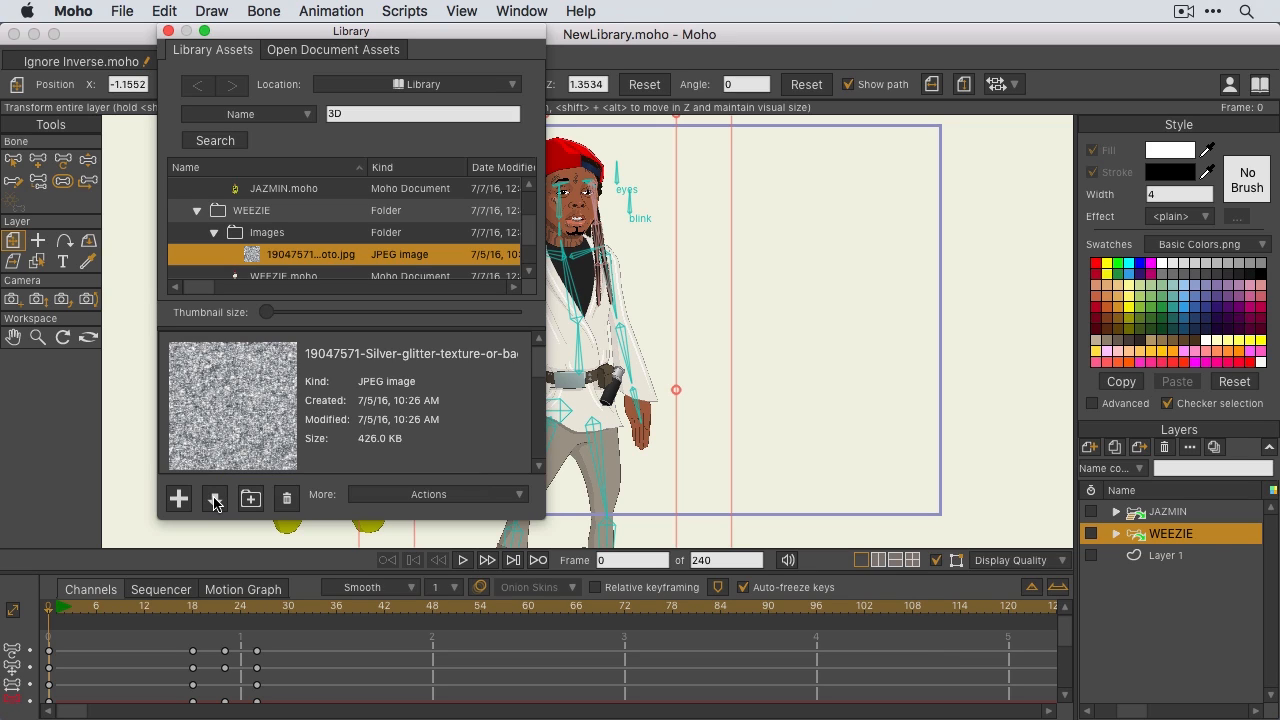
mouse_move(252, 498)
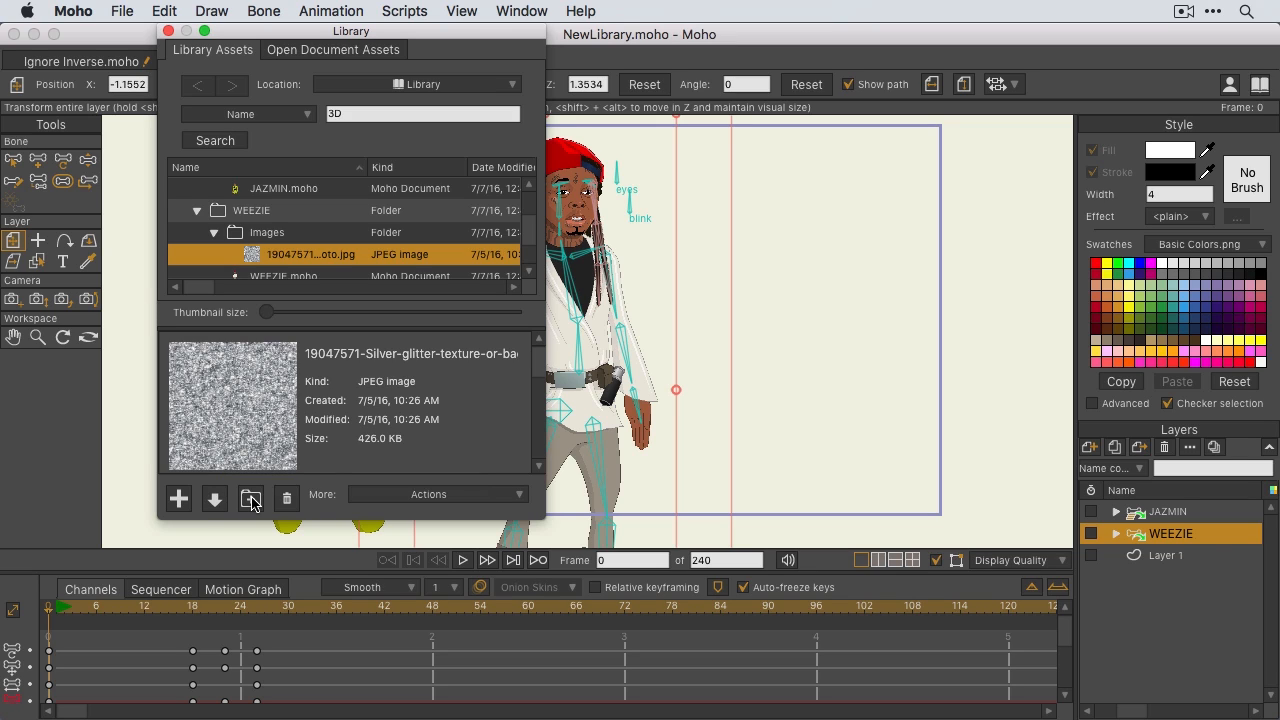
mouse_move(250, 498)
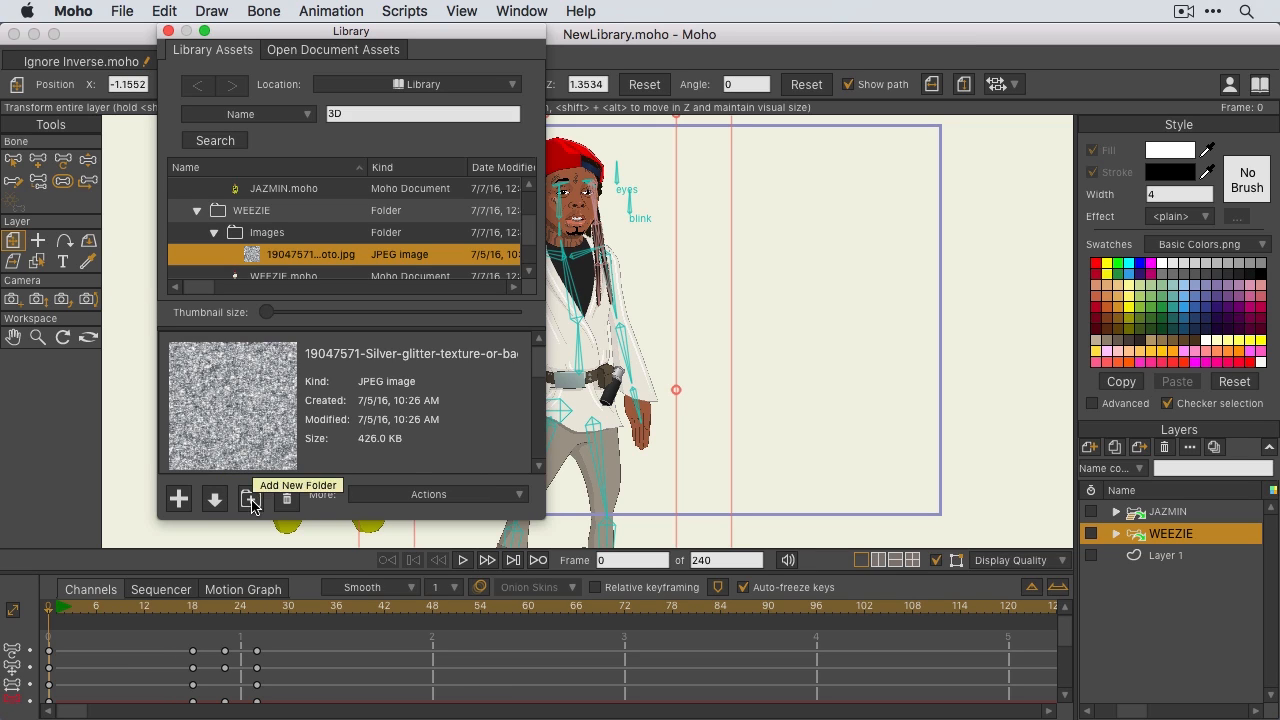
click(266, 232)
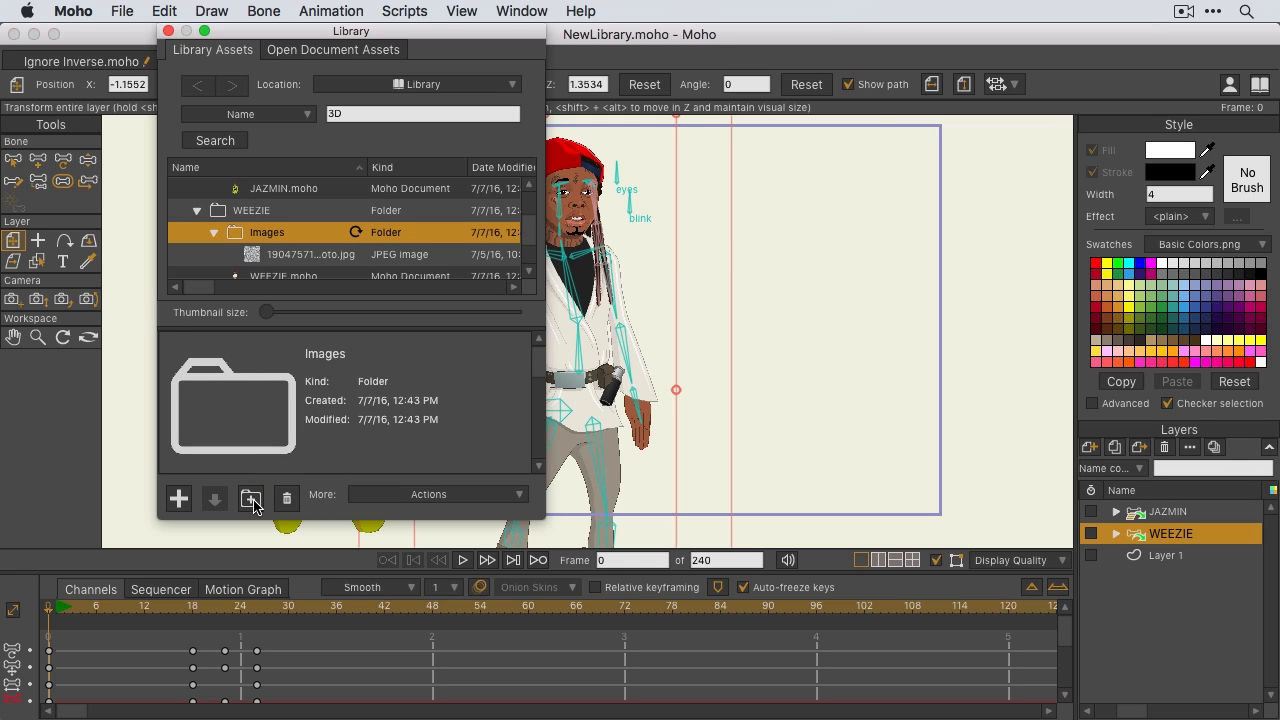
click(250, 498)
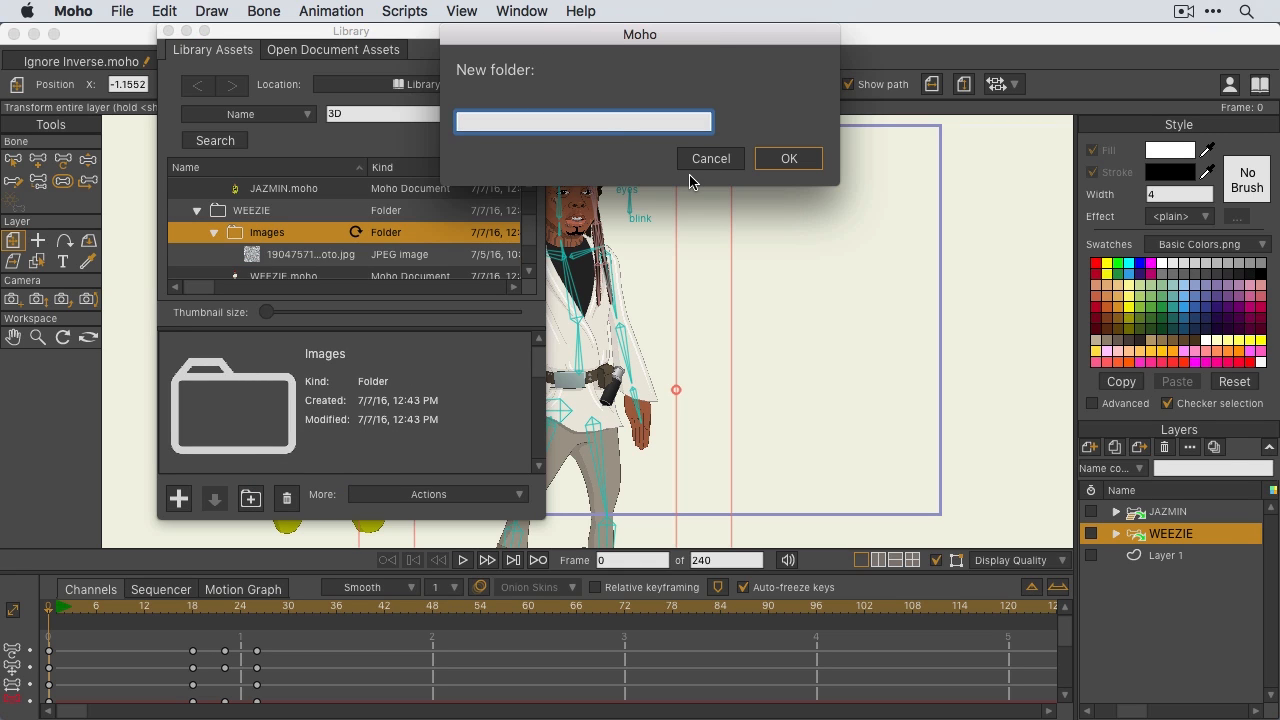
click(710, 158)
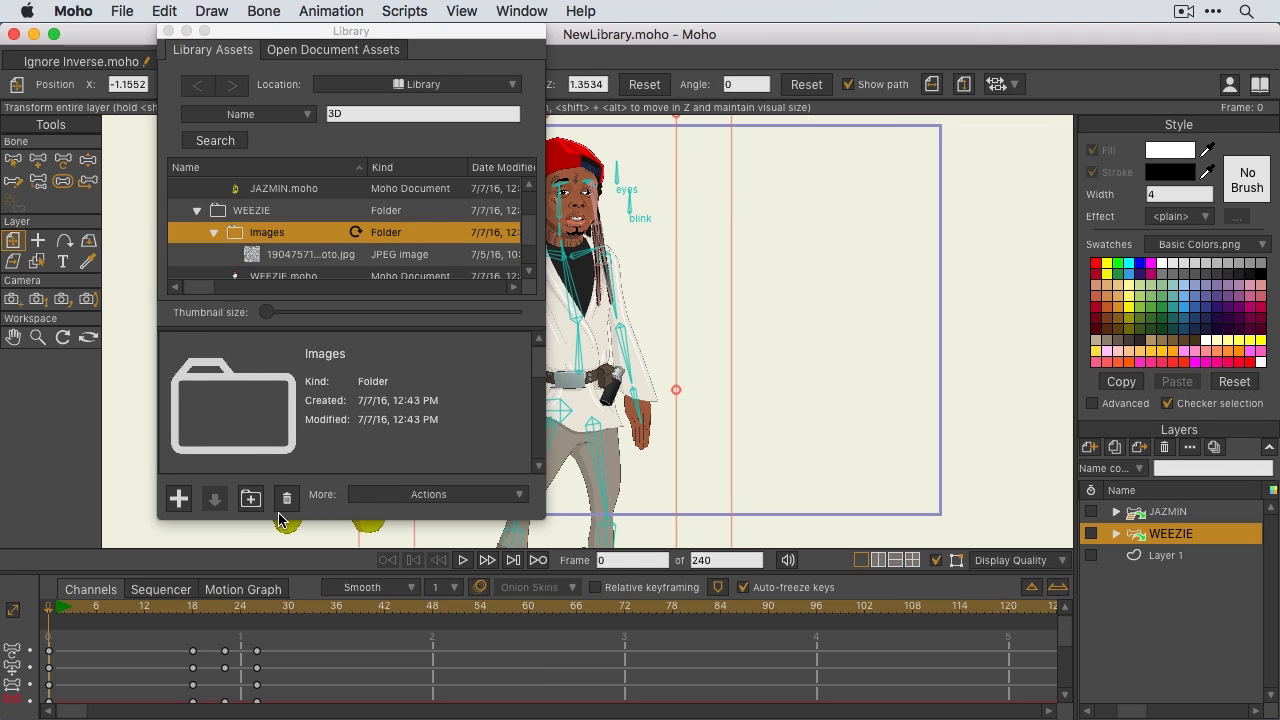
mouse_move(288, 512)
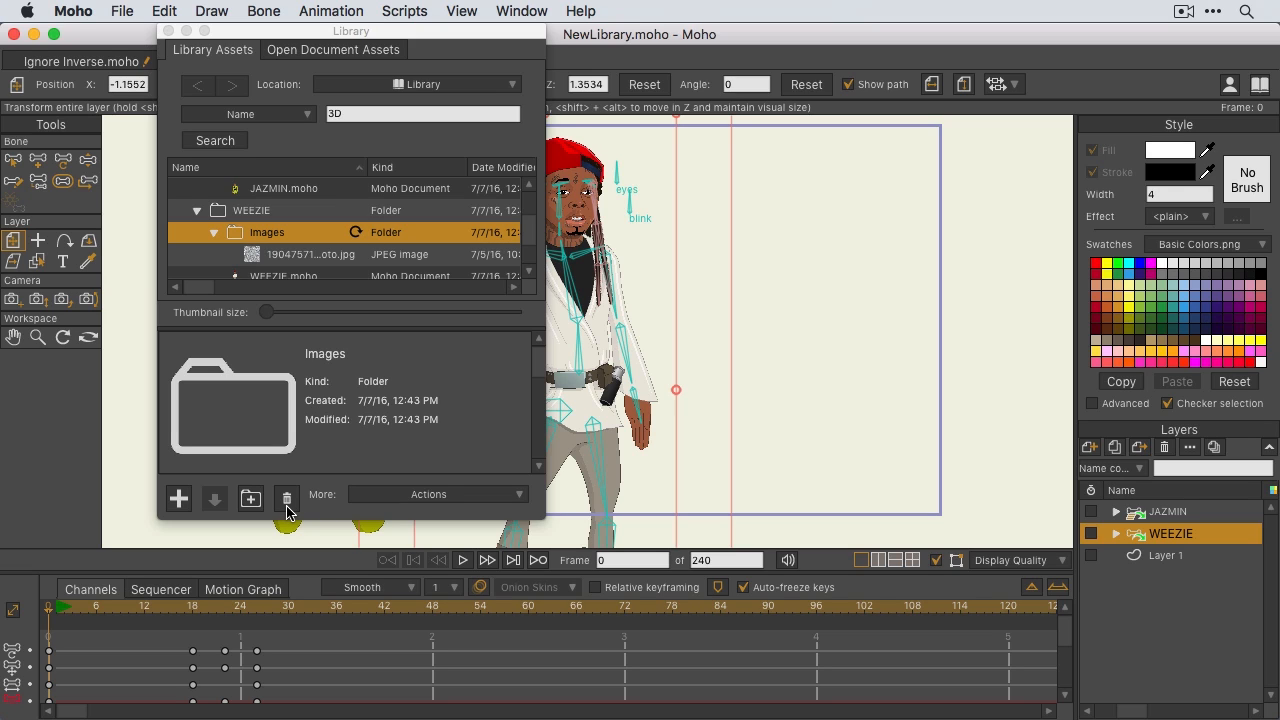
mouse_move(288, 232)
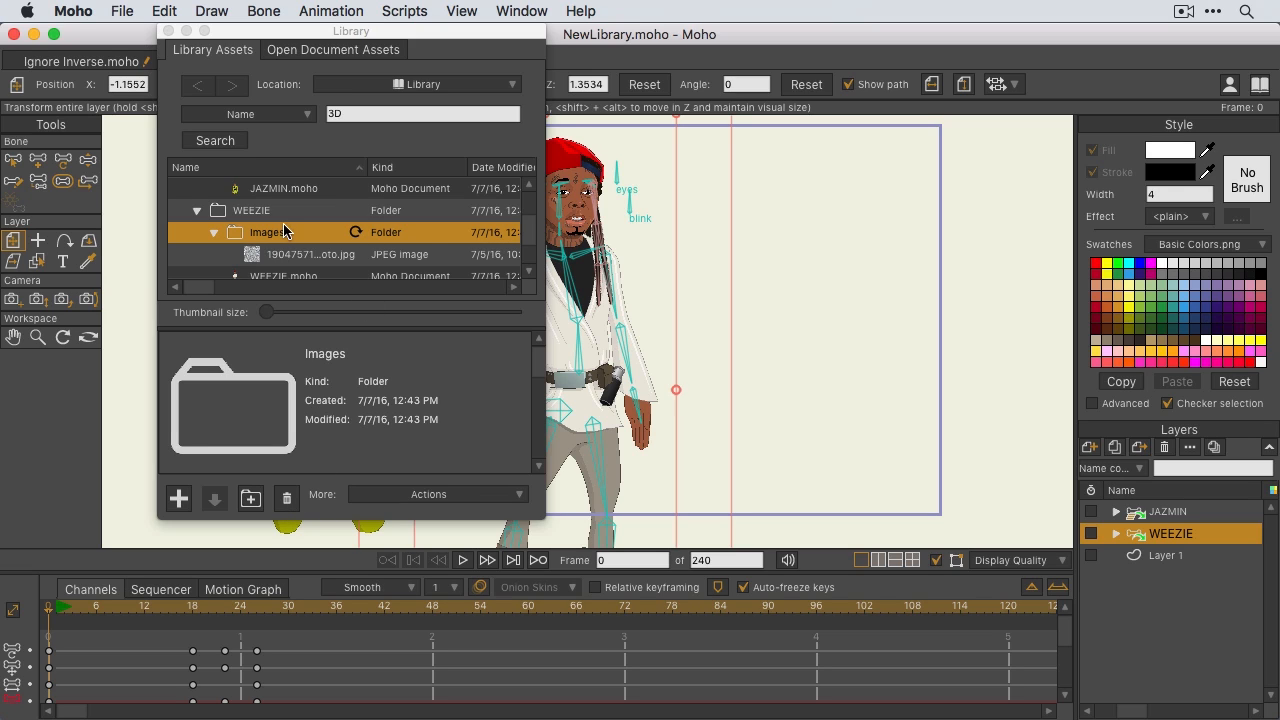
- Move the WEEZIE folder to the Trash, leaving only JAZMIN under Episode 2
click(252, 210)
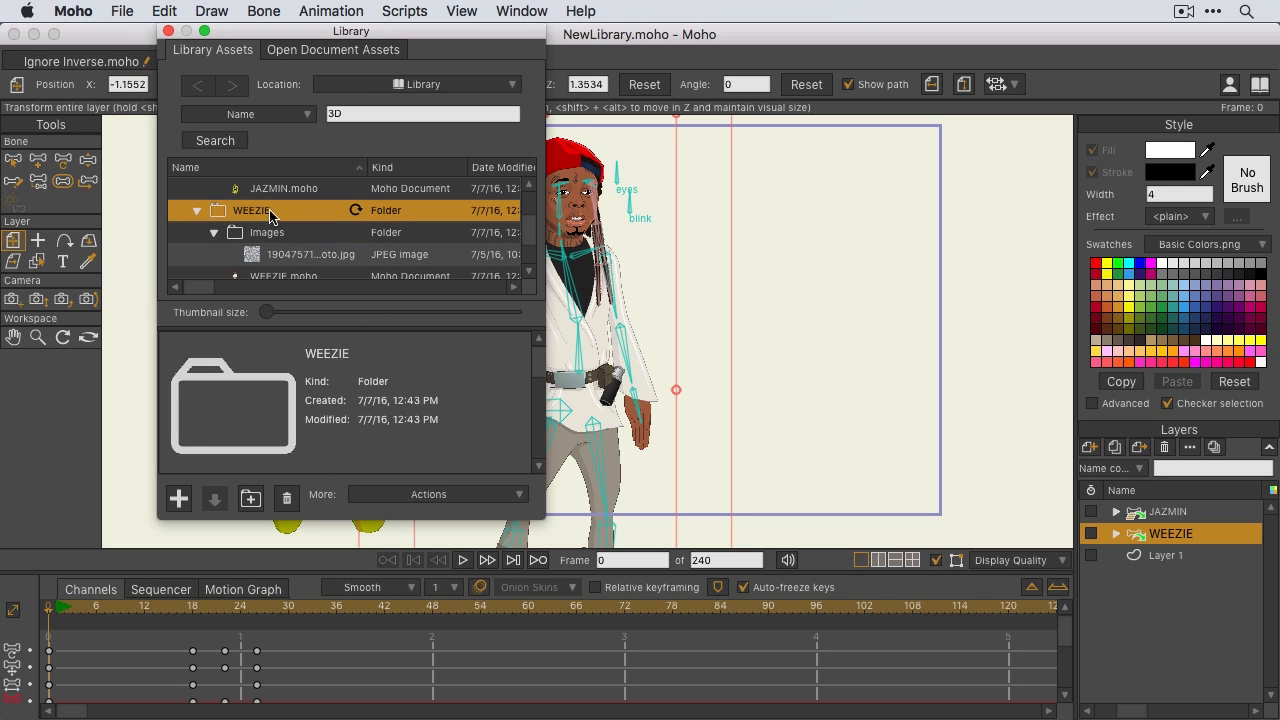
mouse_move(288, 500)
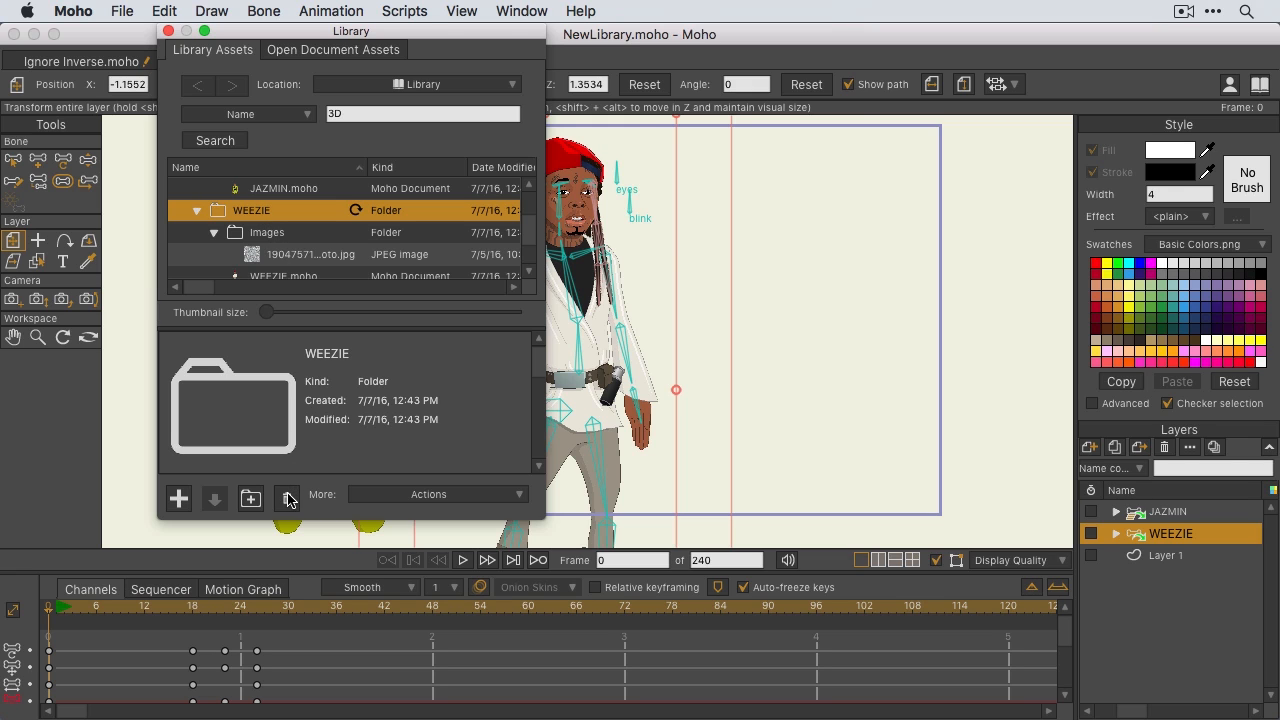
click(286, 498)
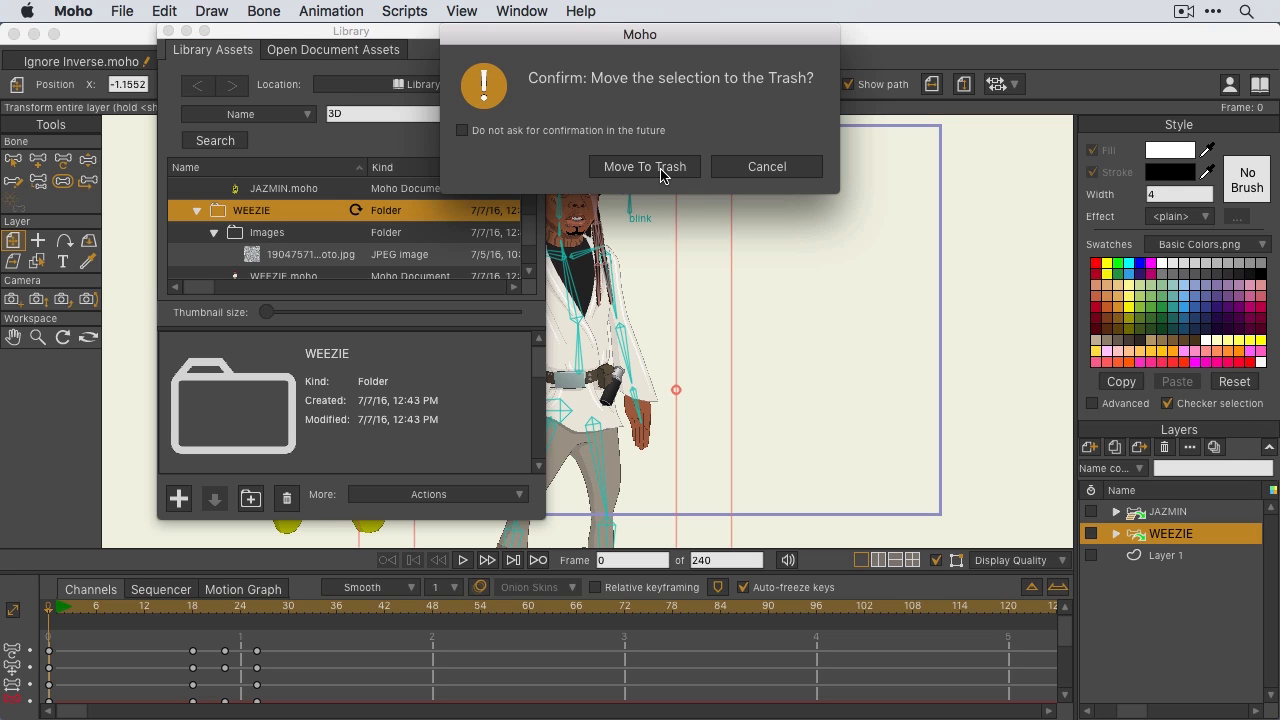
click(644, 166)
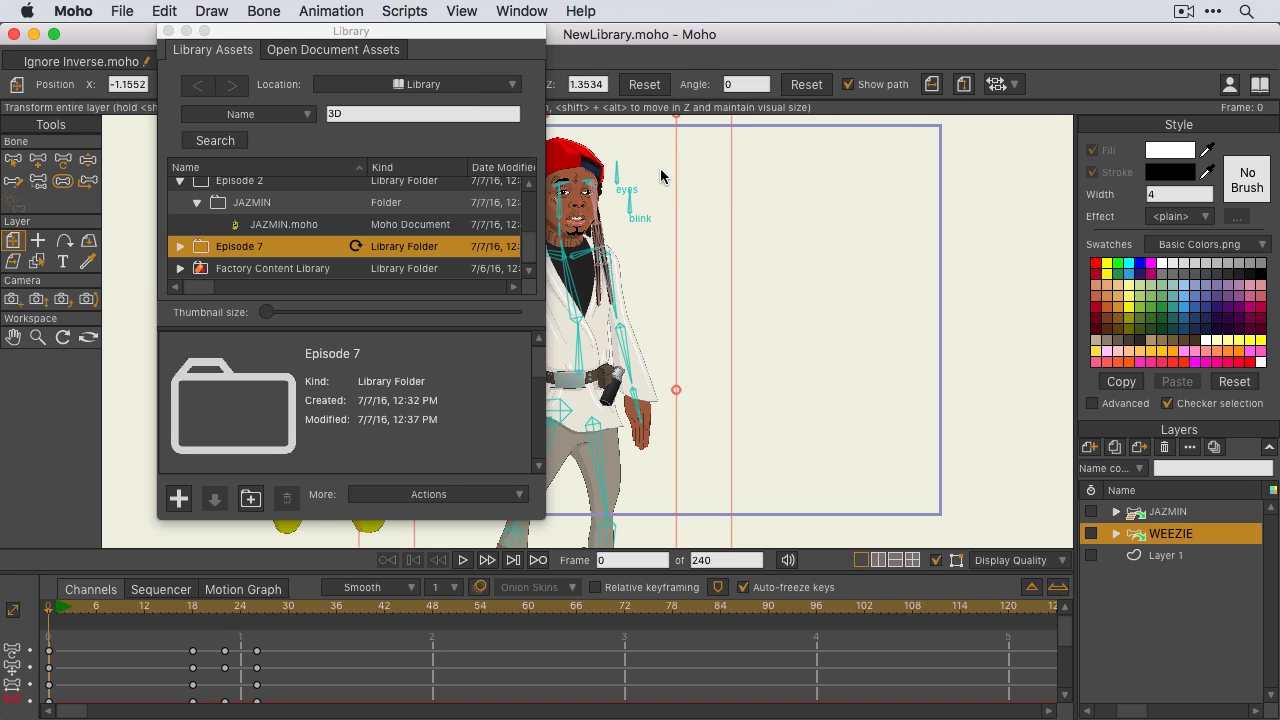
mouse_move(278, 238)
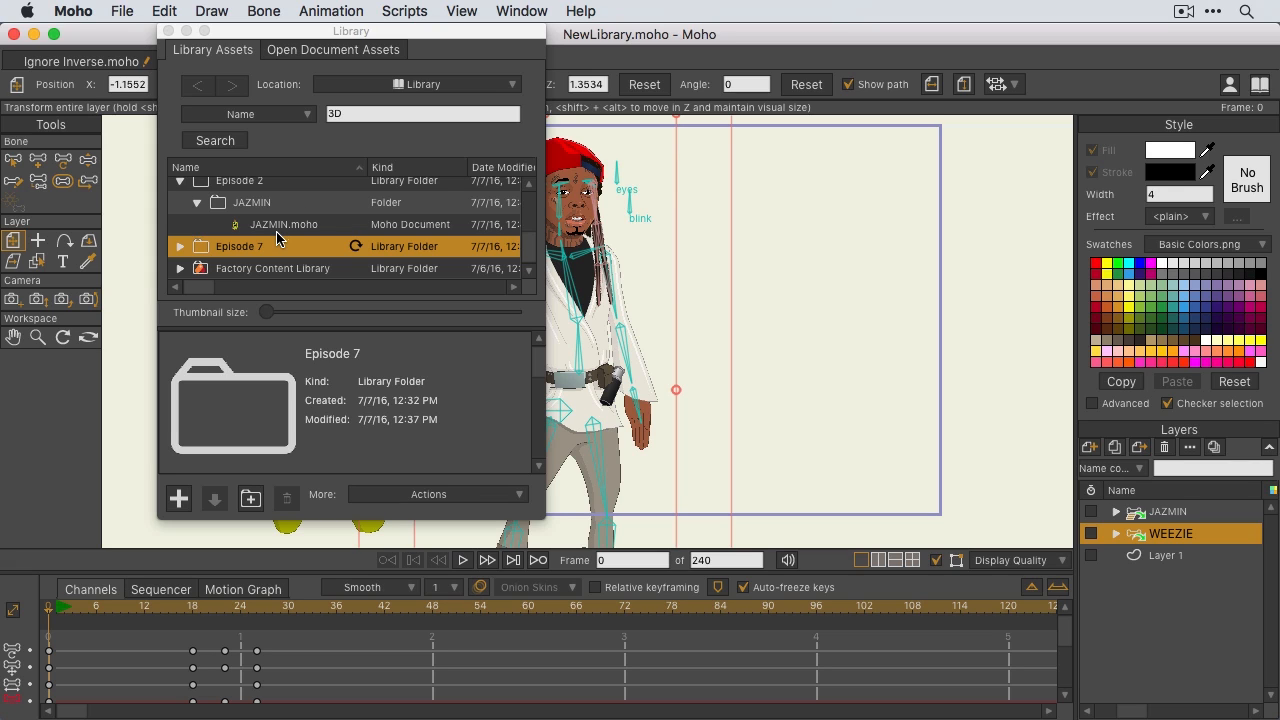
right_click(284, 224)
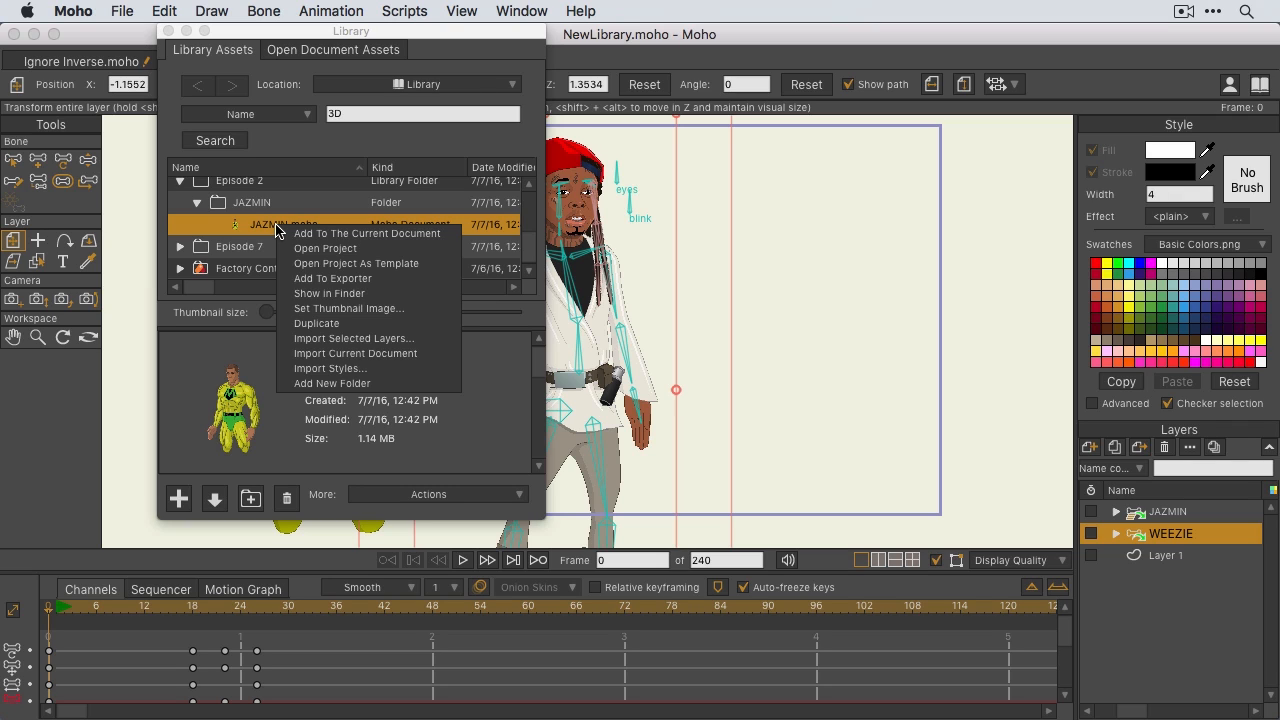
mouse_move(356, 264)
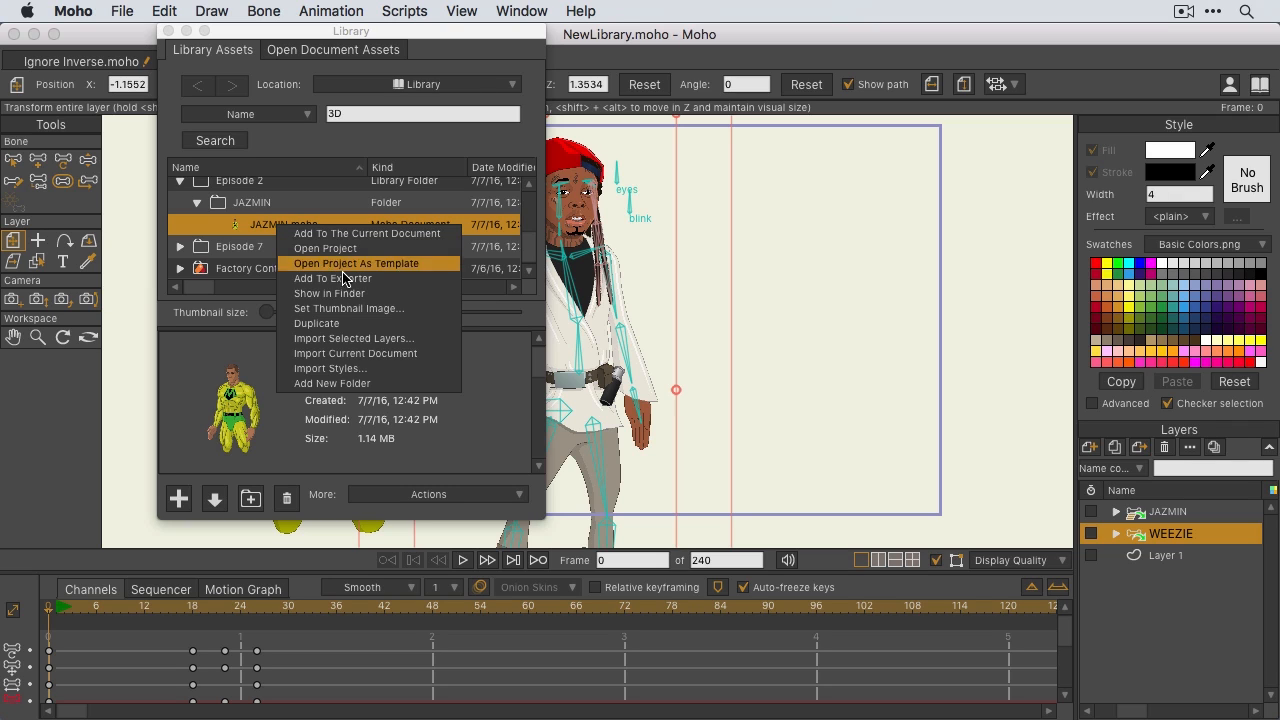
mouse_move(392, 308)
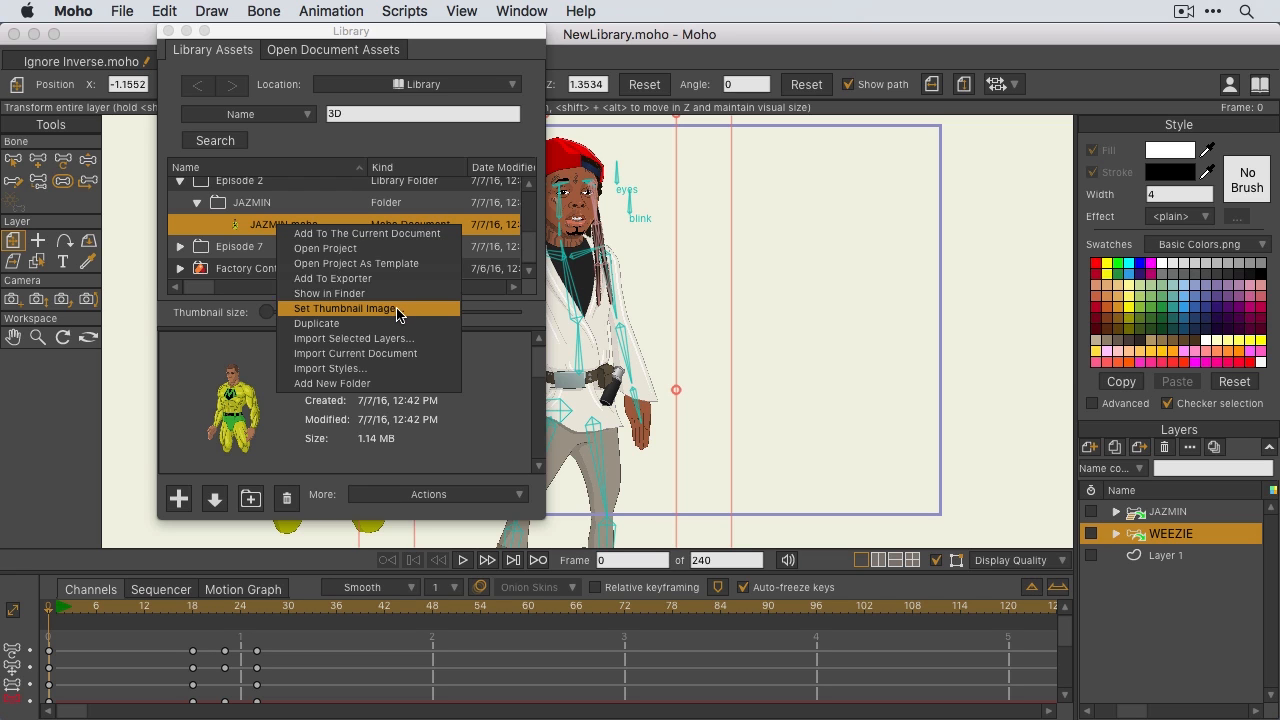
click(346, 308)
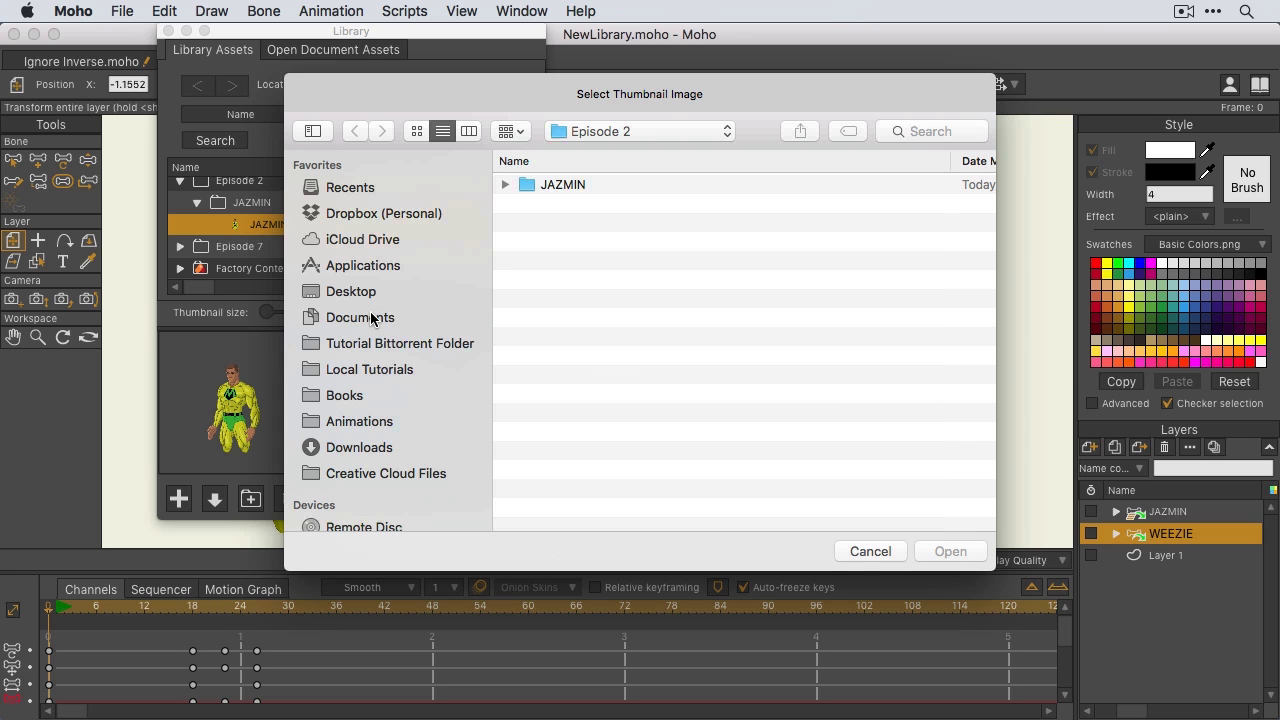
mouse_move(876, 430)
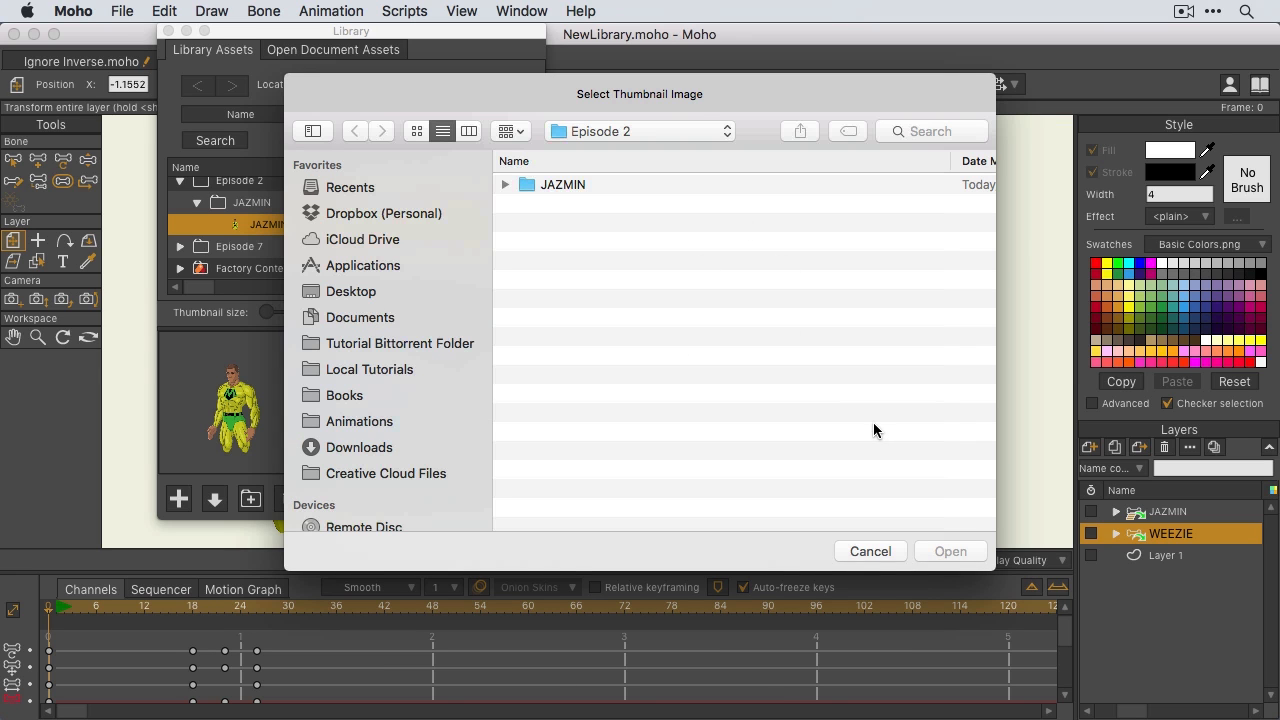
click(868, 552)
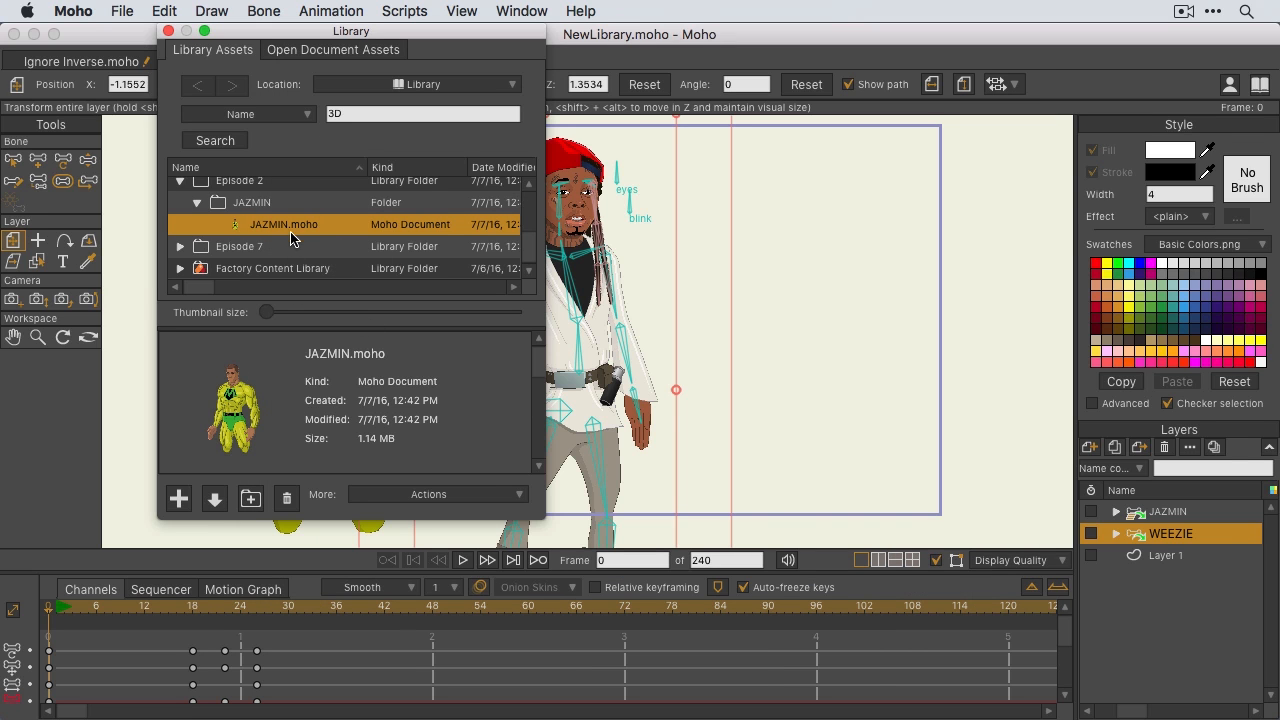
right_click(284, 224)
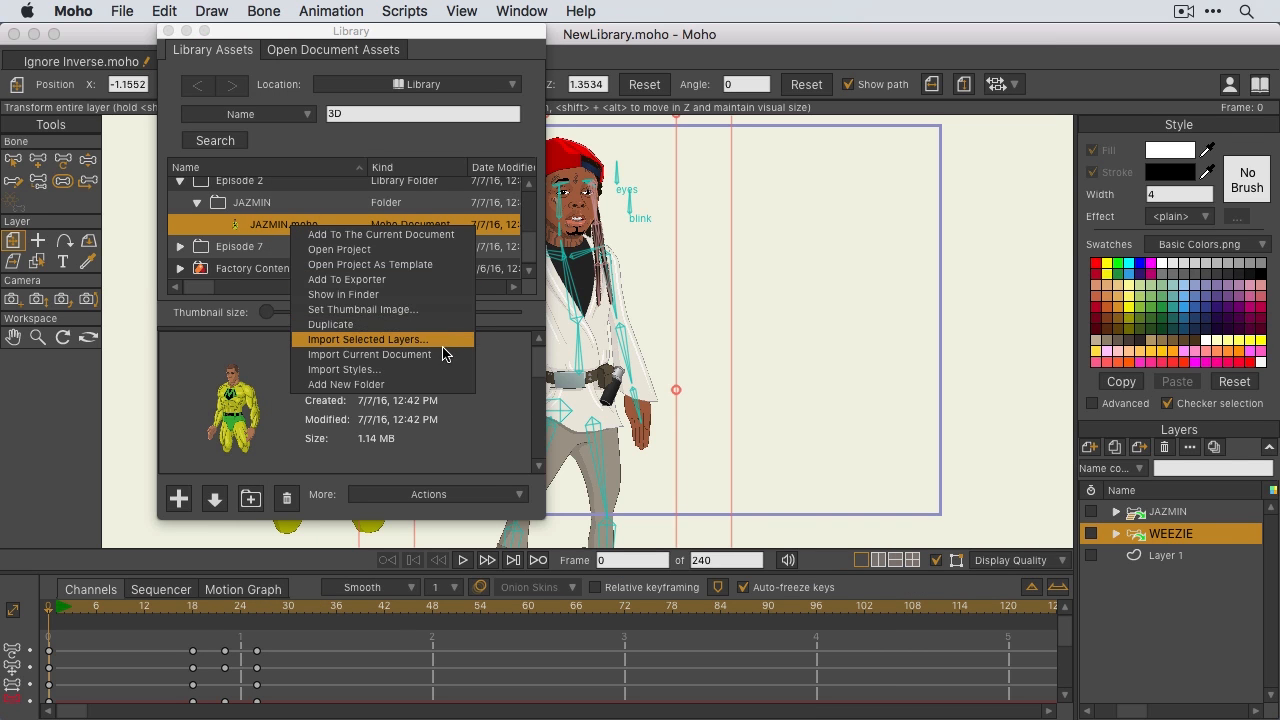
mouse_move(440, 368)
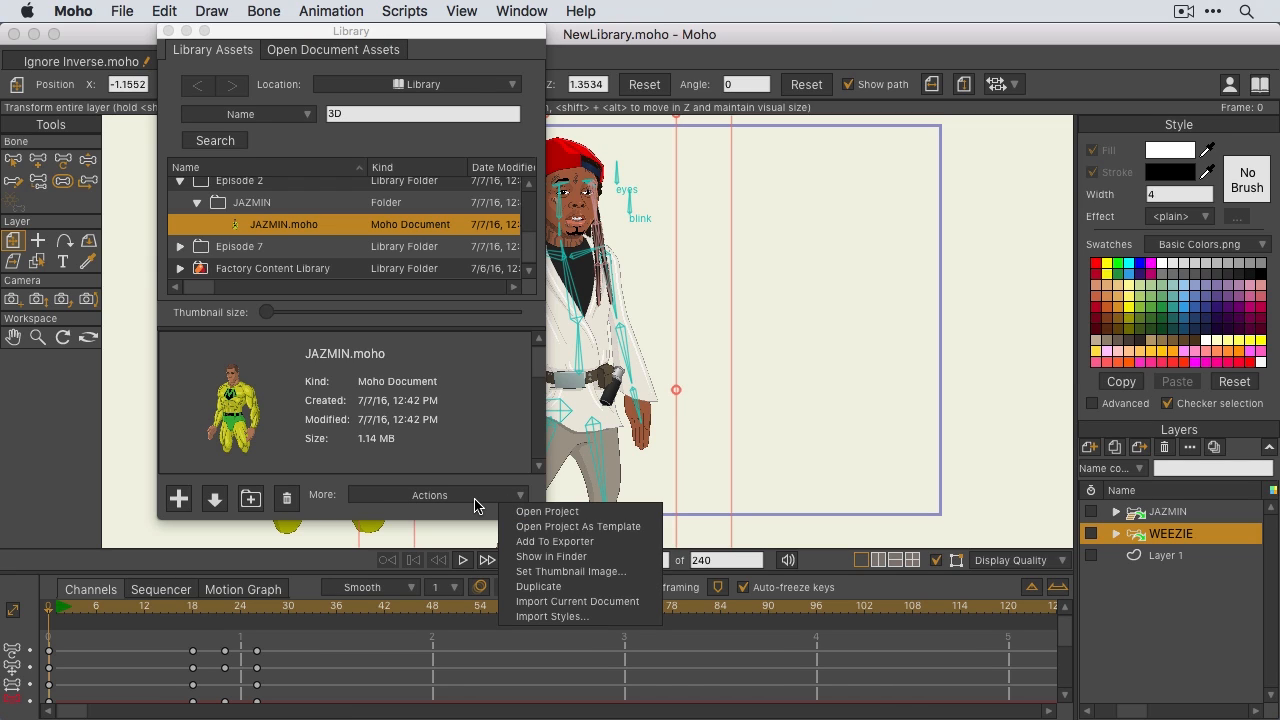
mouse_move(596, 572)
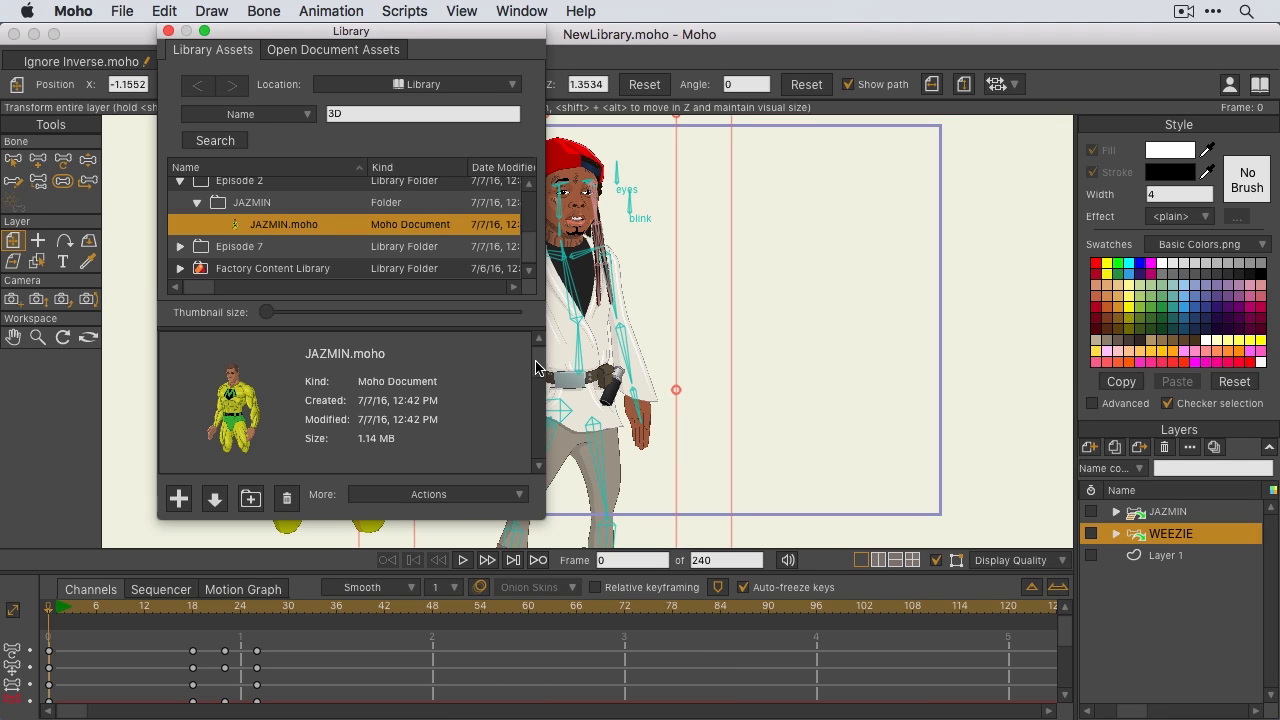
mouse_move(338, 62)
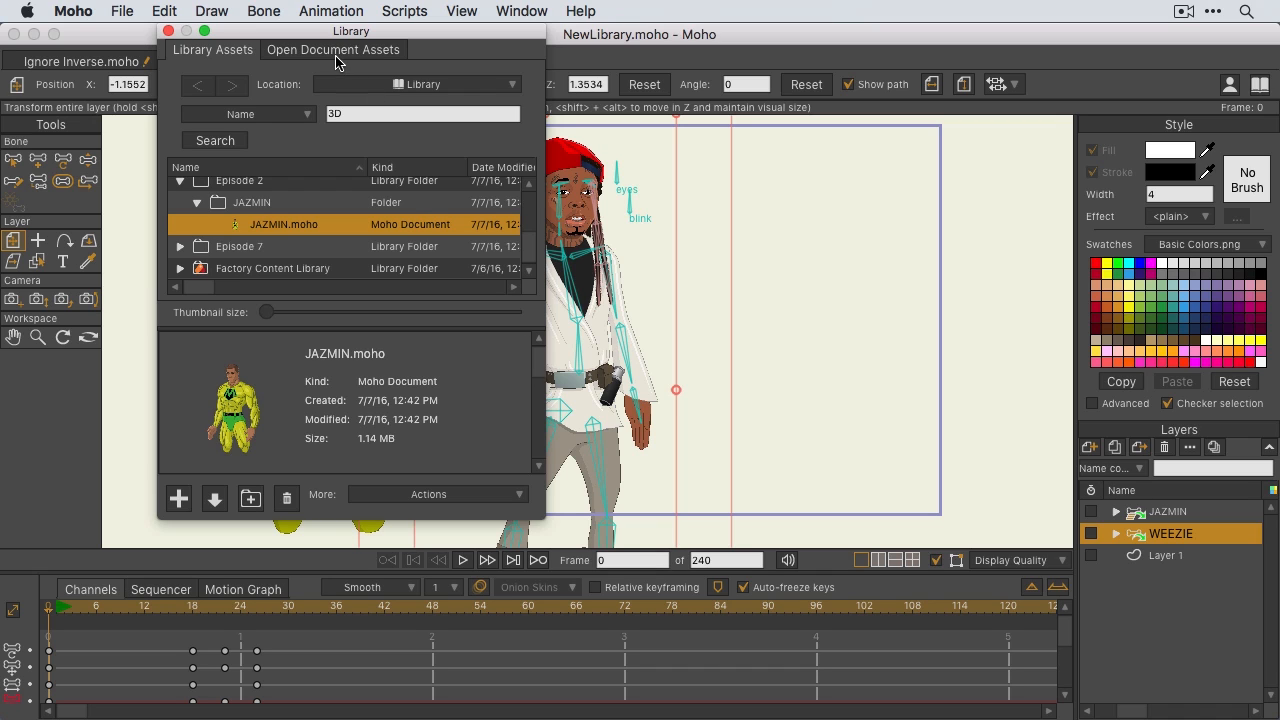
- In Open Document Assets, expand NewLibrary.moho and preview its silver glitter and LigtheningBolt.jpg images
click(332, 48)
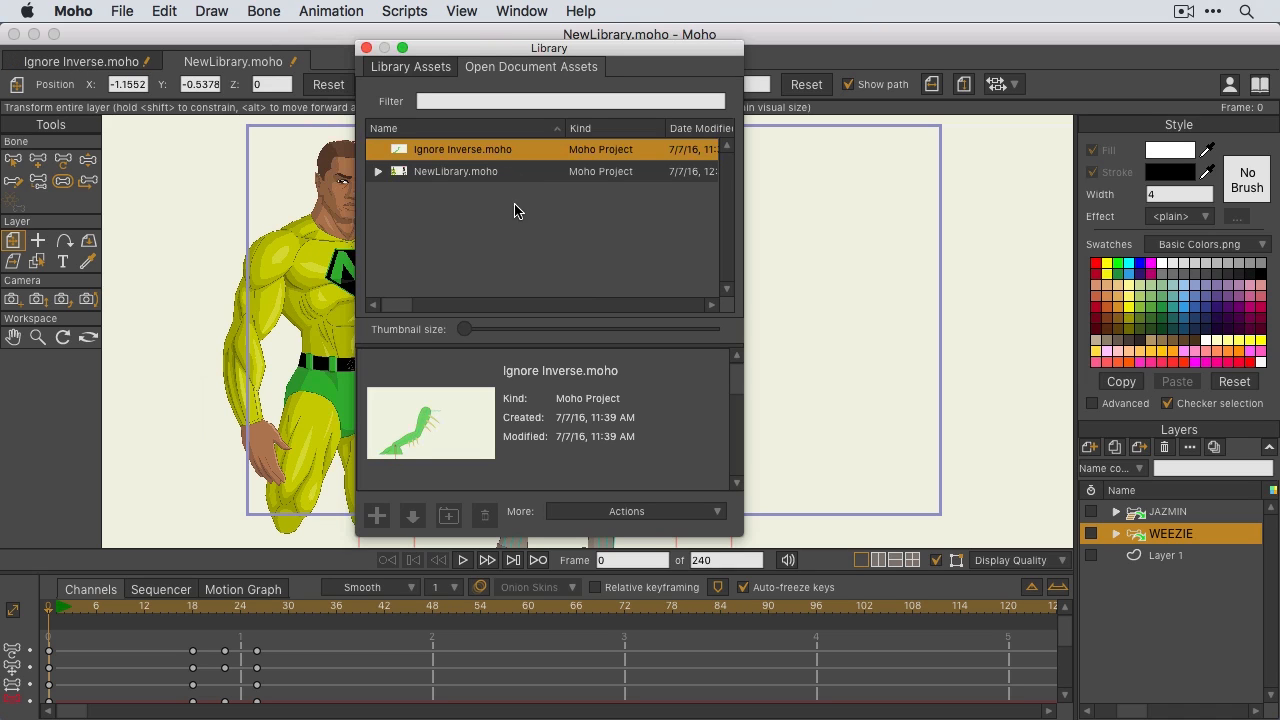
click(378, 172)
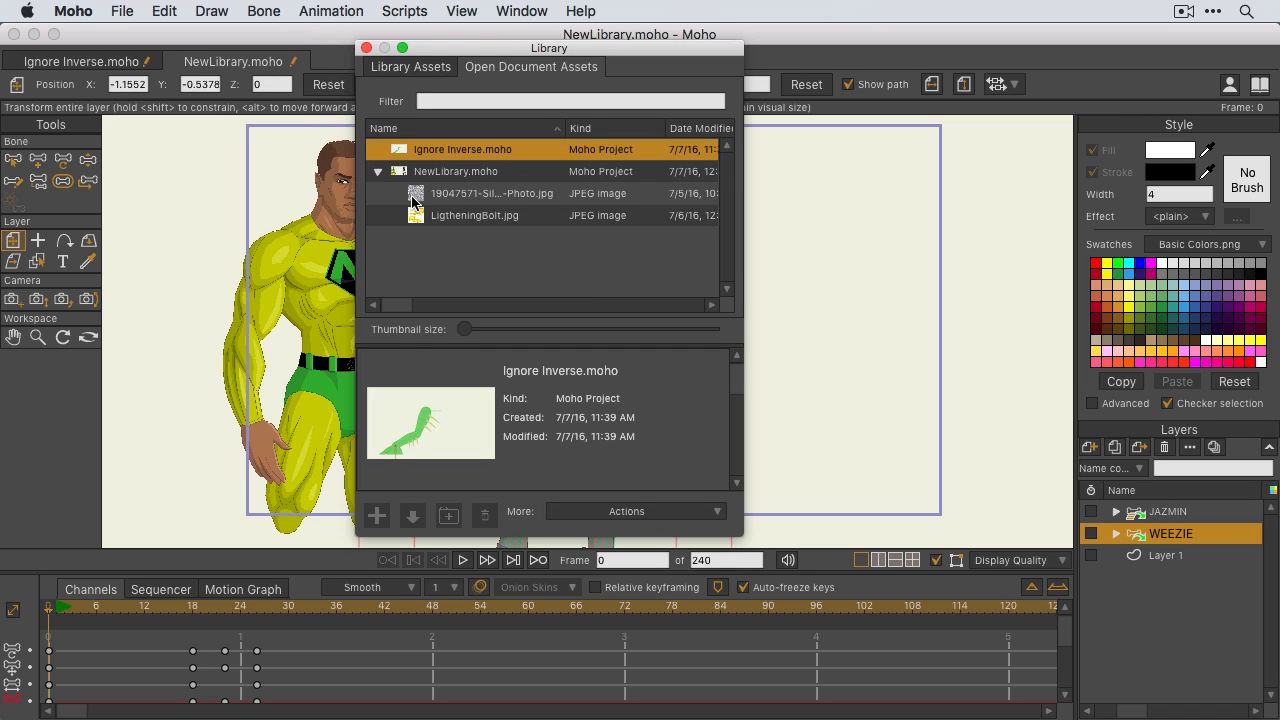
click(492, 192)
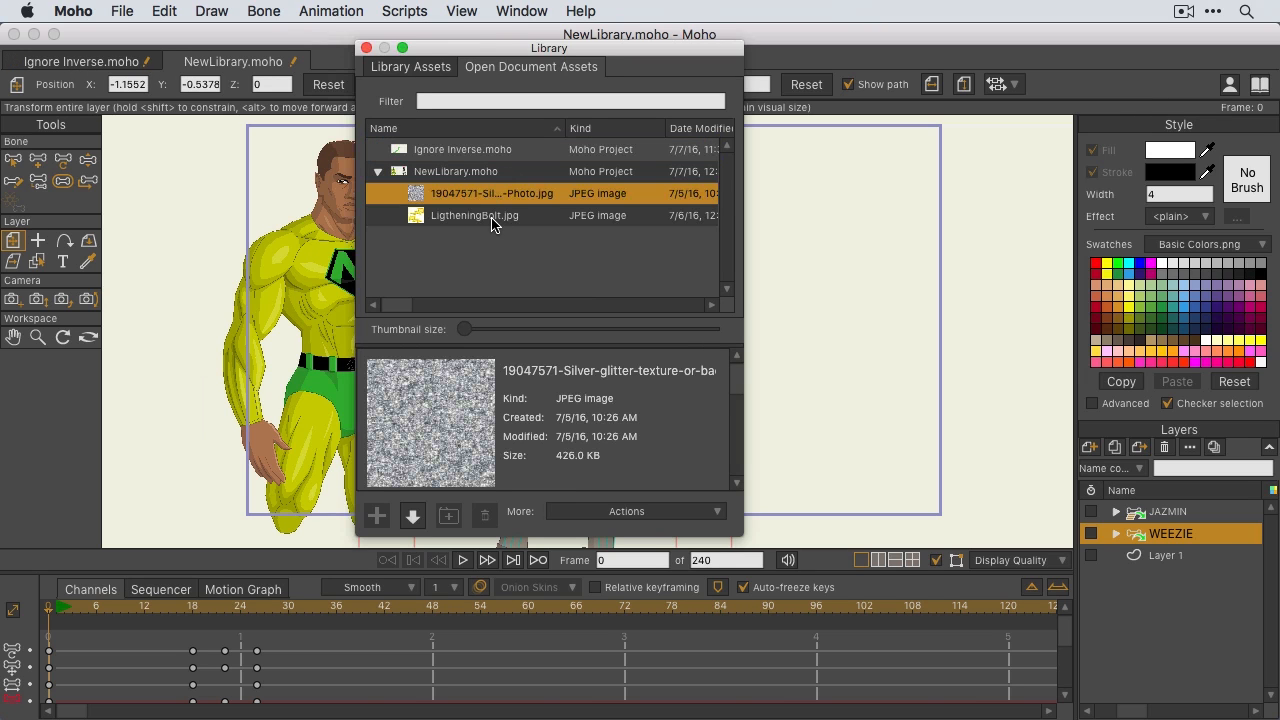
click(476, 216)
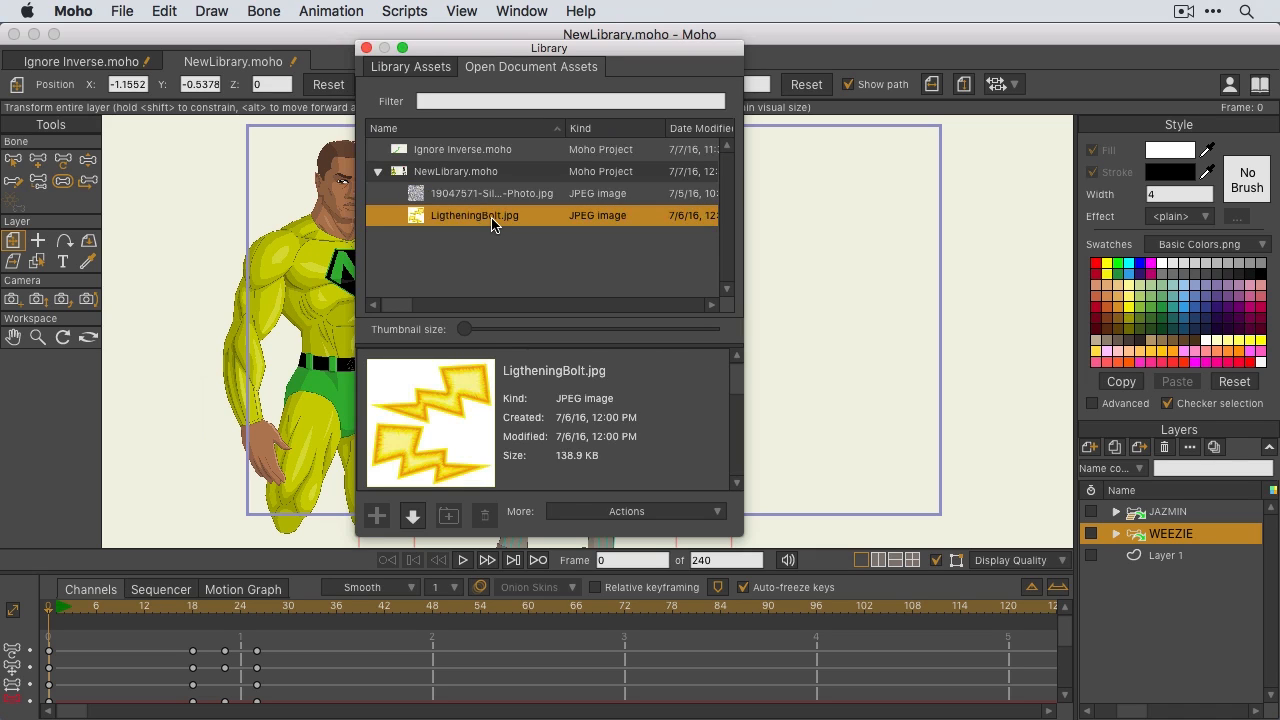
click(456, 172)
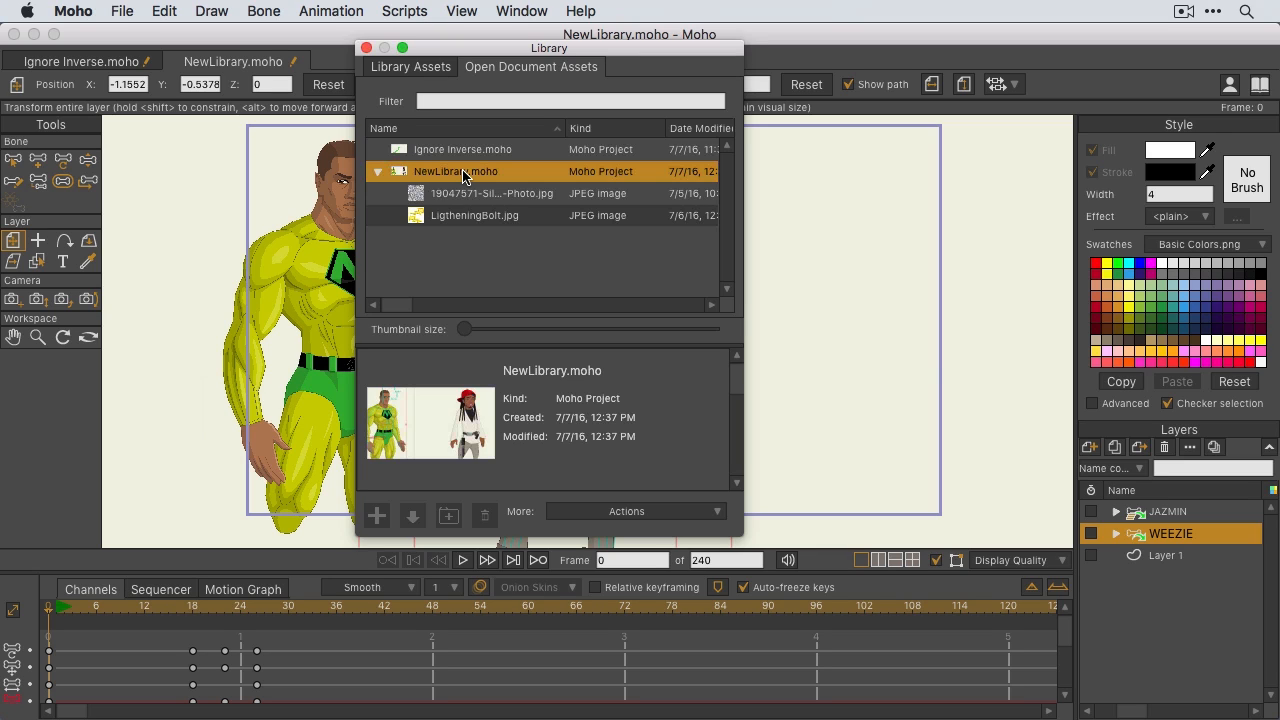
click(492, 192)
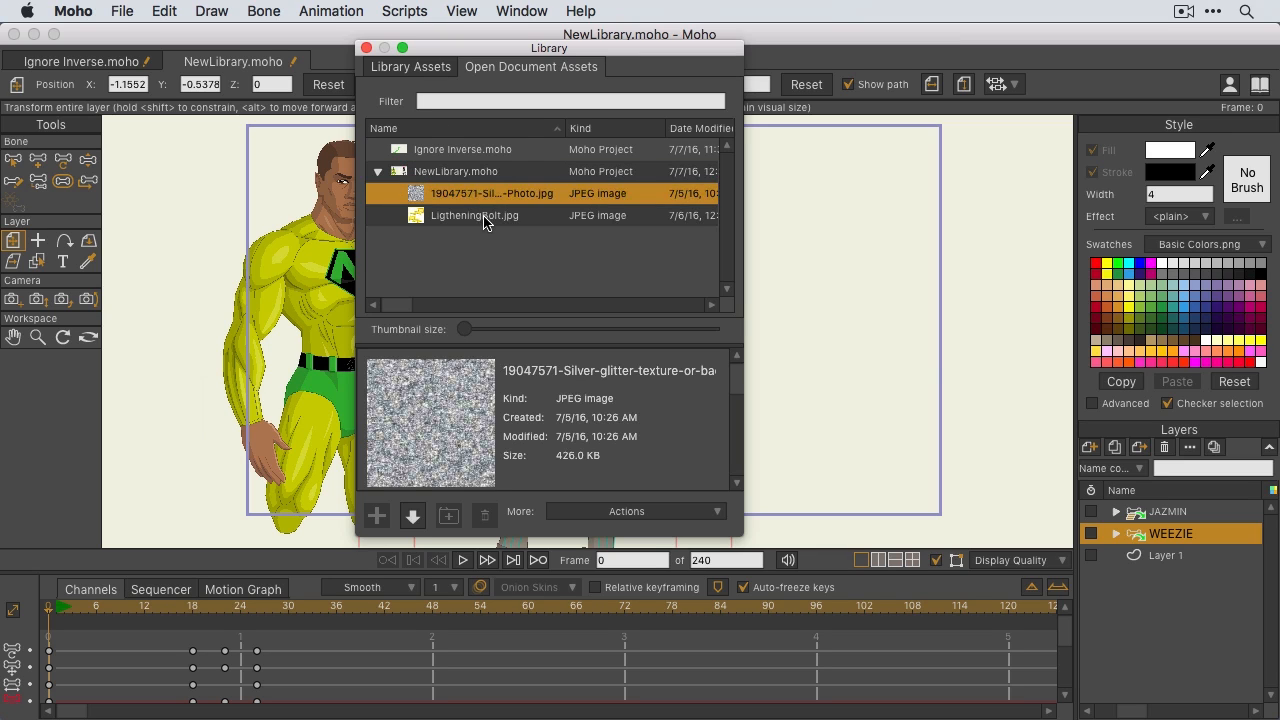
click(476, 216)
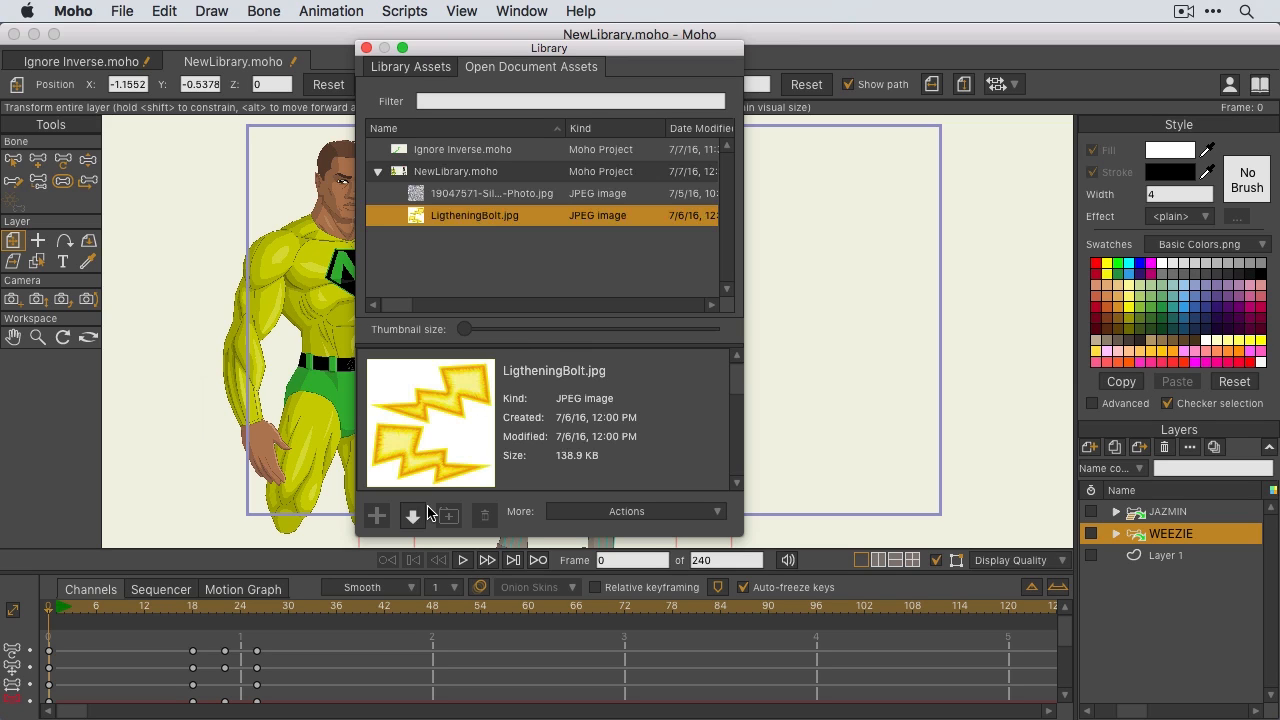
mouse_move(592, 356)
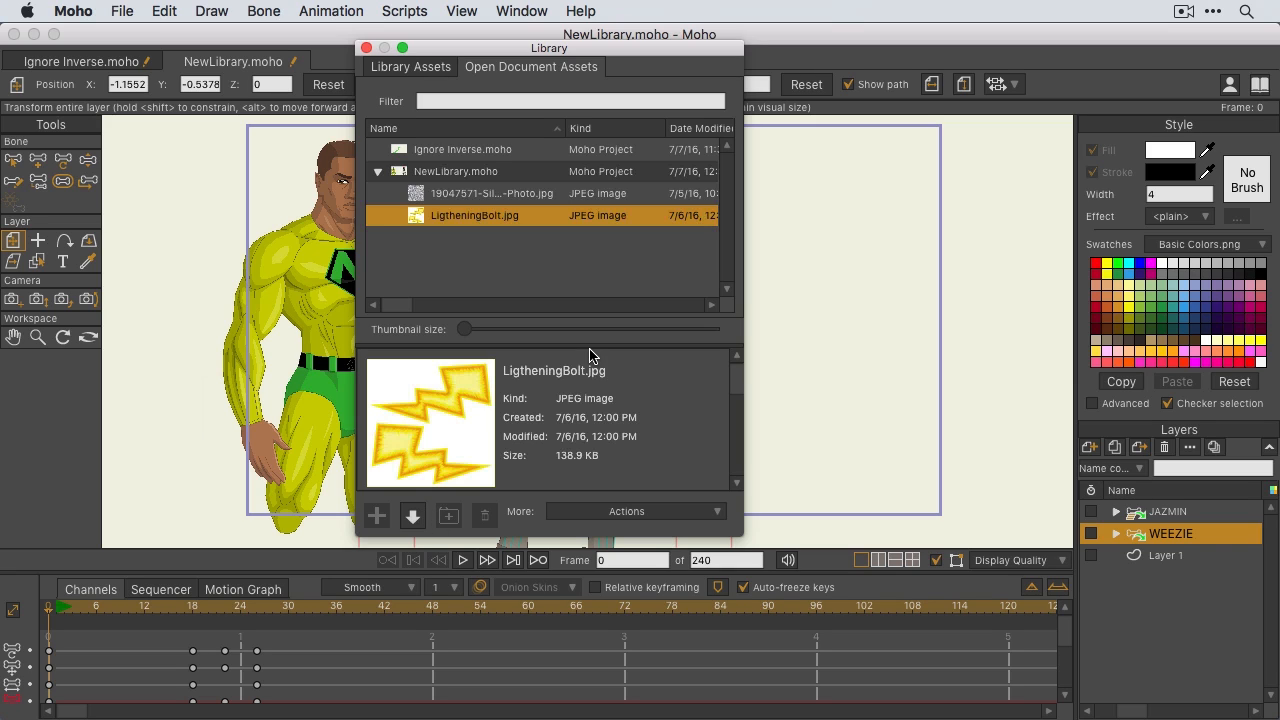
- List the More: Actions options for LigtheningBolt.jpg, such as Show in Finder or open externally
click(716, 512)
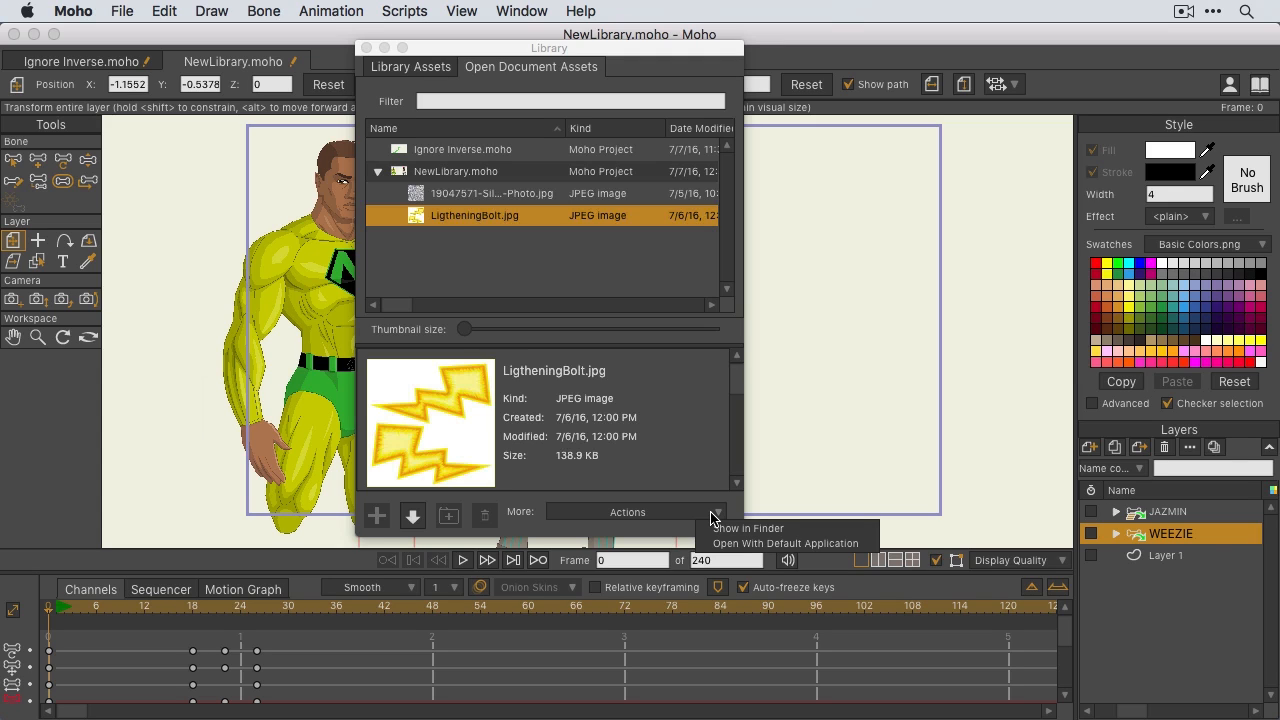
mouse_move(784, 544)
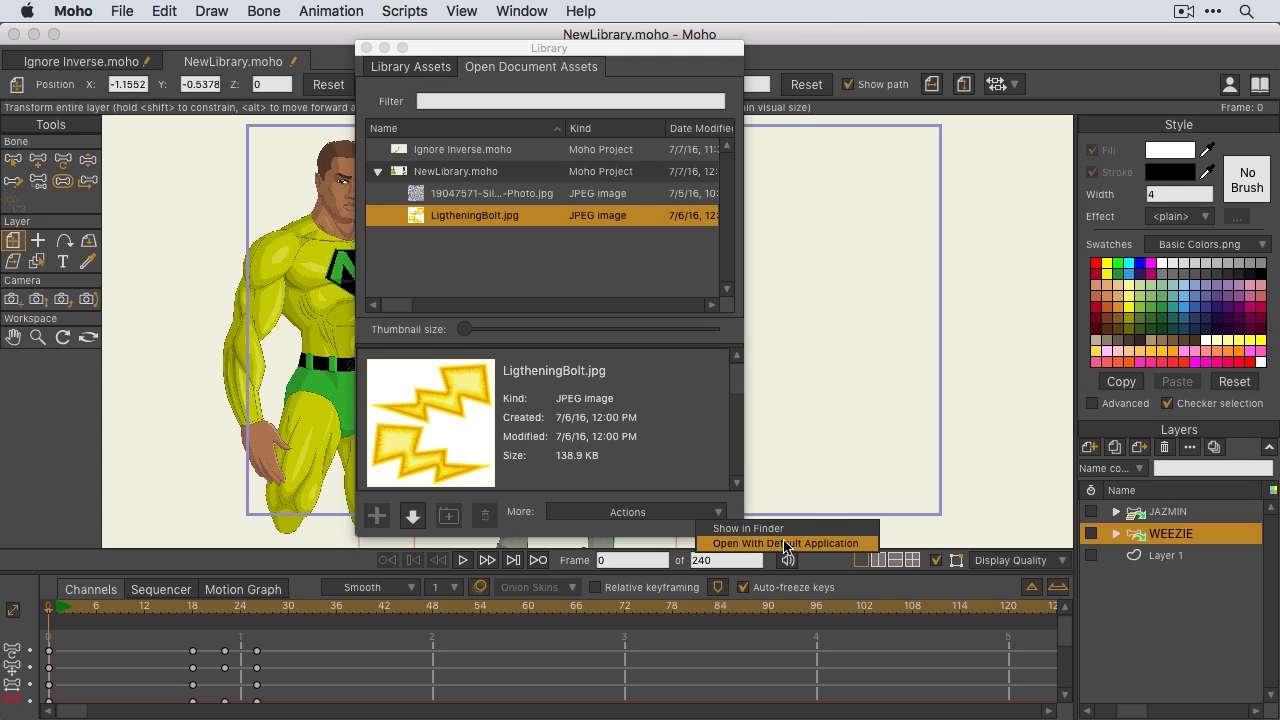